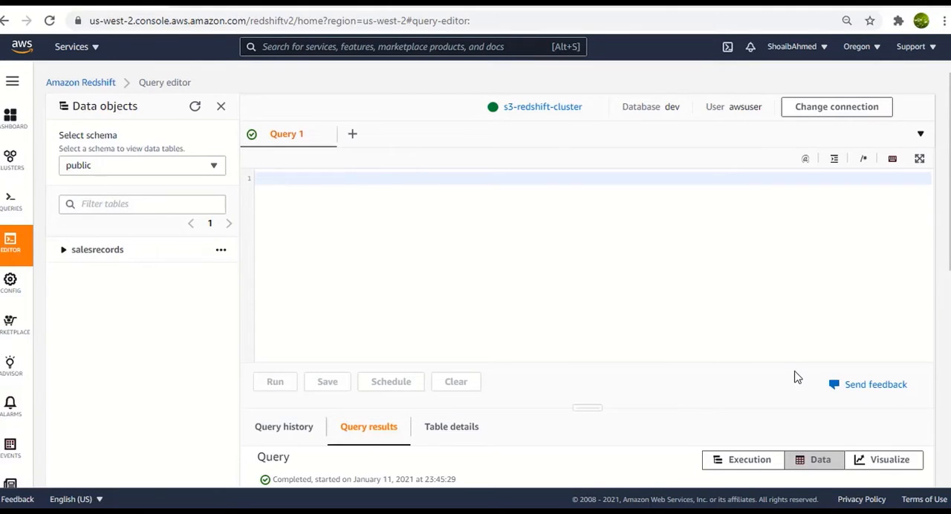
mouse_move(398, 336)
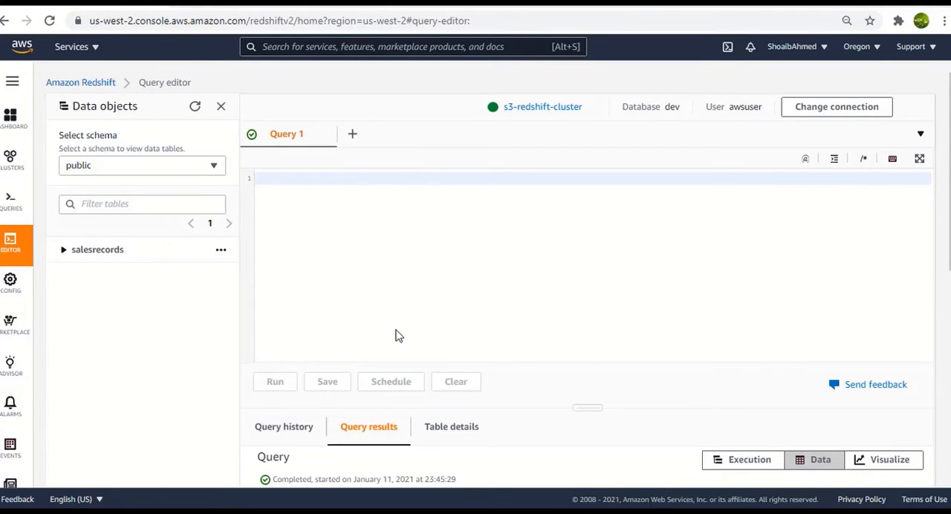
mouse_move(382, 323)
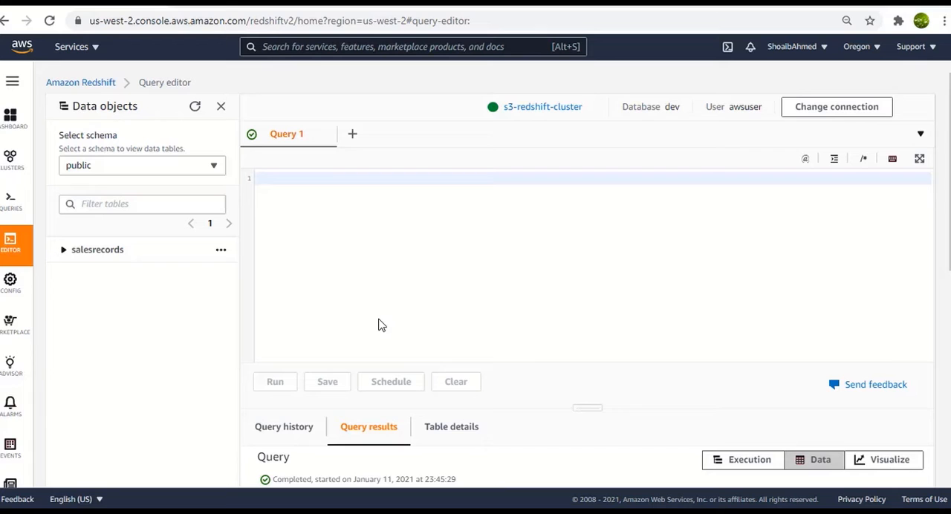
mouse_move(65, 261)
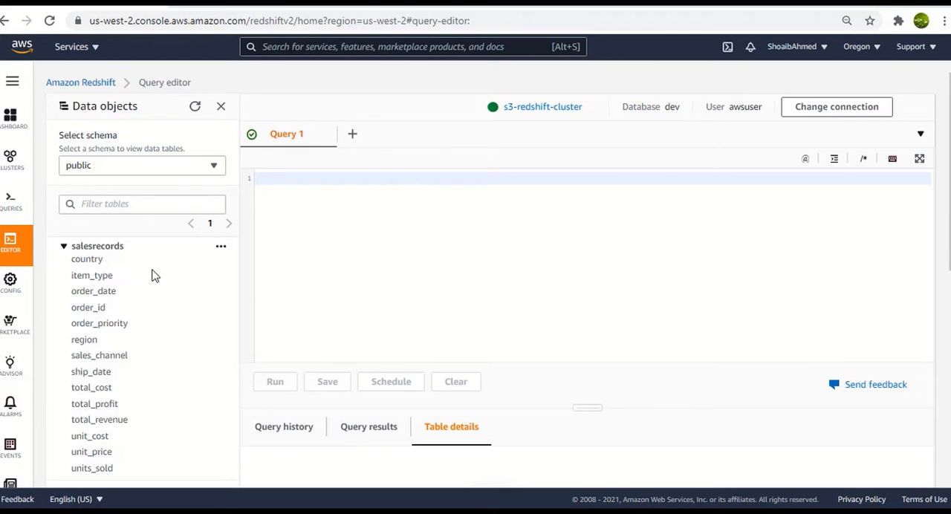
mouse_move(73, 256)
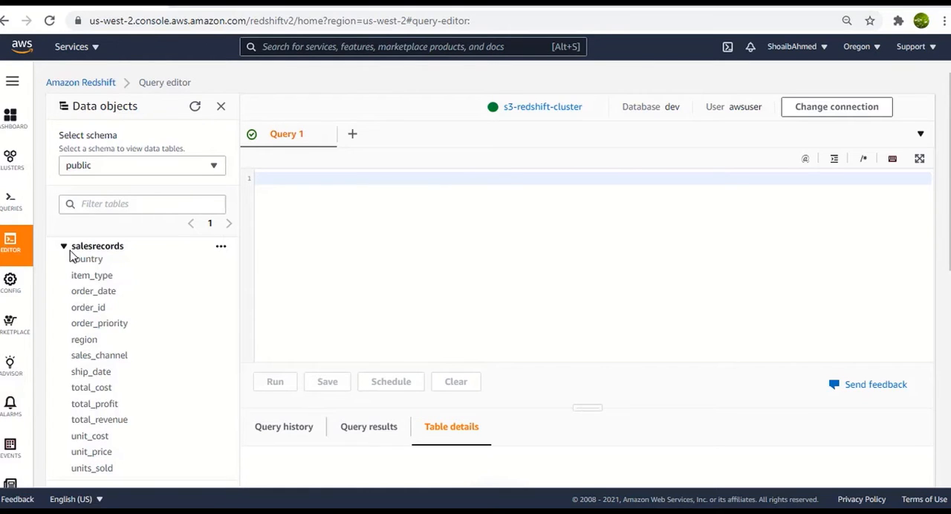
From AWS Glue's Tables page, start the Add tables using a crawler wizard
click(62, 247)
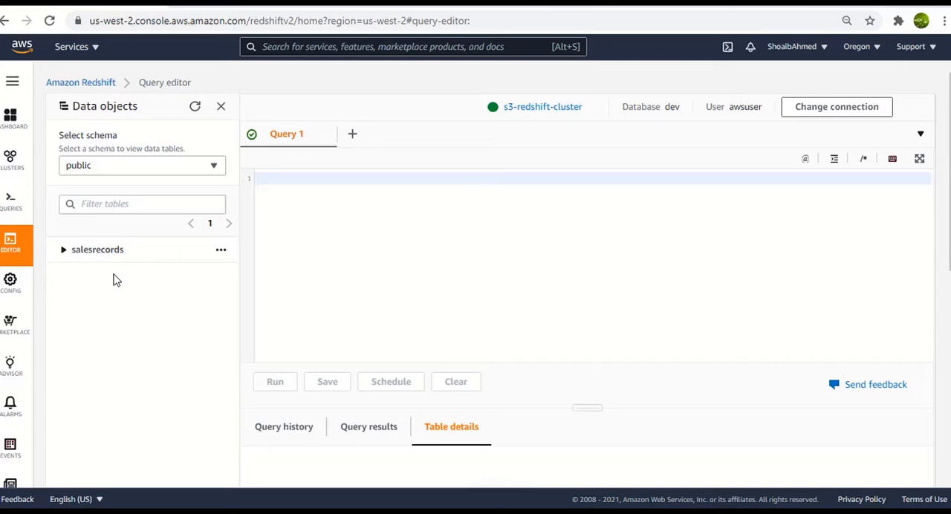
mouse_move(128, 279)
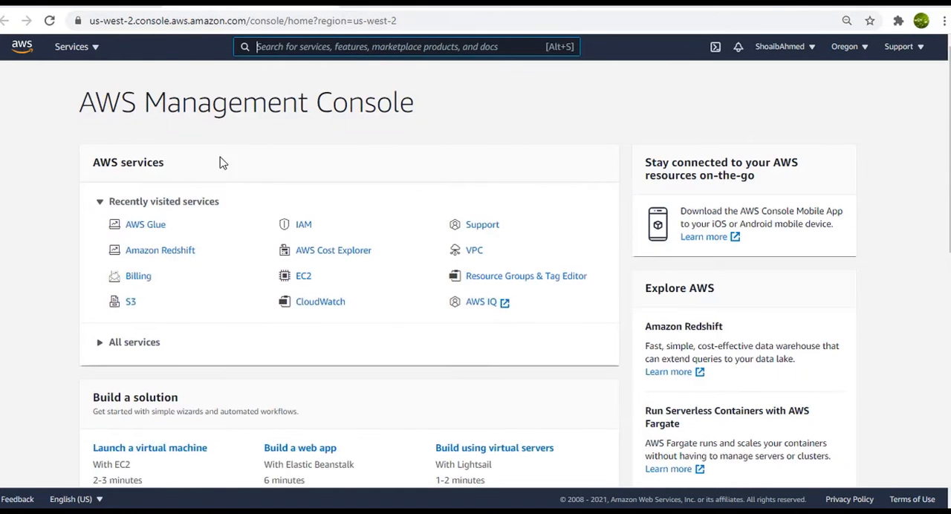
click(146, 224)
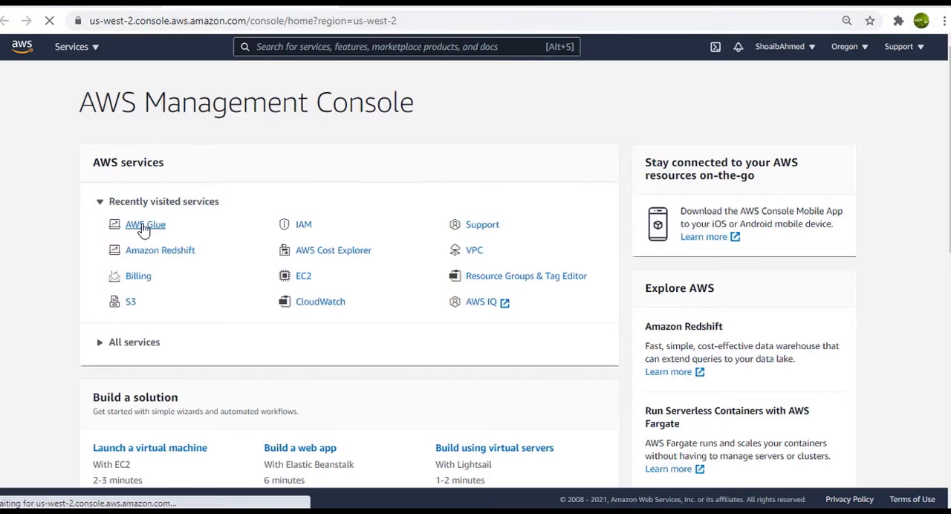
click(146, 224)
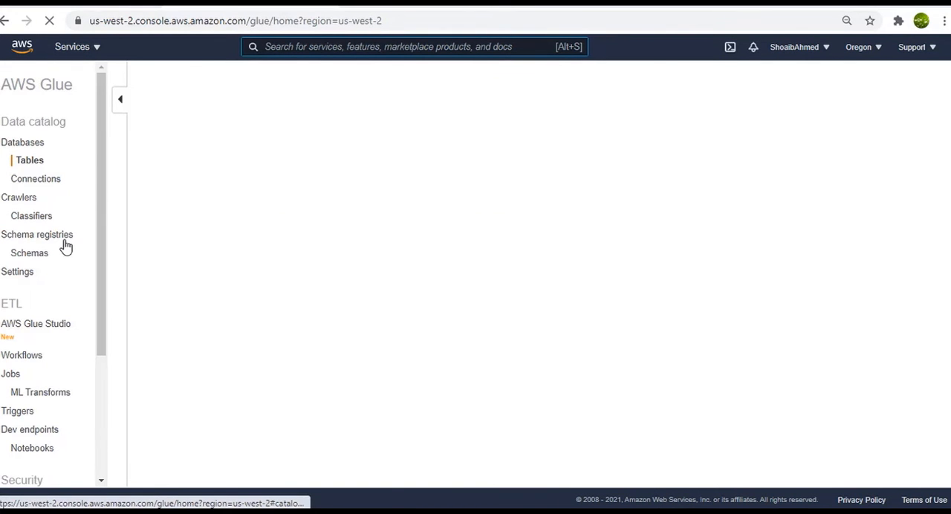
click(29, 161)
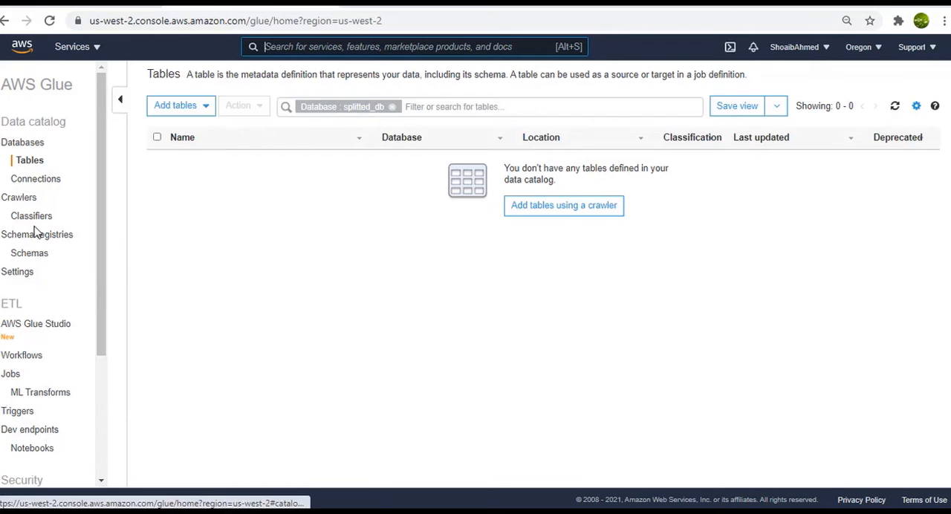
click(563, 205)
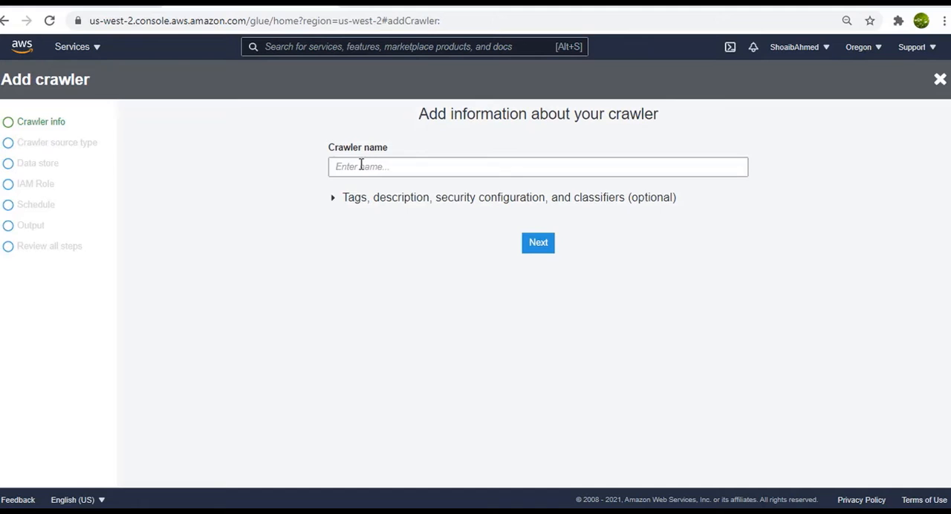
Name the crawler Splitted_Data_Import and accept Data stores with Crawl all folders as source
text(Splitter_Da)
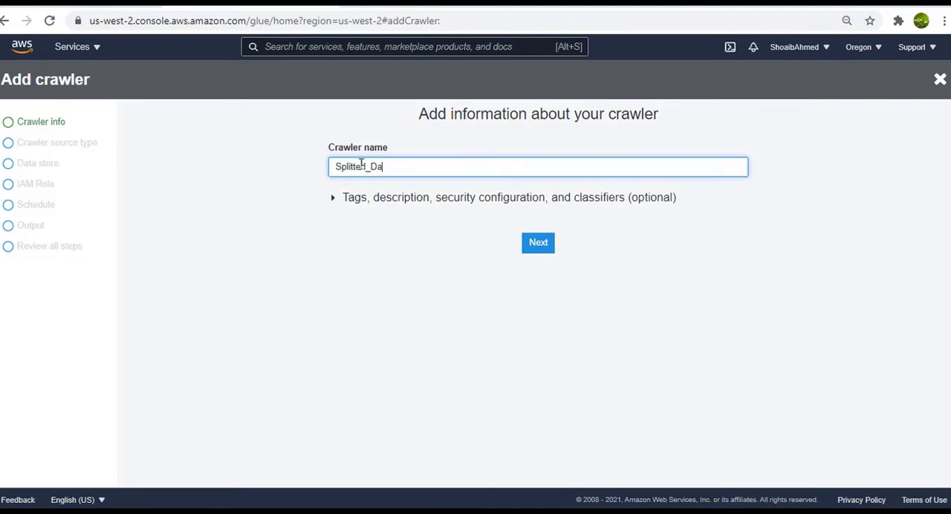
text(ta_)
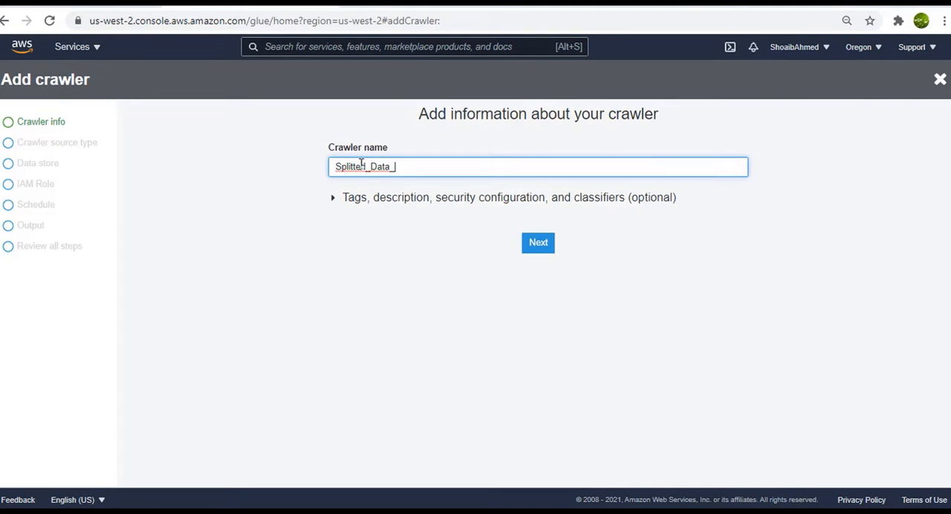
text(Im)
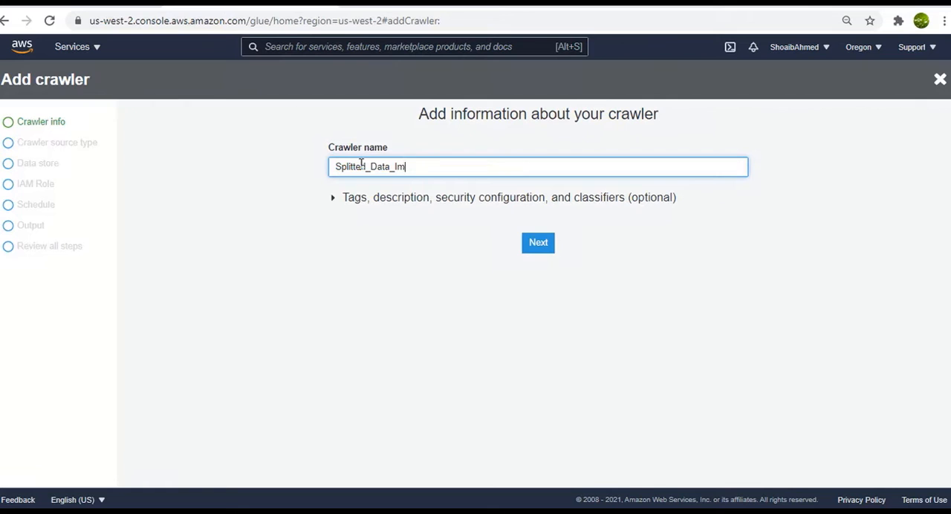
text(port)
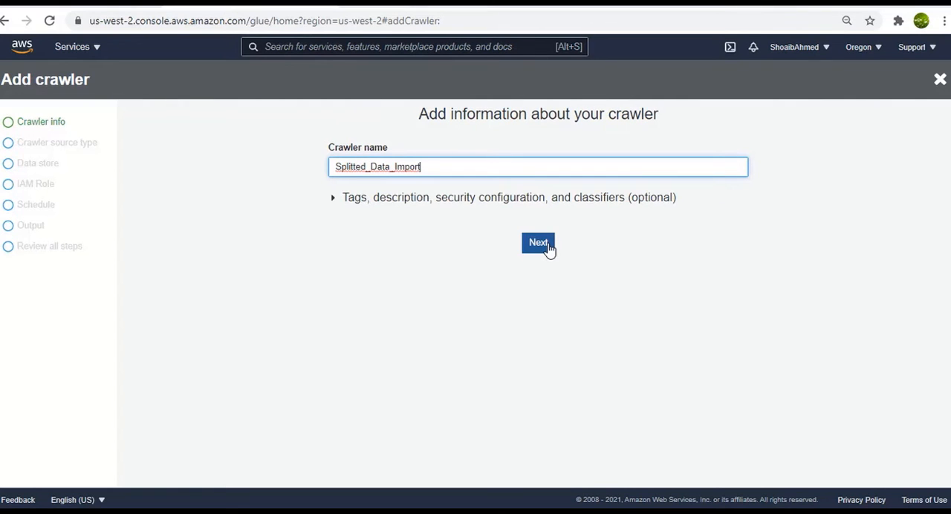
click(538, 243)
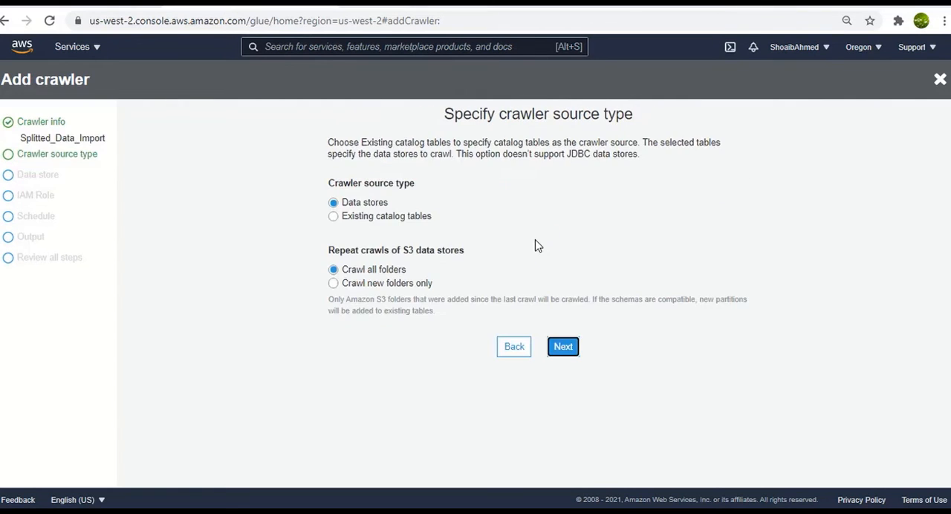
mouse_move(396, 300)
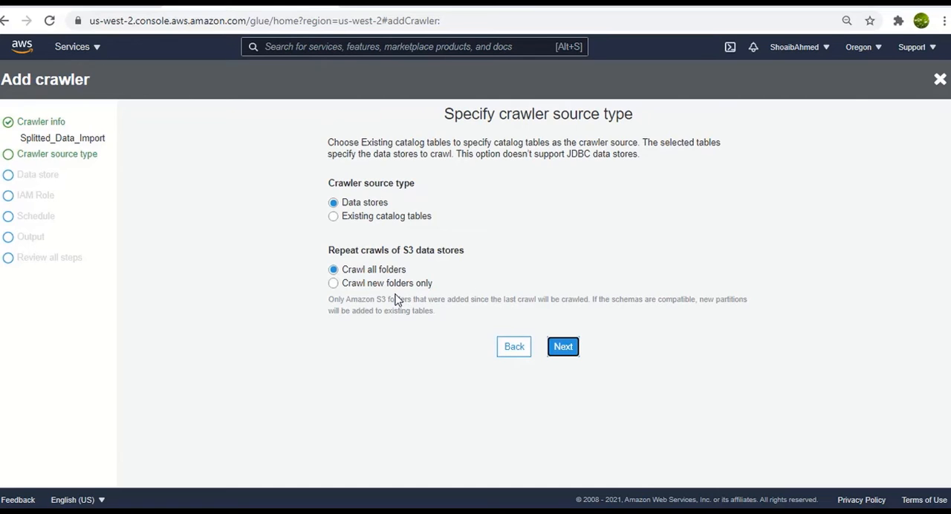
click(562, 346)
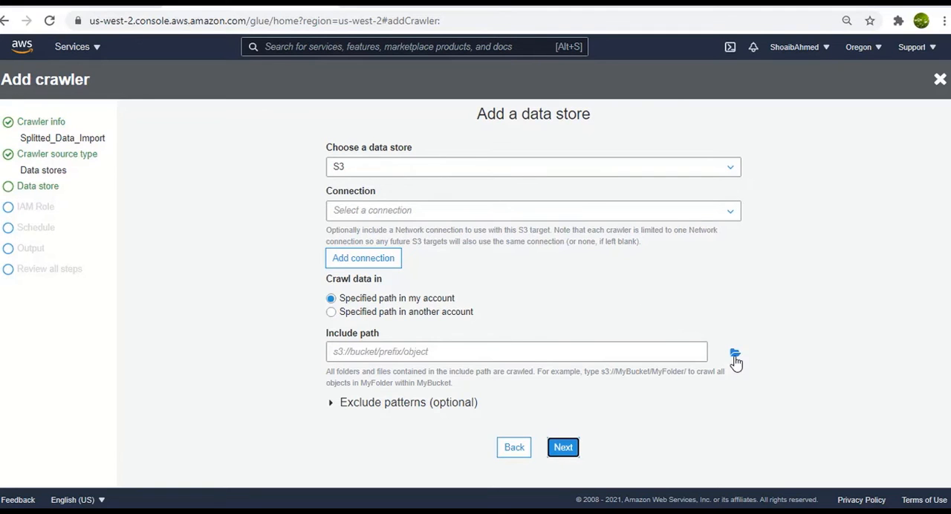
Set the S3 include path to s3://myredshift-bucket-1/Dispatch_Items_Details.csv
click(734, 351)
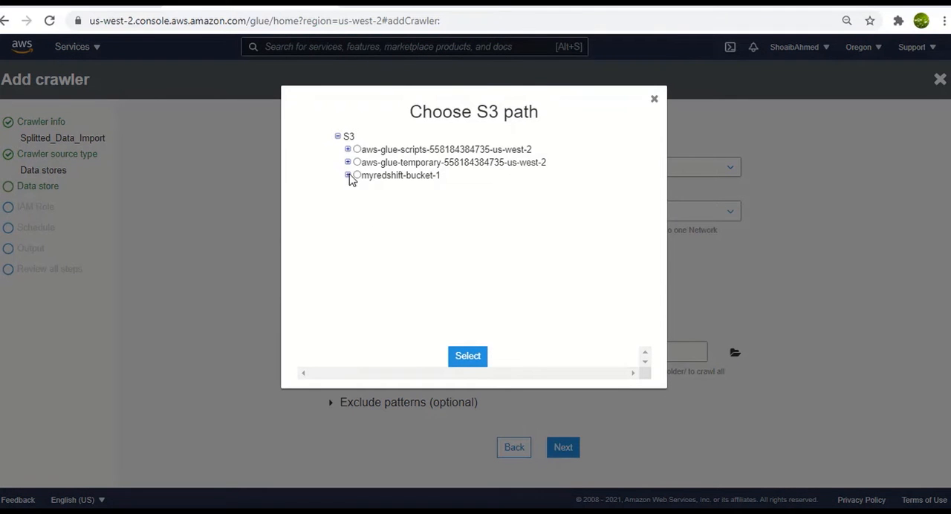
click(348, 176)
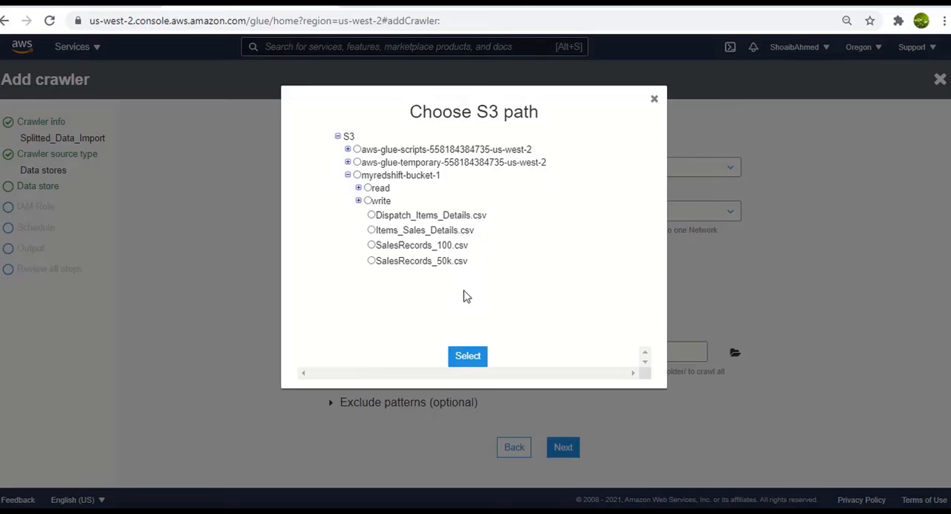
mouse_move(398, 220)
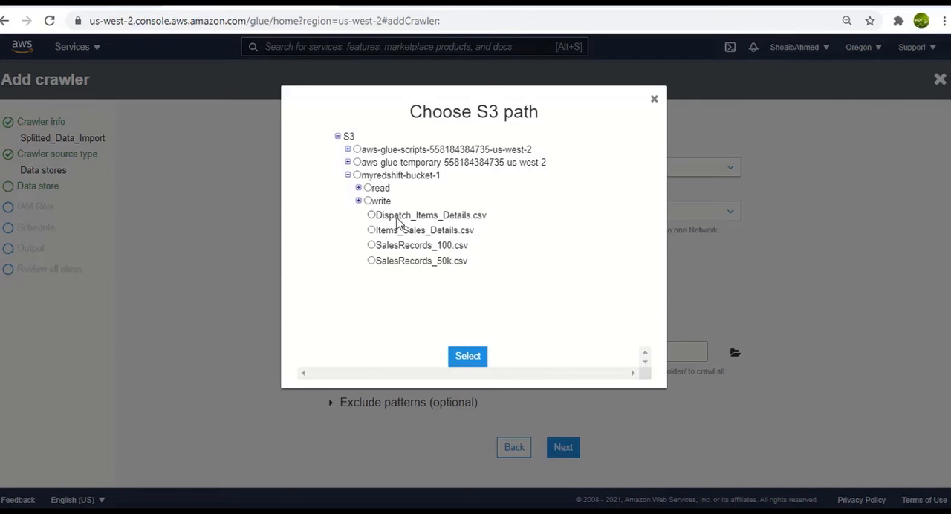
mouse_move(357, 235)
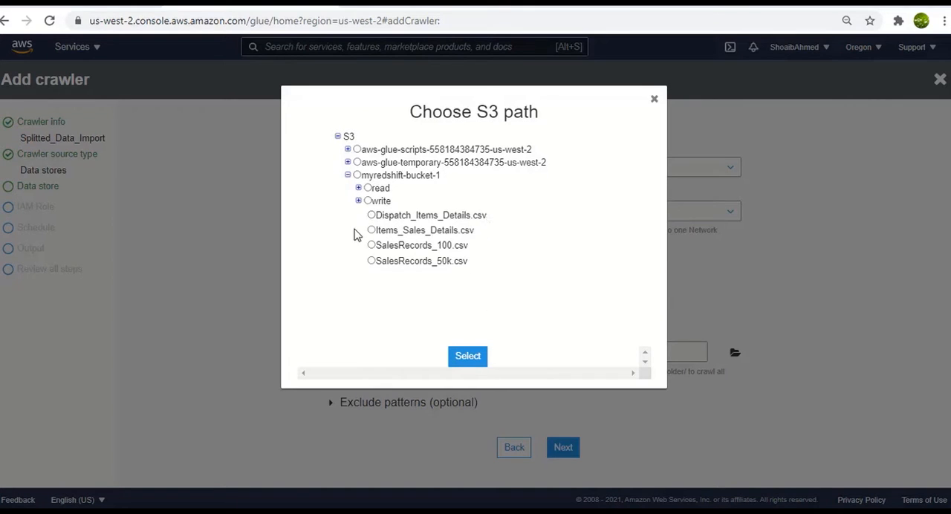
mouse_move(477, 237)
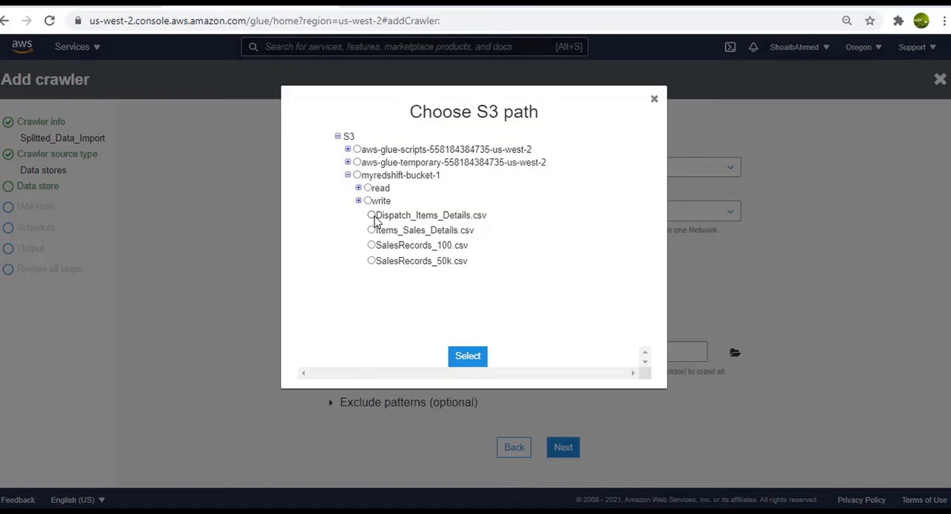
click(466, 357)
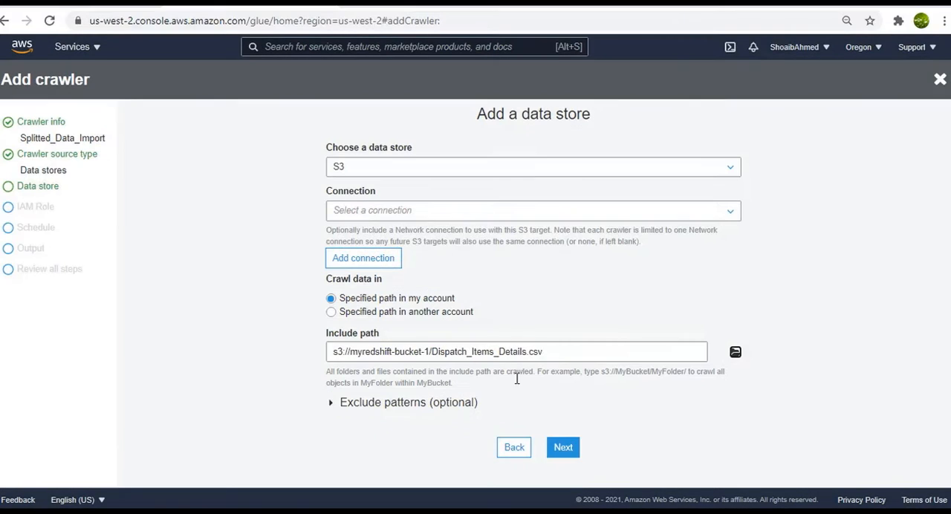
mouse_move(563, 447)
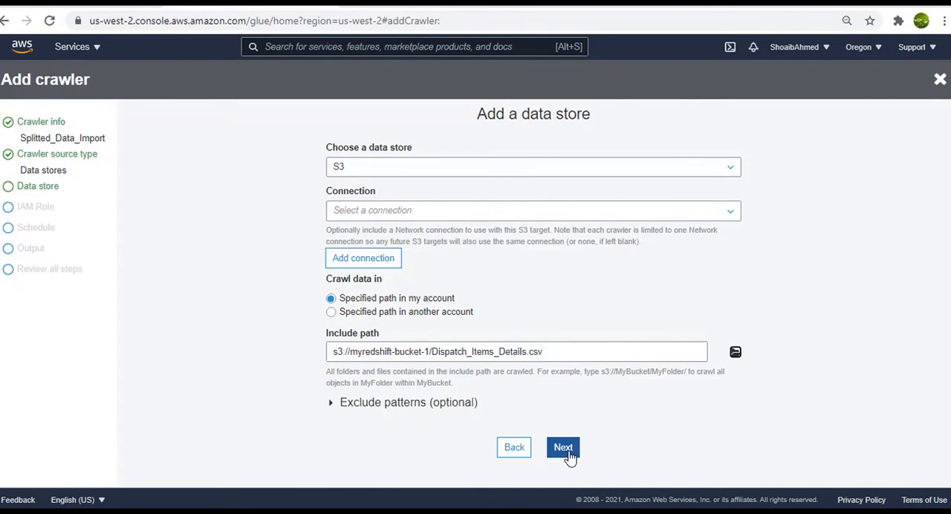
Confirm the first S3 data store and choose to add another one
click(562, 448)
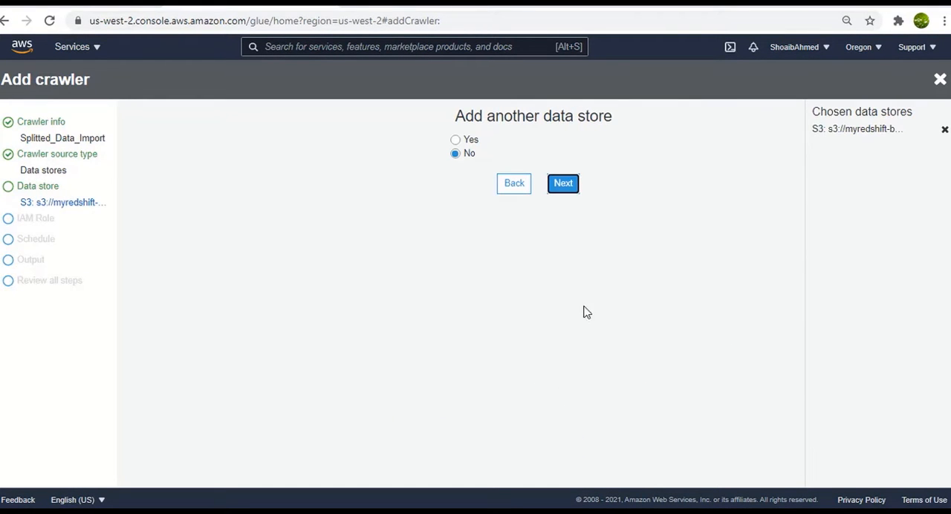
mouse_move(610, 187)
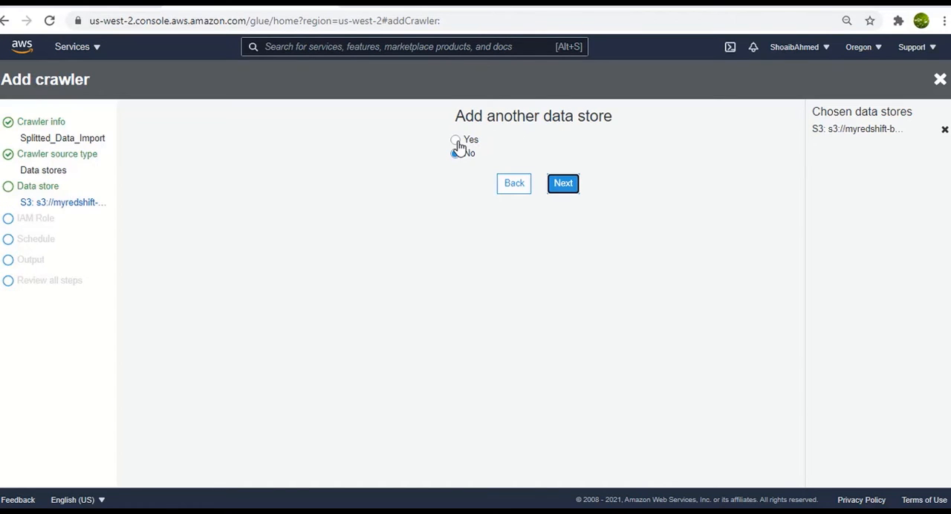
click(455, 140)
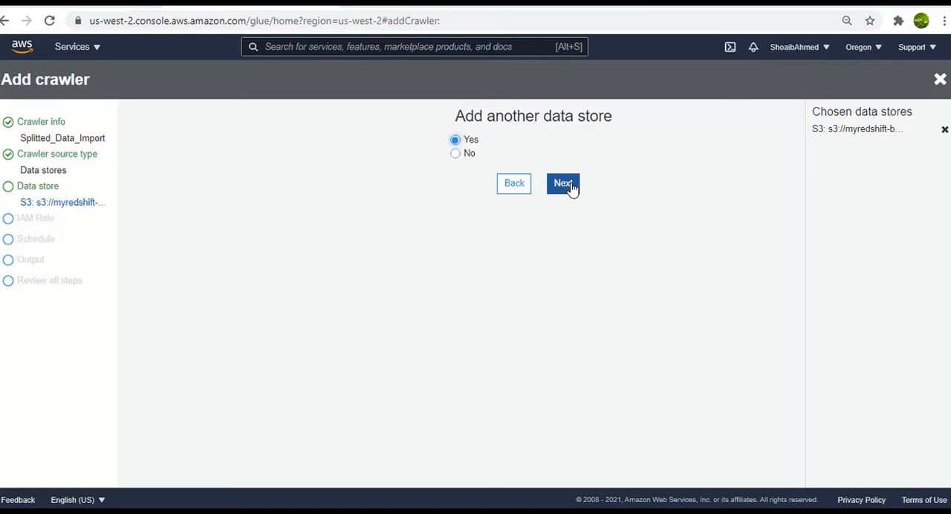
click(562, 183)
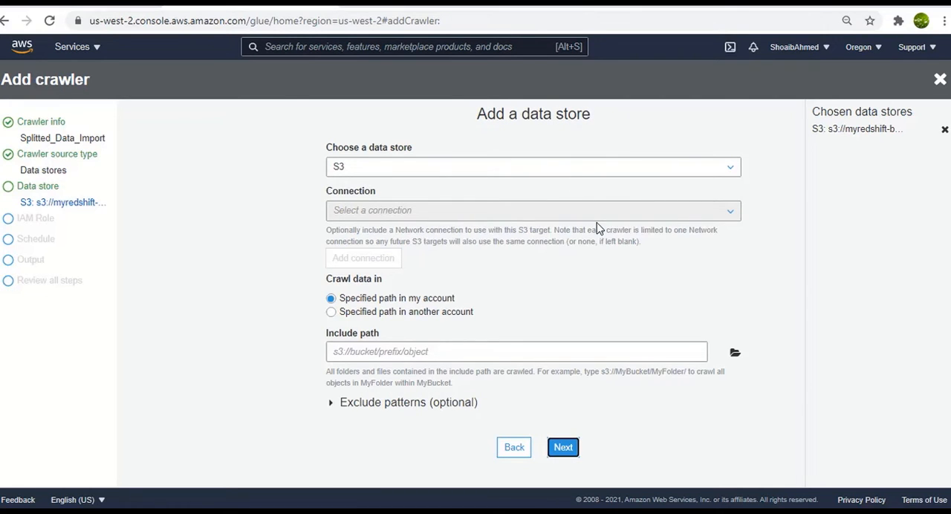
mouse_move(587, 251)
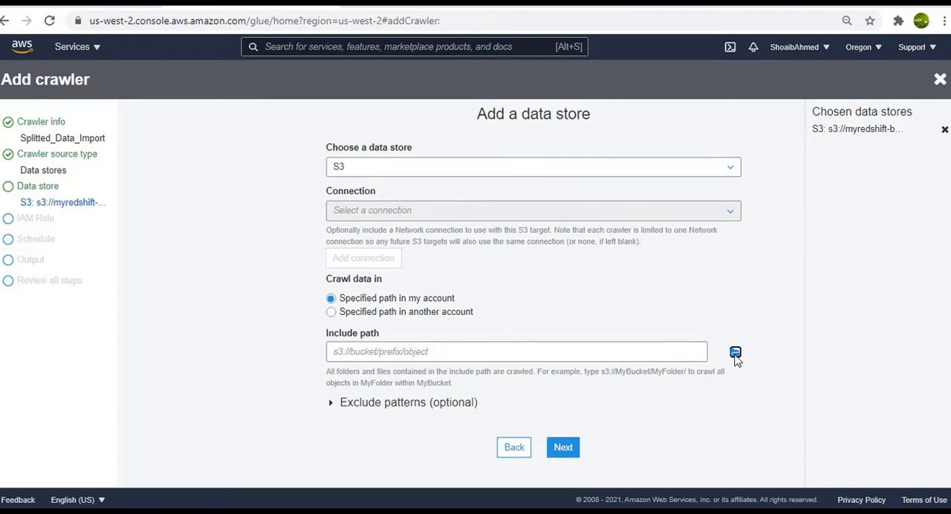
Set the second include path to s3://myredshift-bucket-1/Items_Sales_Details.csv and confirm it
click(734, 353)
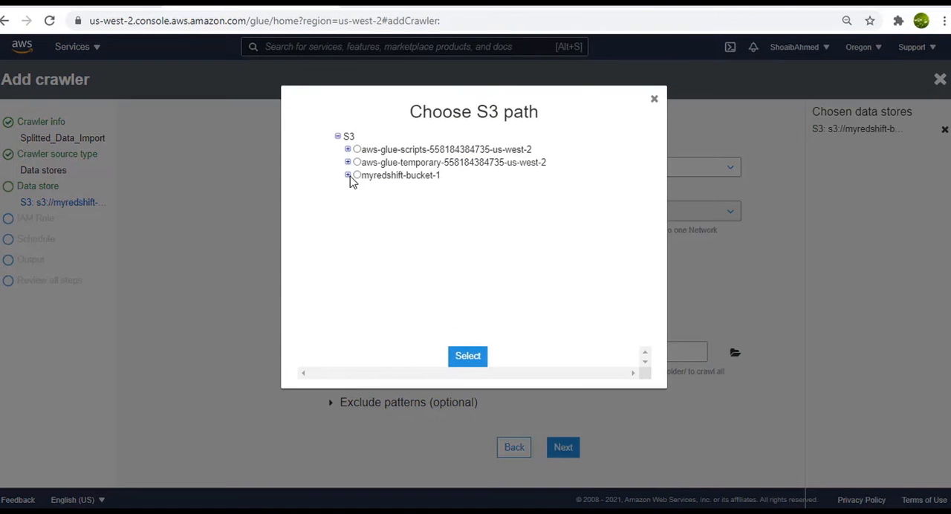
click(347, 175)
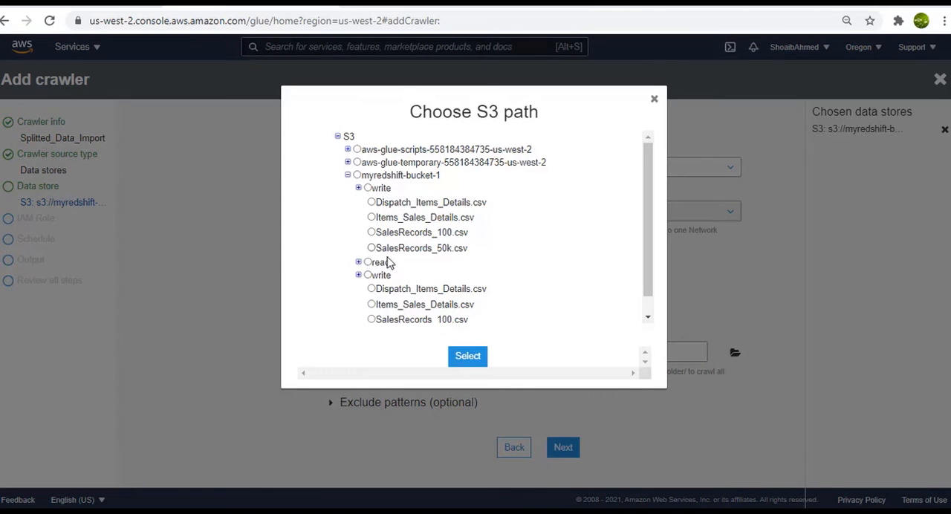
mouse_move(371, 312)
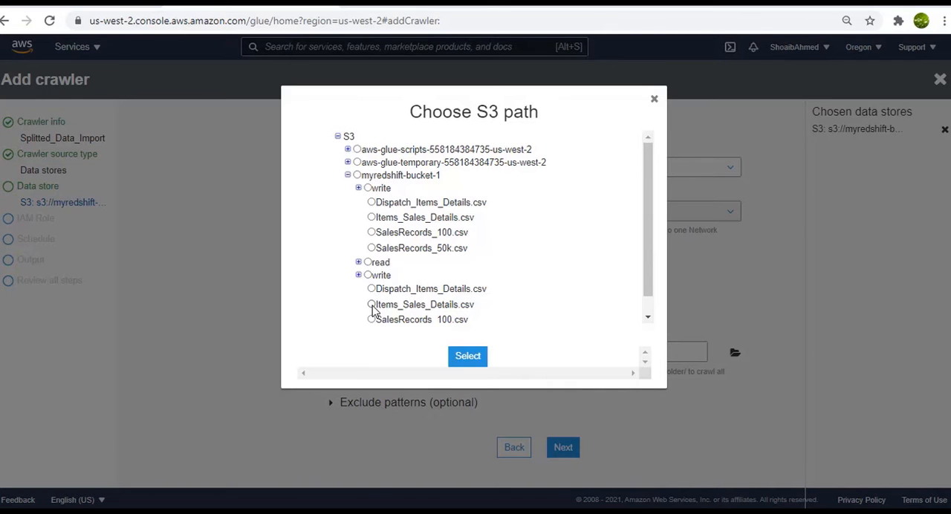
click(372, 303)
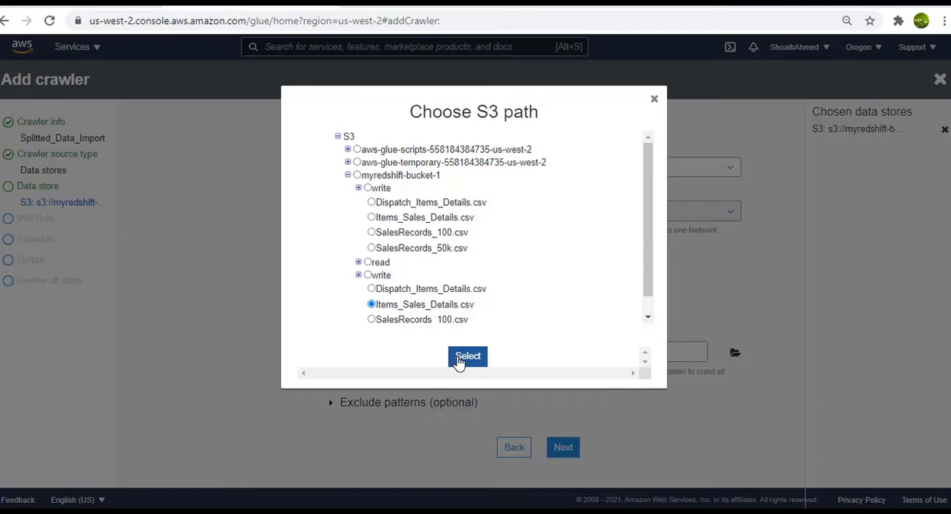
click(466, 356)
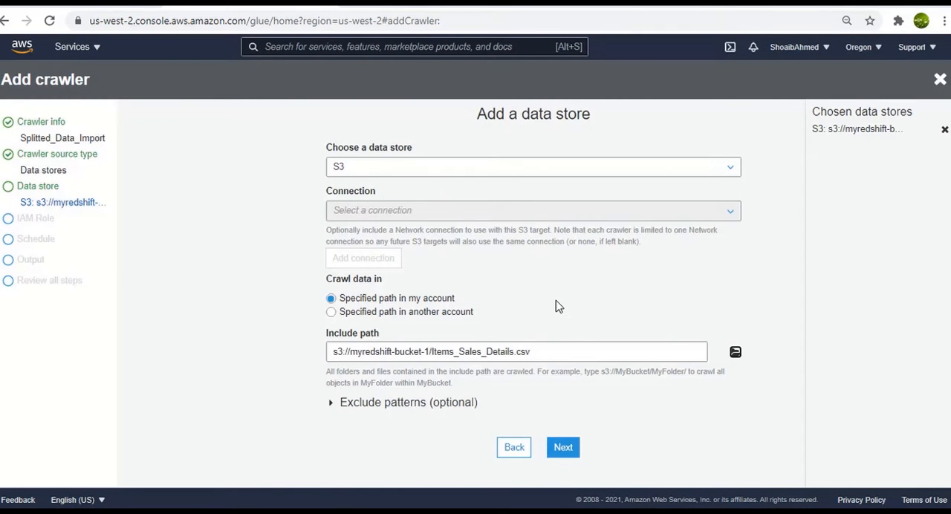
click(562, 448)
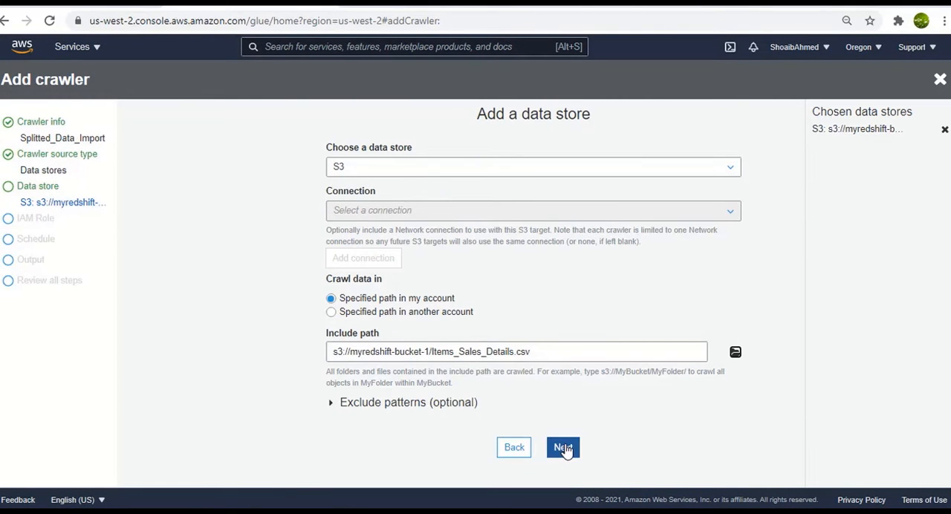
Stop adding data stores and choose the existing IAM role AWSGlueServiceRole for the crawler
click(562, 445)
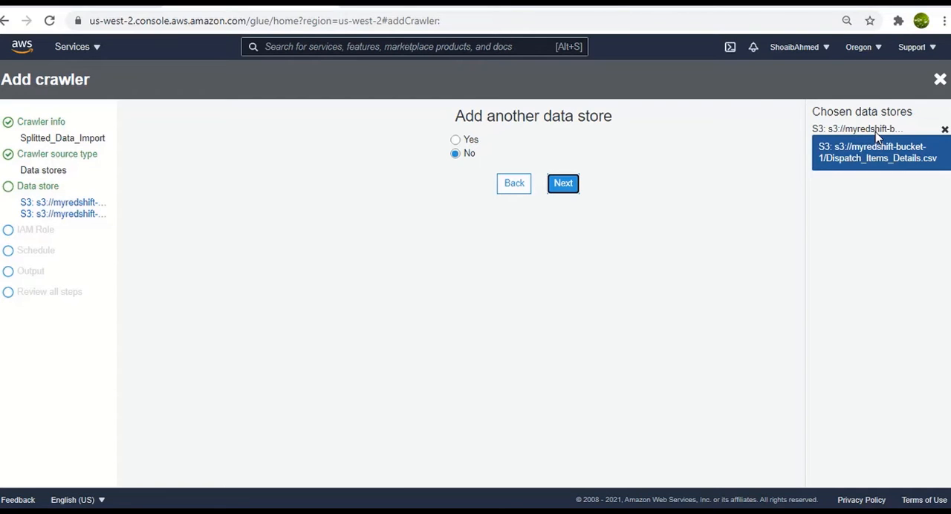
mouse_move(850, 188)
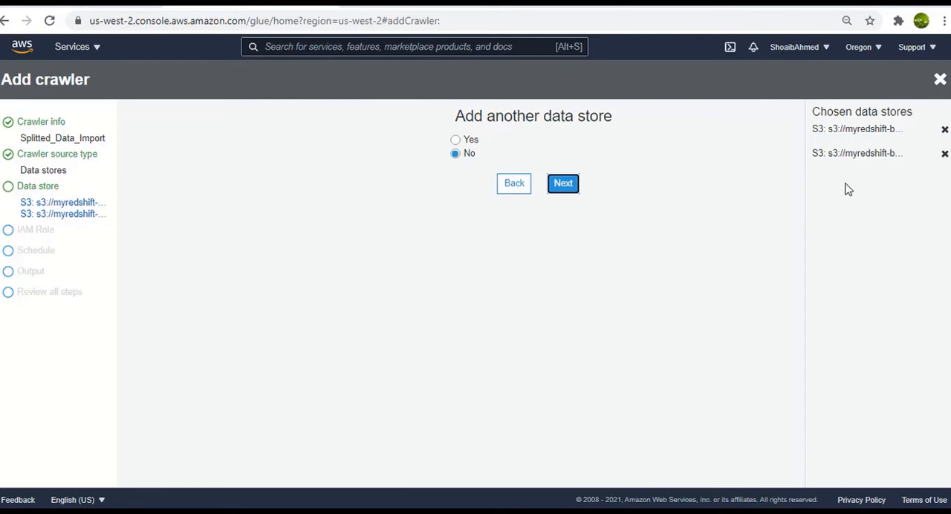
mouse_move(859, 153)
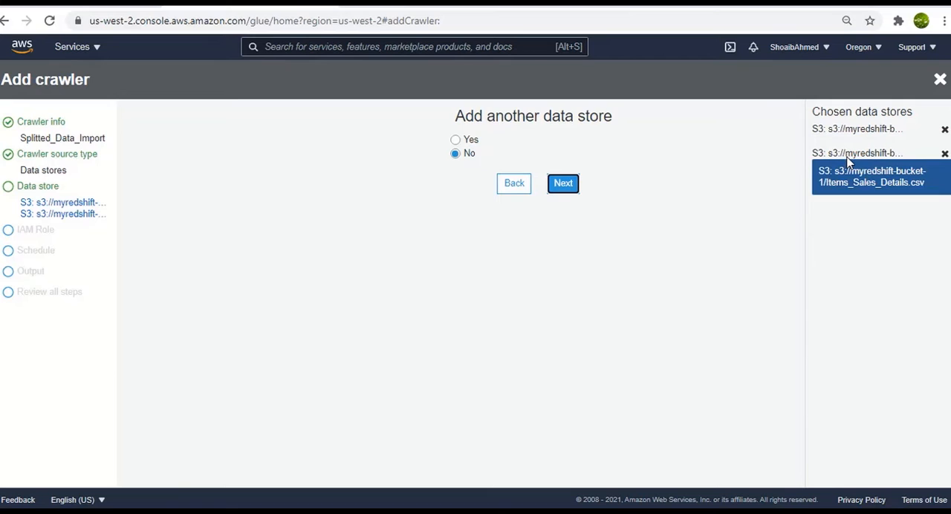
mouse_move(438, 197)
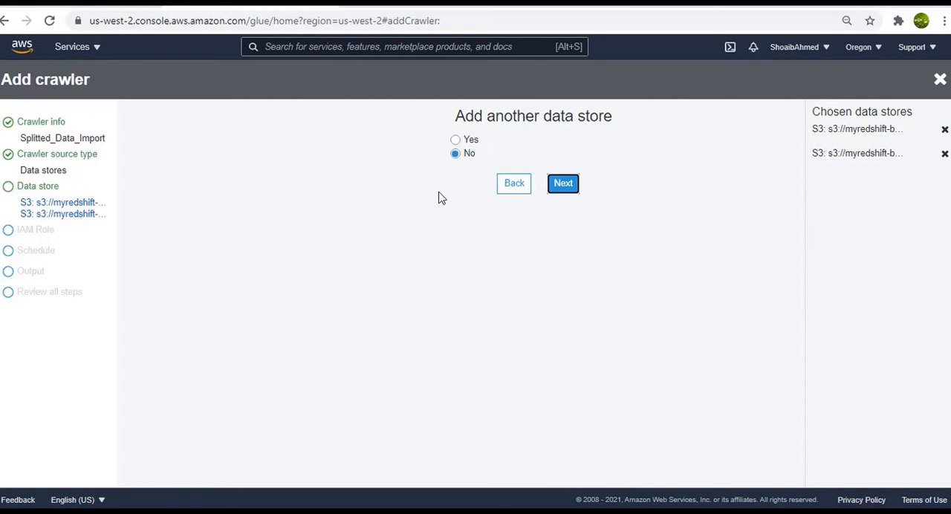
mouse_move(542, 148)
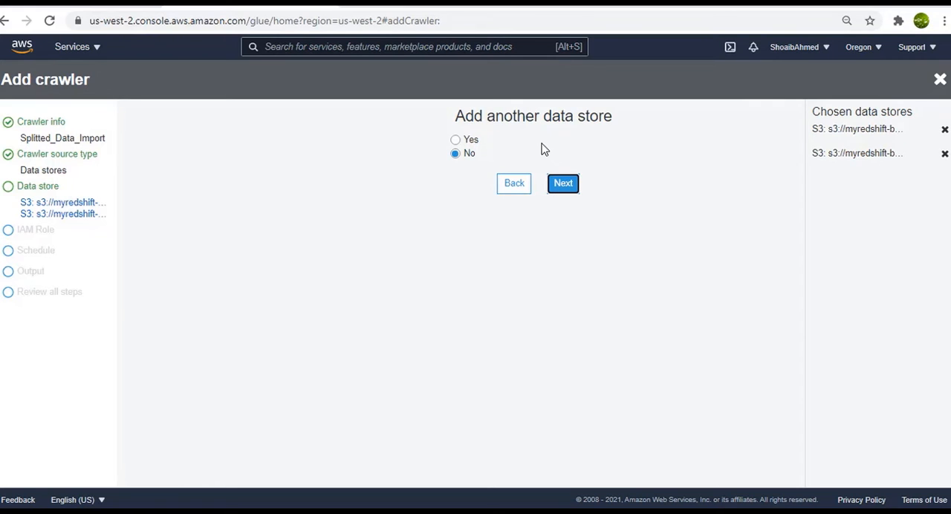
mouse_move(458, 173)
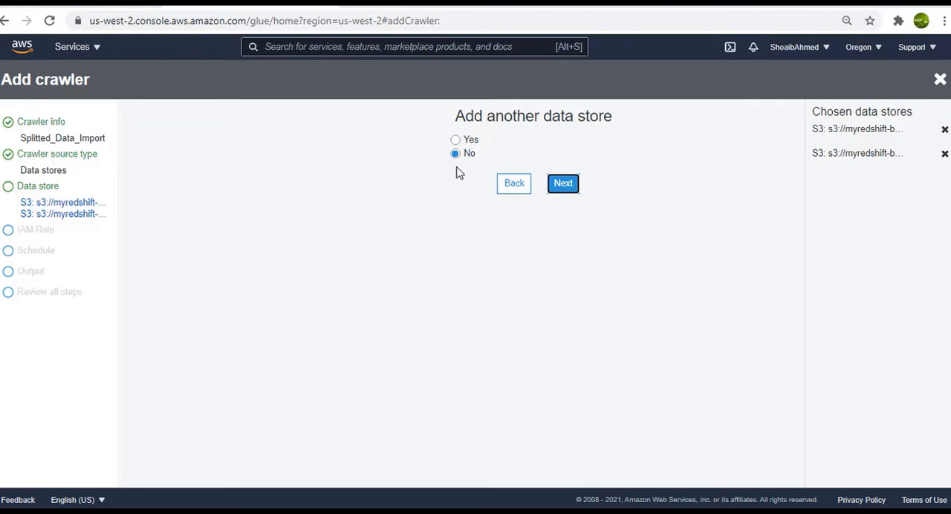
click(562, 183)
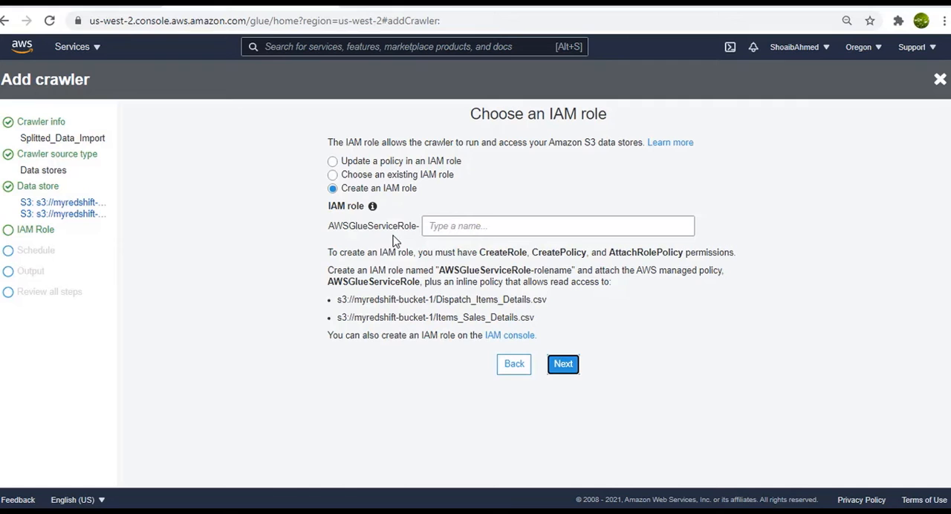
click(333, 175)
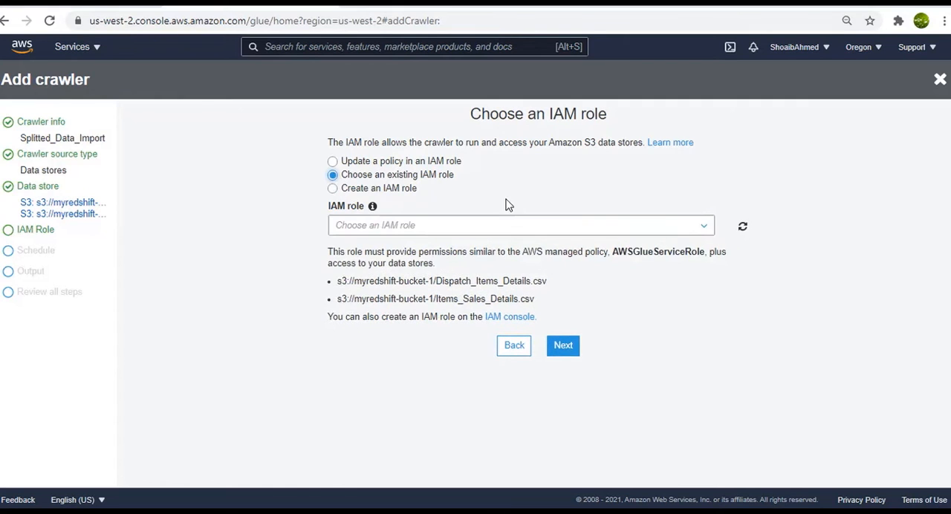
click(520, 226)
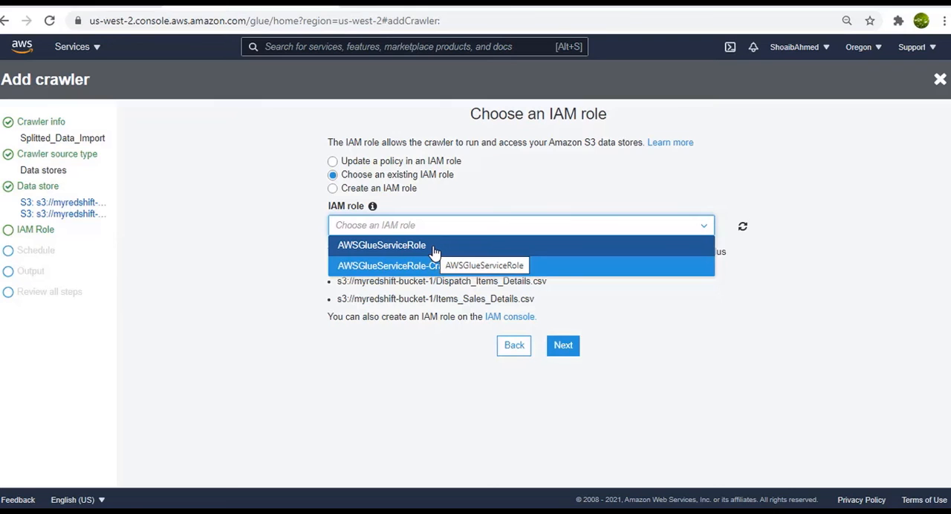
click(381, 245)
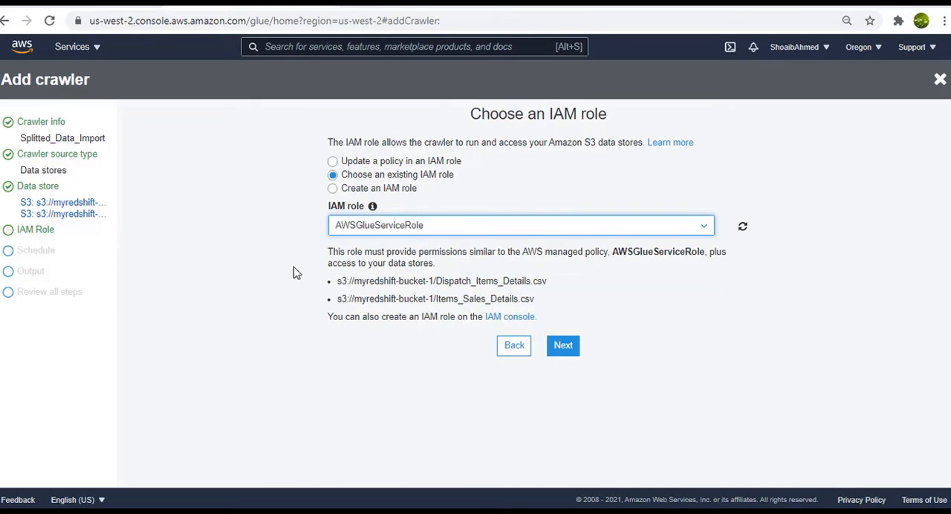
mouse_move(572, 345)
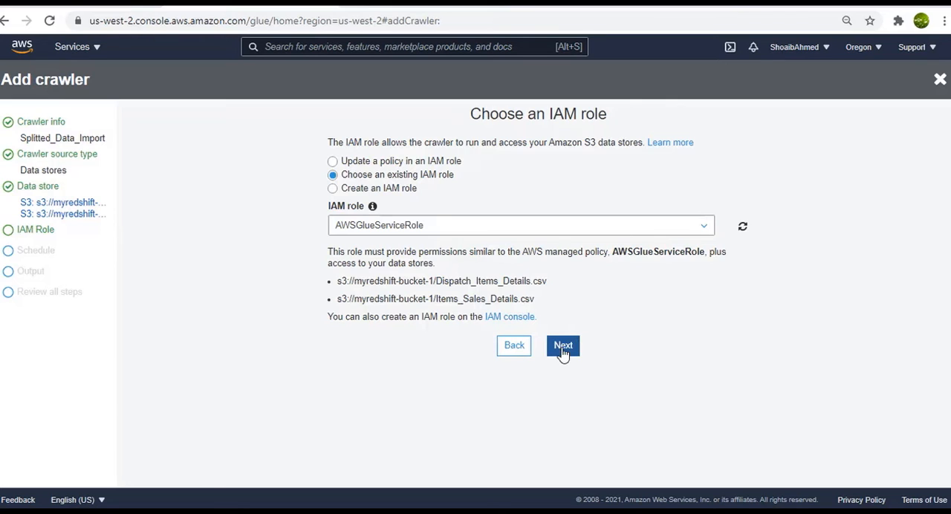
Keep Run on demand and create a new output database named splitted_db
click(562, 344)
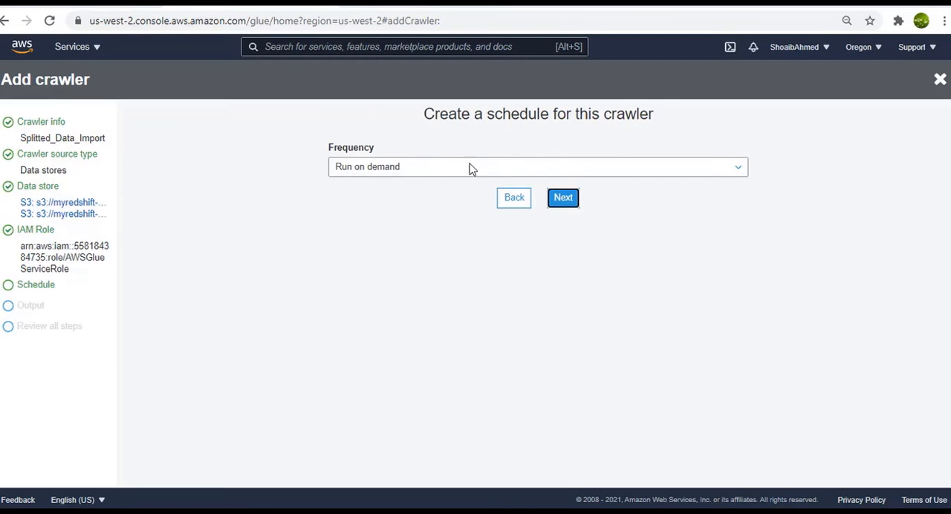
mouse_move(572, 223)
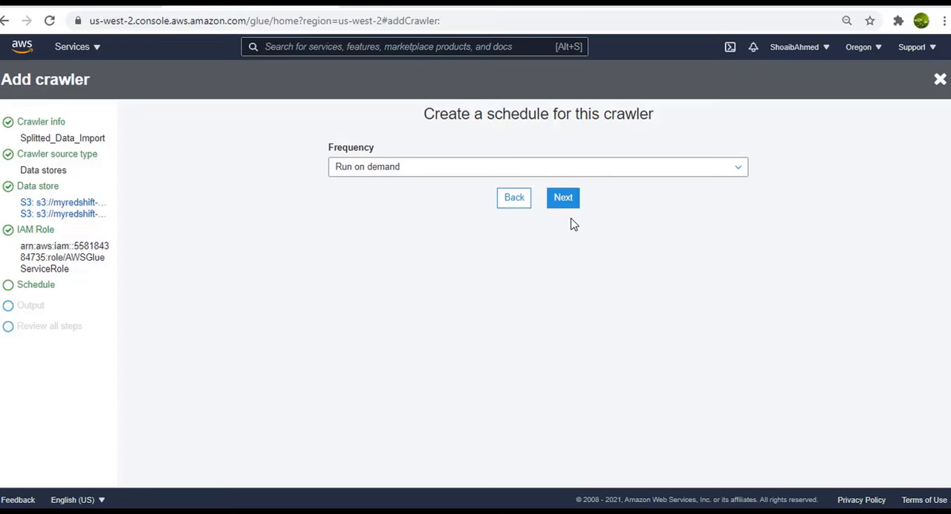
click(562, 197)
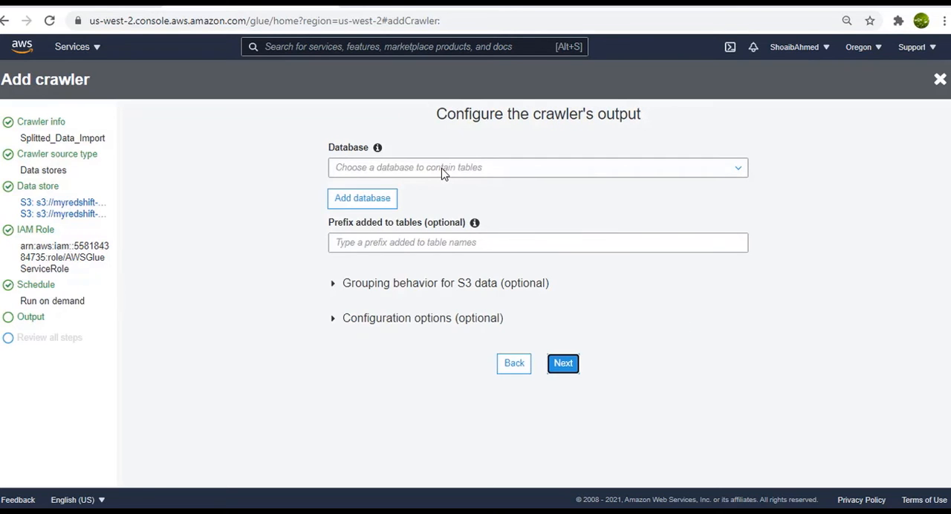
click(363, 197)
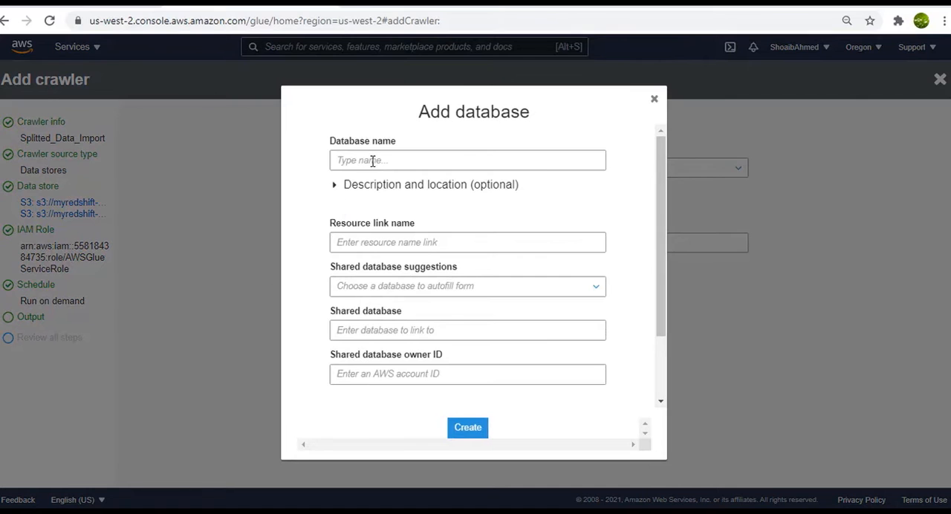
text(splitted_db)
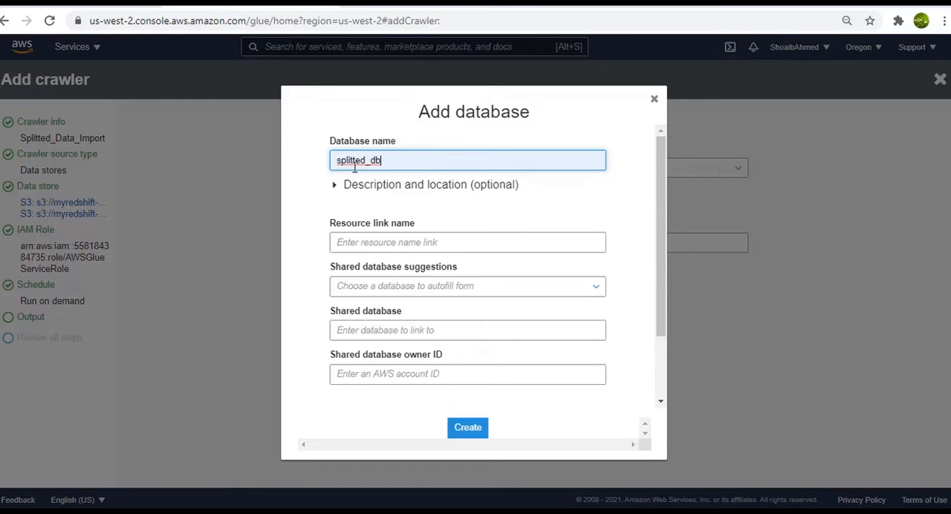
mouse_move(416, 218)
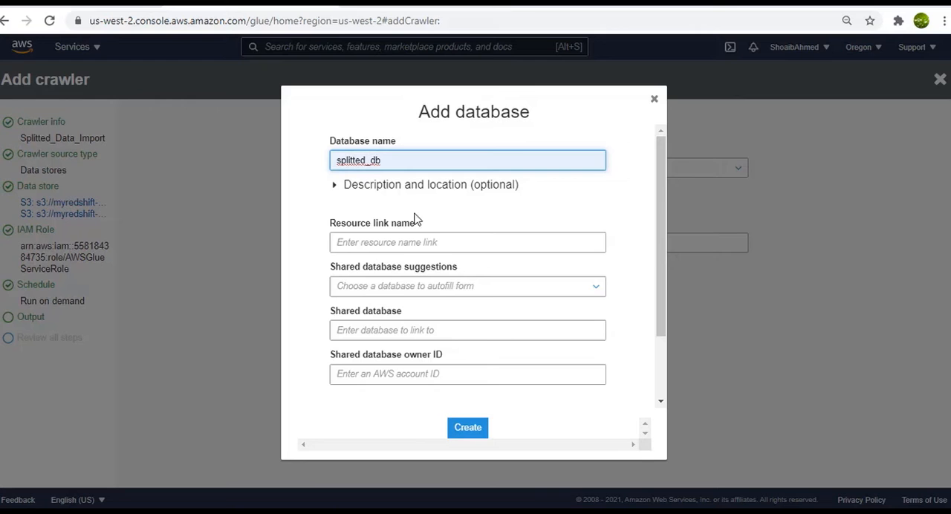
click(467, 428)
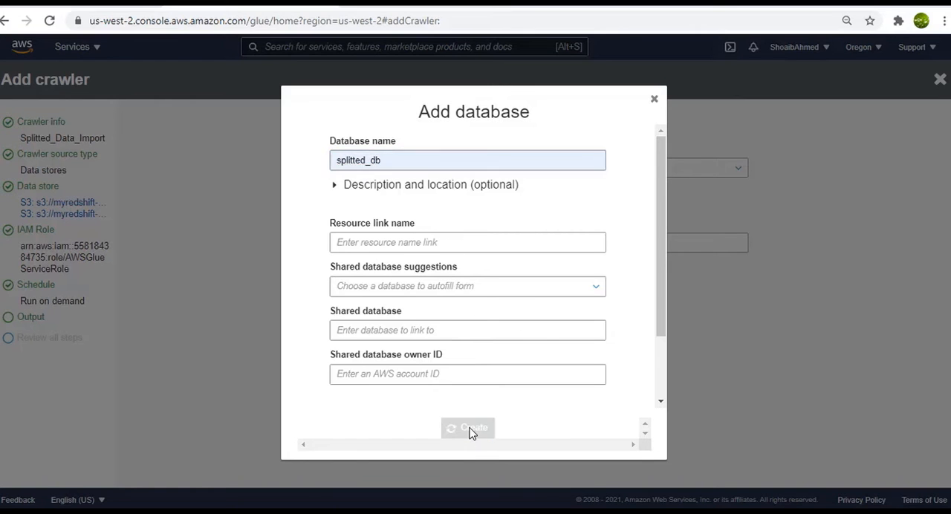
click(468, 428)
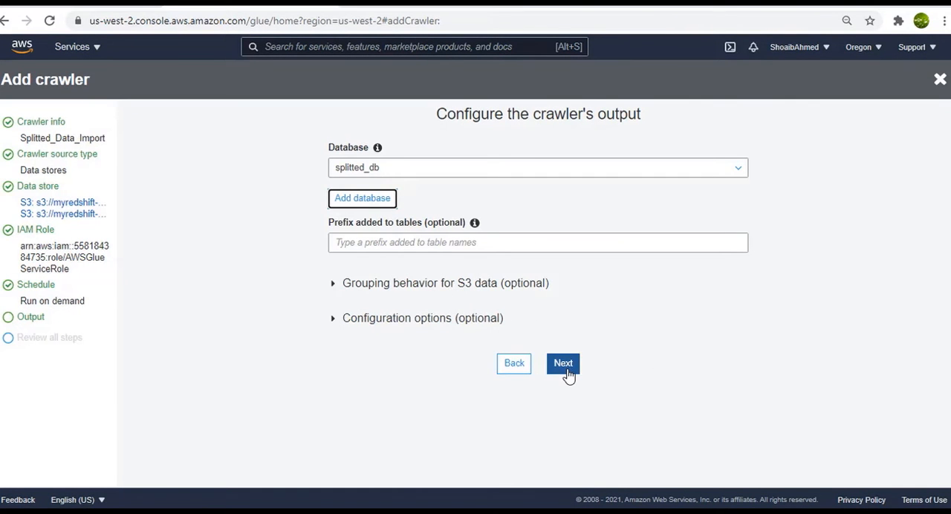
Review the settings and finish creating the Splitted_Data_Import crawler
click(562, 364)
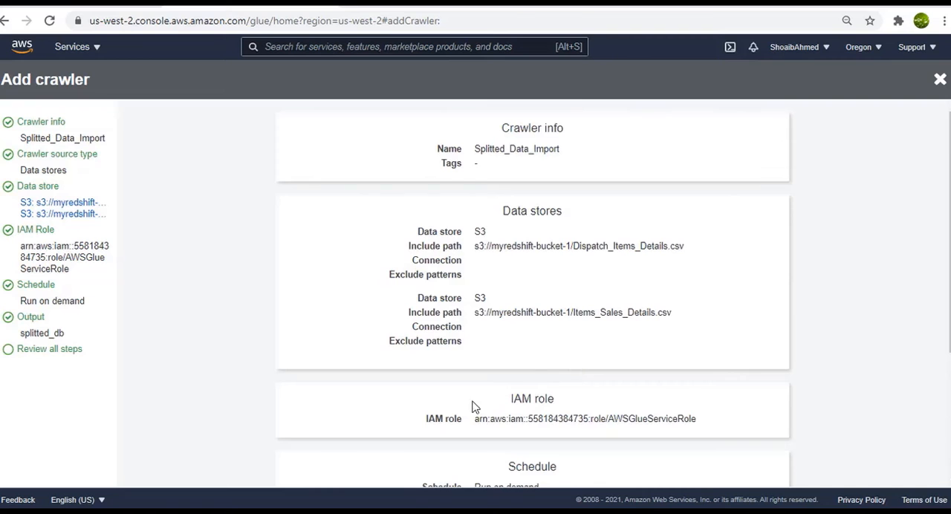
scroll(down, 3)
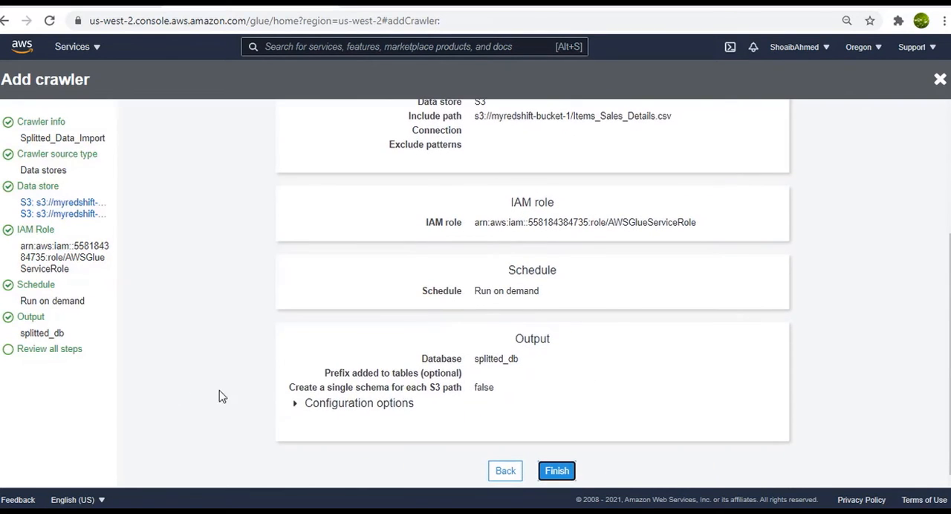
click(556, 470)
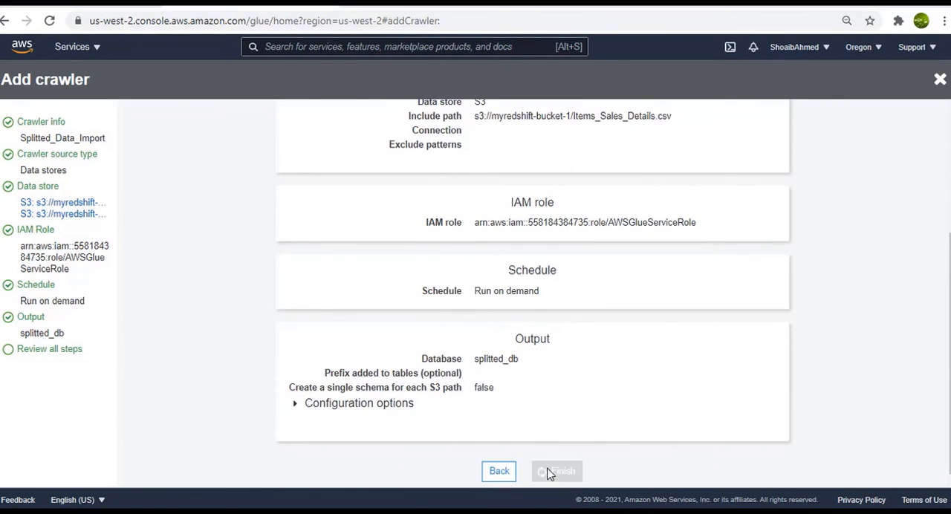
click(556, 471)
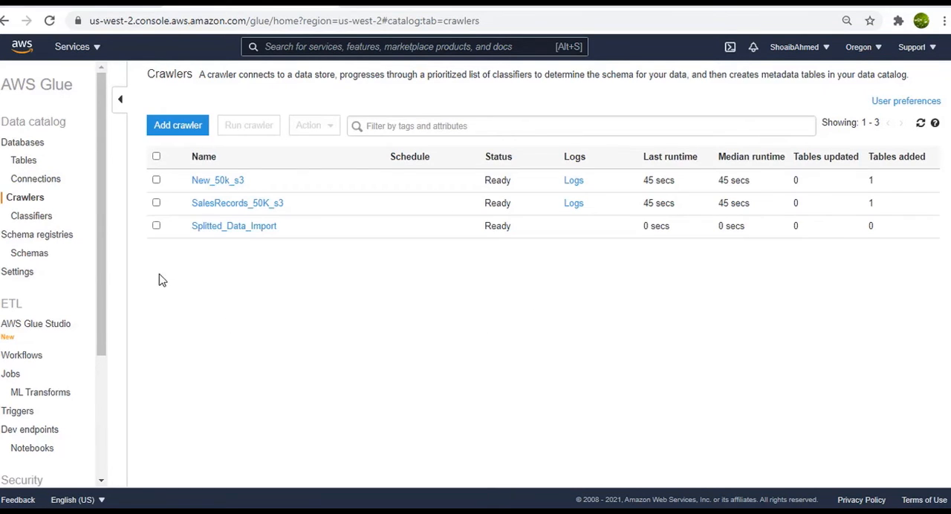
Run the Splitted_Data_Import crawler and let it create 2 tables in splitted_db
click(156, 226)
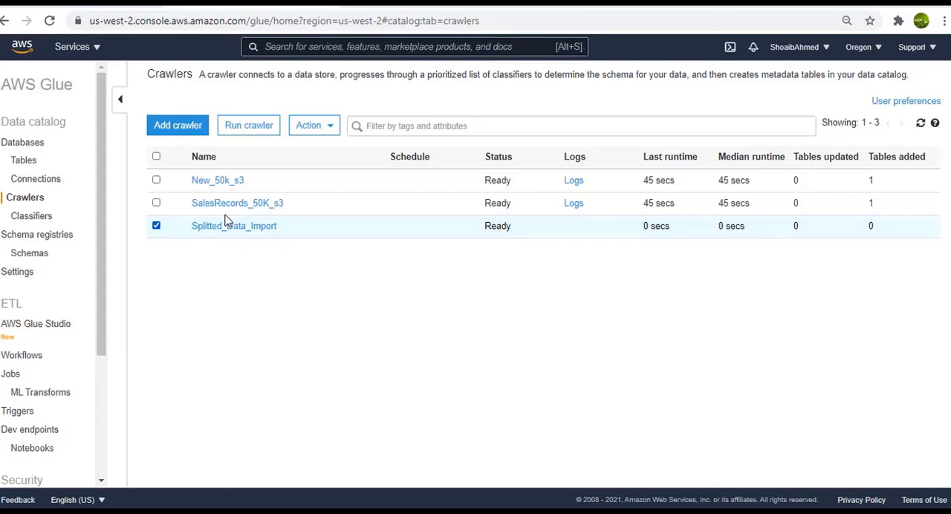
click(248, 125)
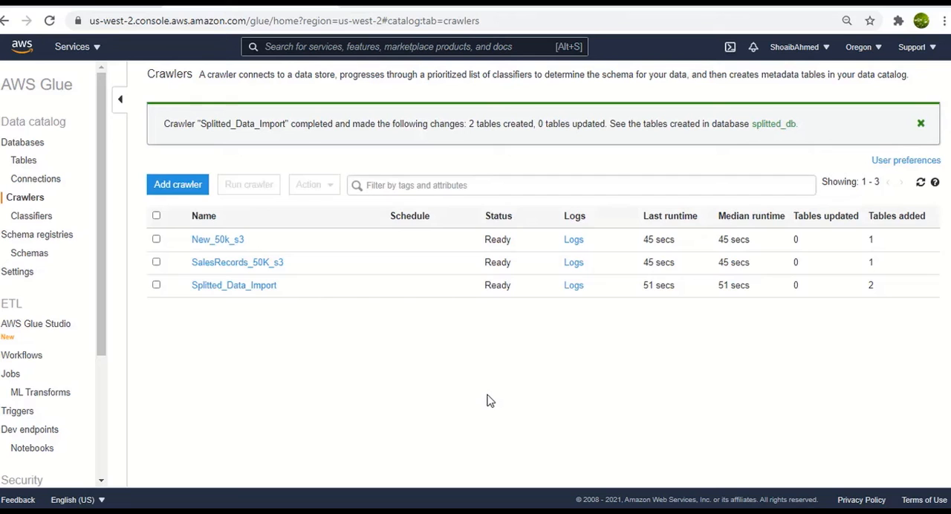
mouse_move(783, 337)
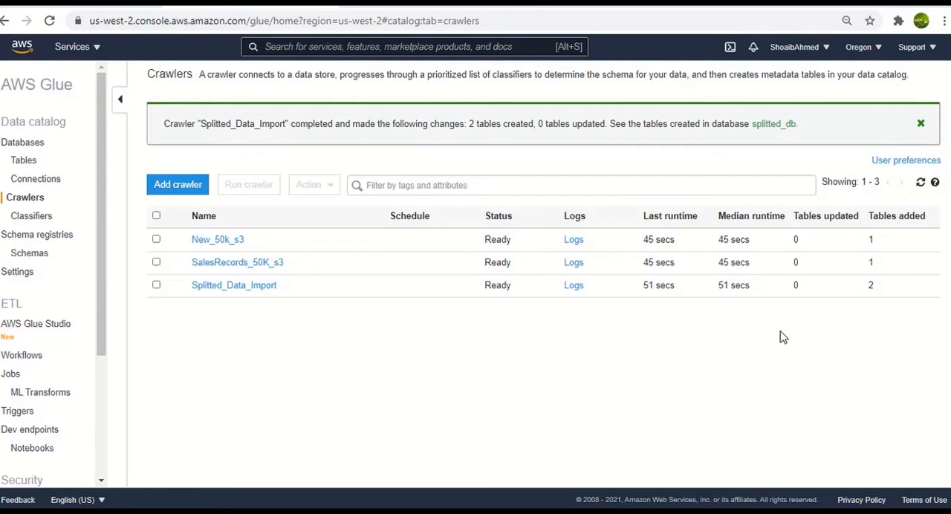
mouse_move(879, 221)
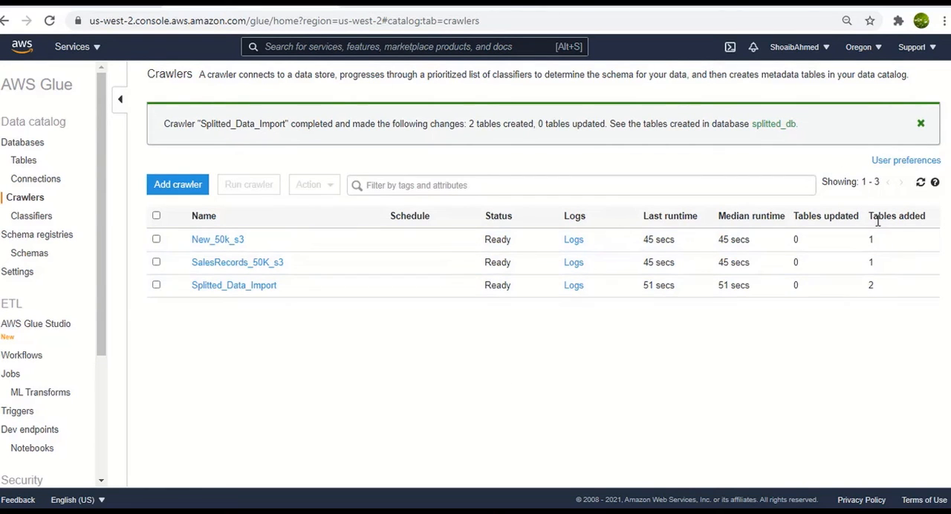
mouse_move(859, 285)
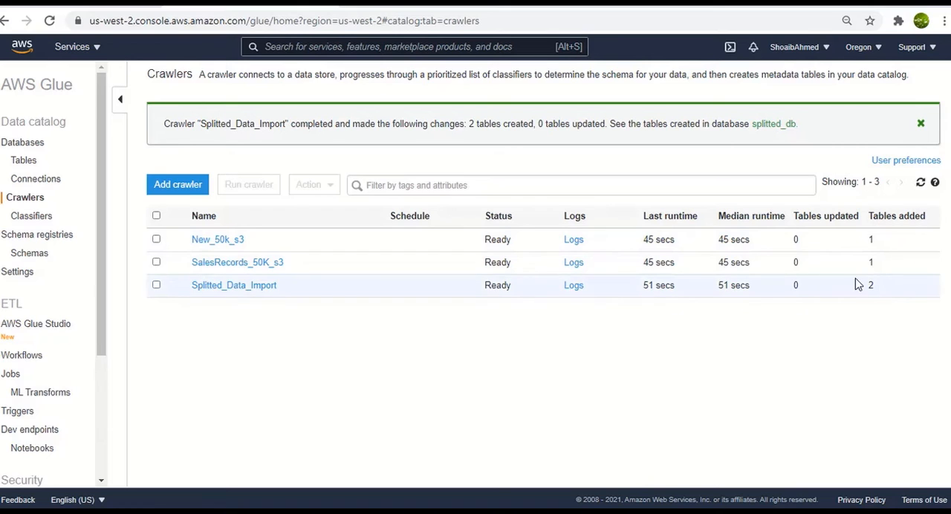
mouse_move(850, 379)
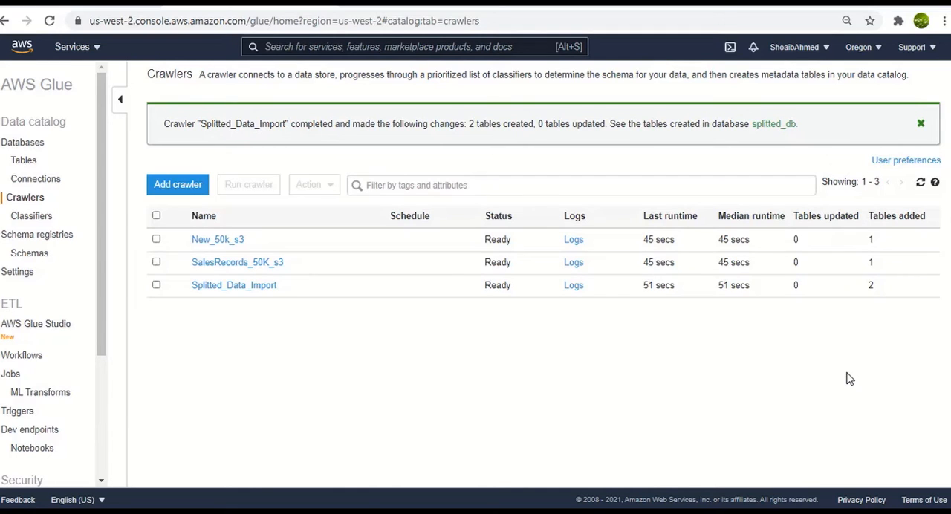
mouse_move(865, 333)
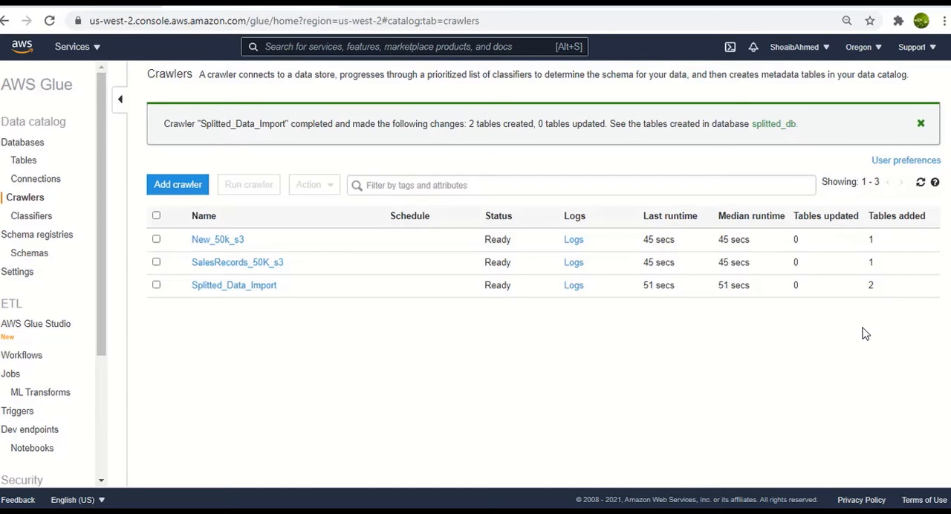
mouse_move(774, 123)
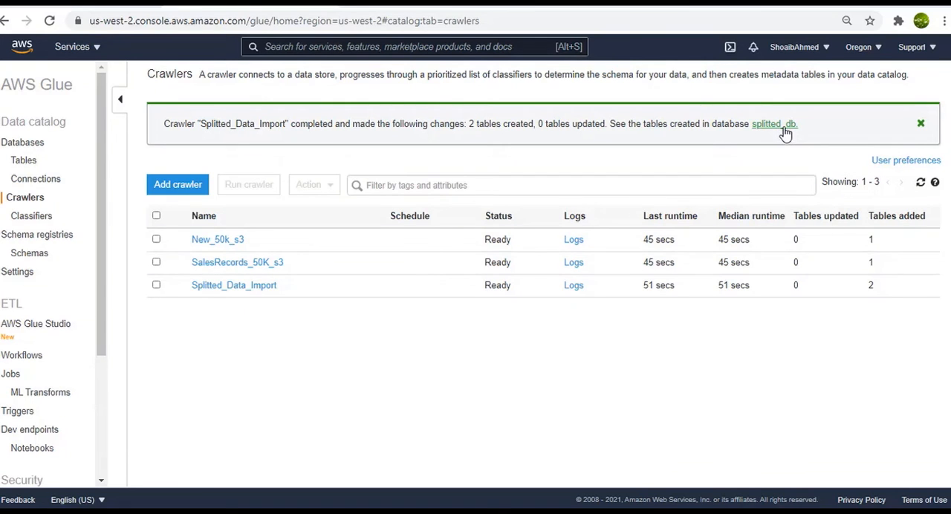
View the dispatch_items_details_csv schema: order_id, units_sold, order_date, region, country
click(774, 124)
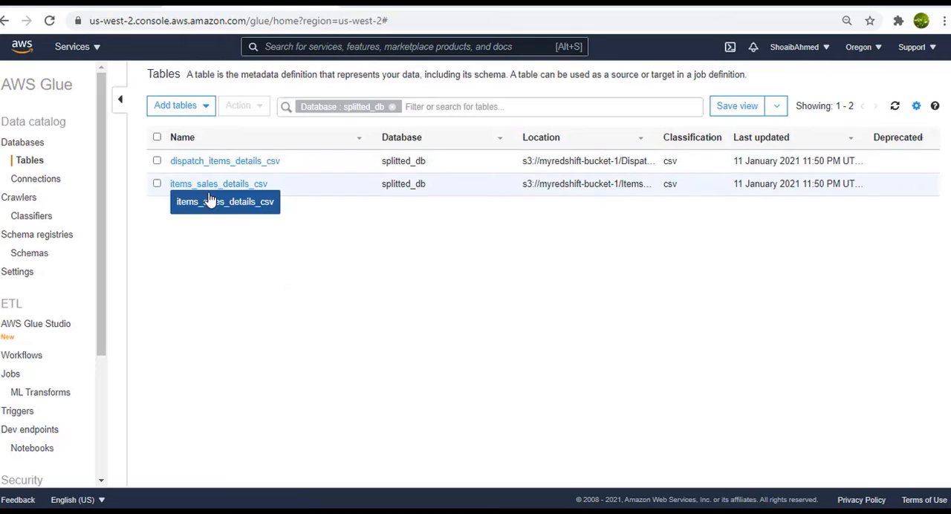
mouse_move(297, 223)
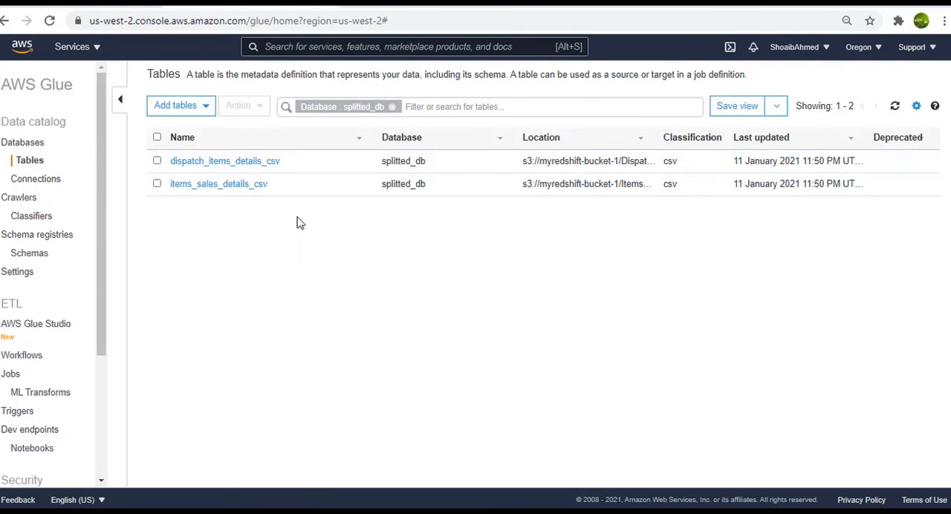
mouse_move(291, 273)
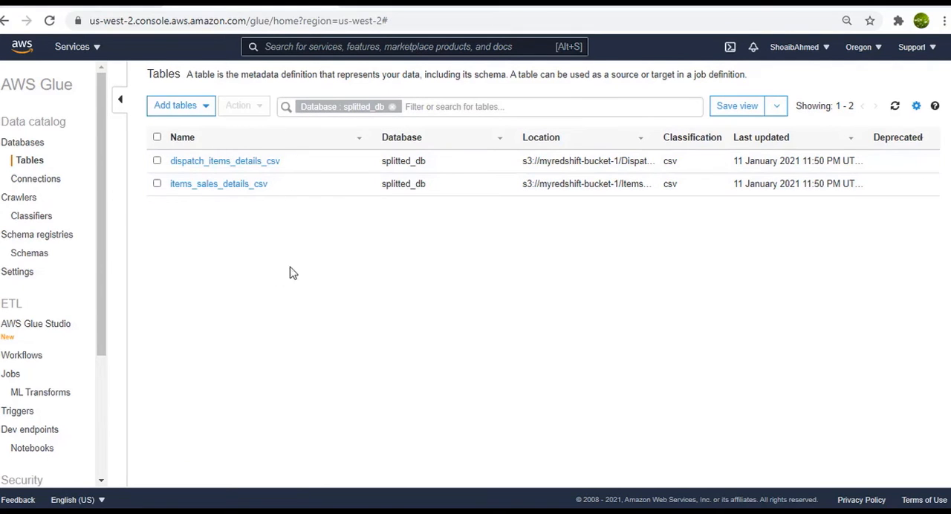
mouse_move(226, 162)
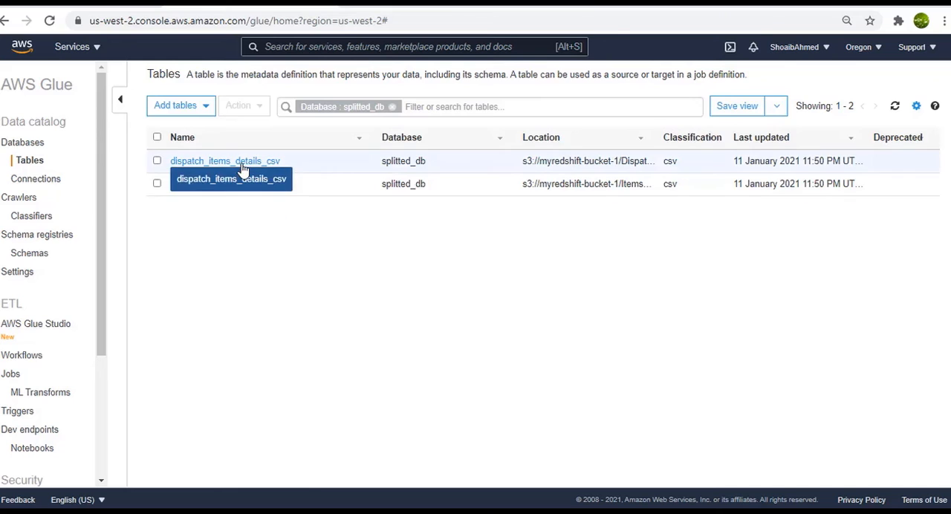
click(224, 160)
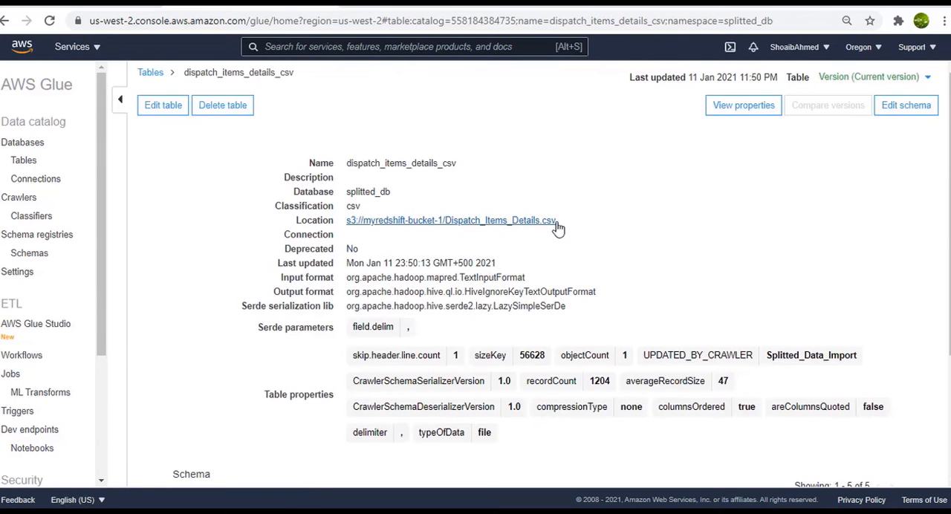
click(905, 104)
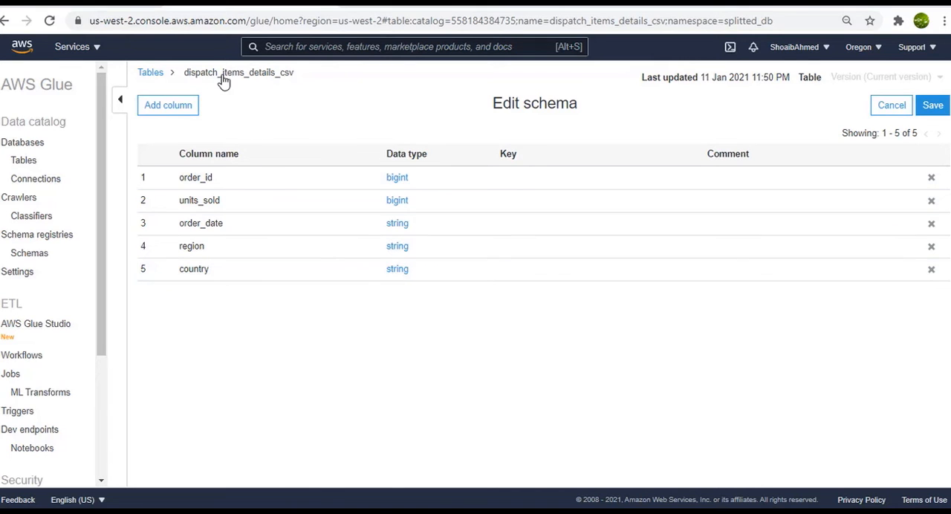
mouse_move(205, 186)
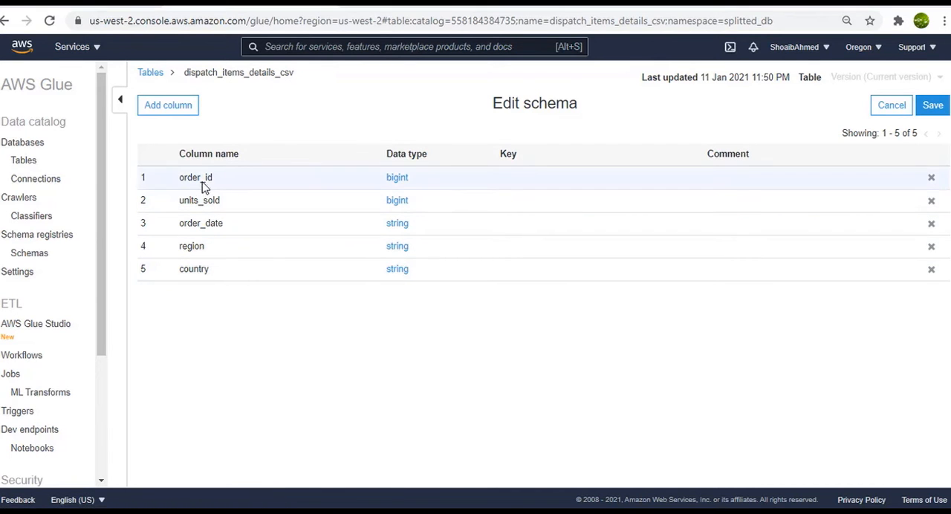
mouse_move(247, 240)
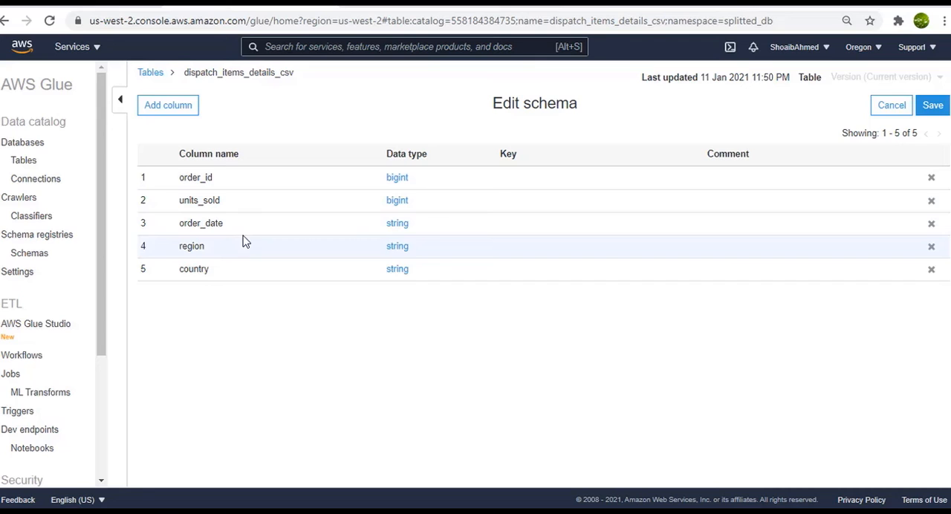
mouse_move(227, 177)
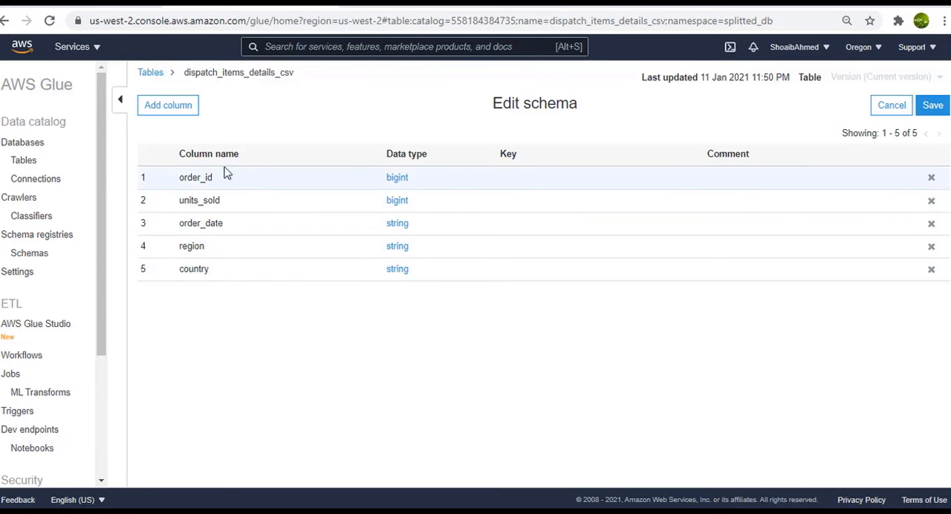
mouse_move(226, 305)
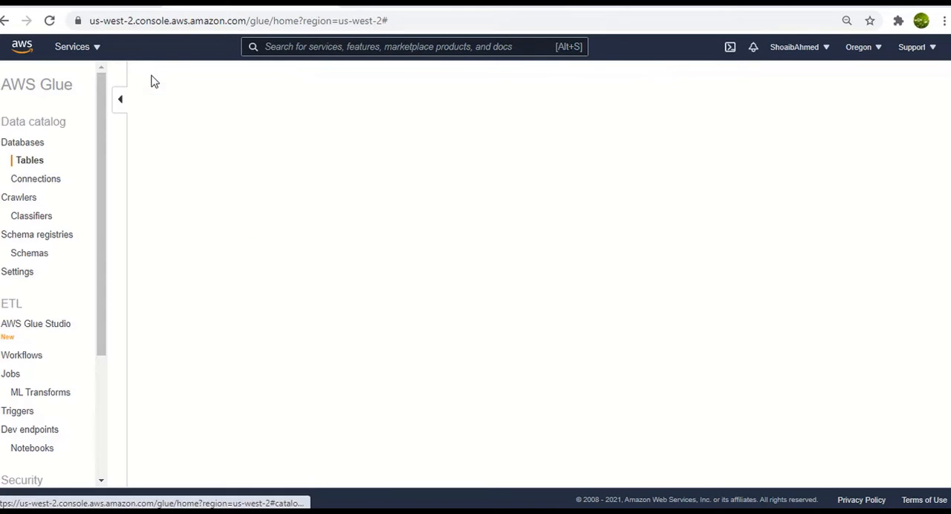
Inspect the ten-column items_sales_details_csv schema, then go to the ETL Jobs list
click(30, 160)
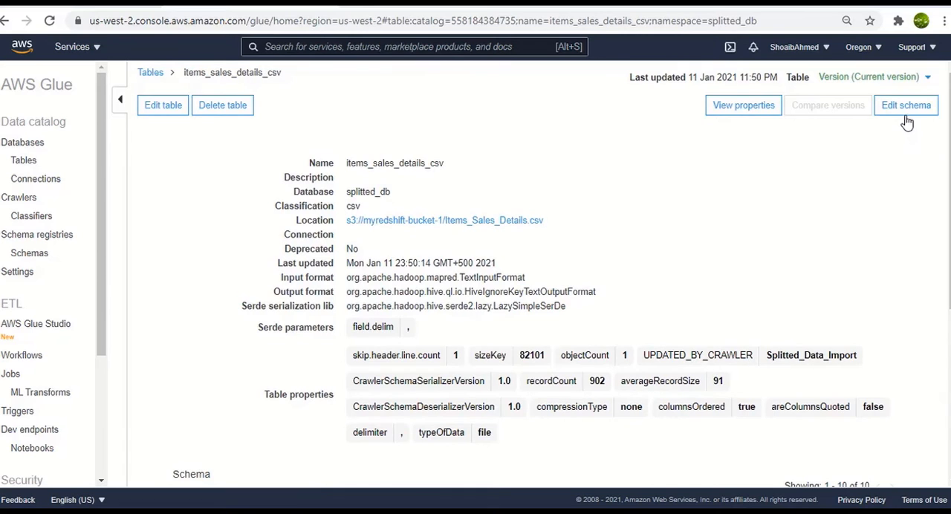
click(906, 104)
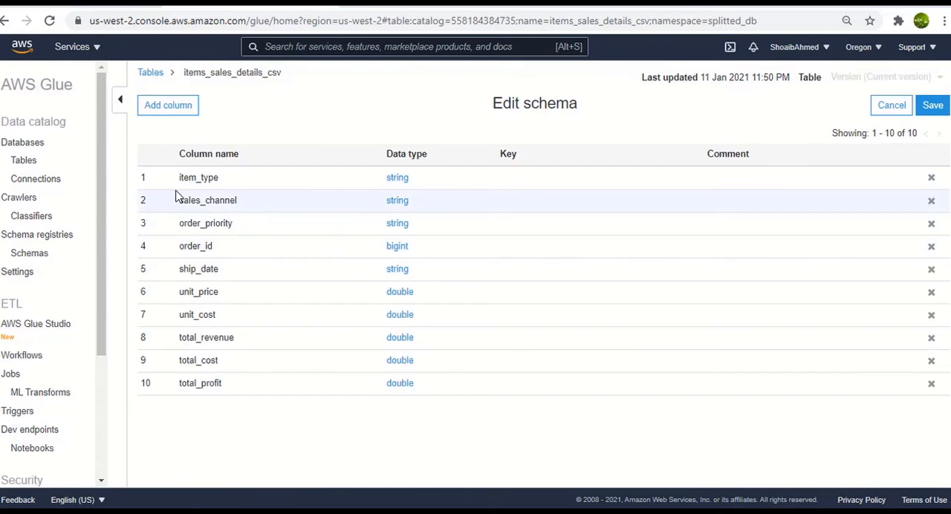
mouse_move(226, 245)
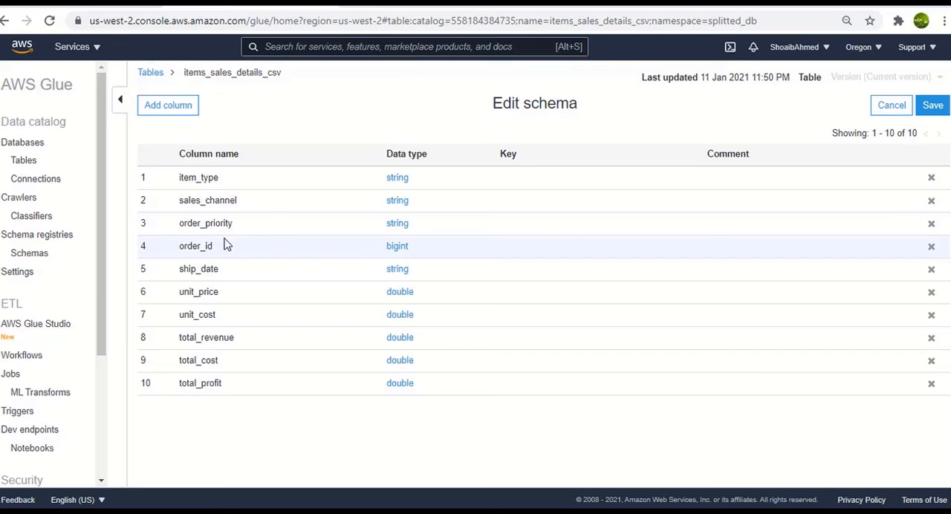
mouse_move(237, 283)
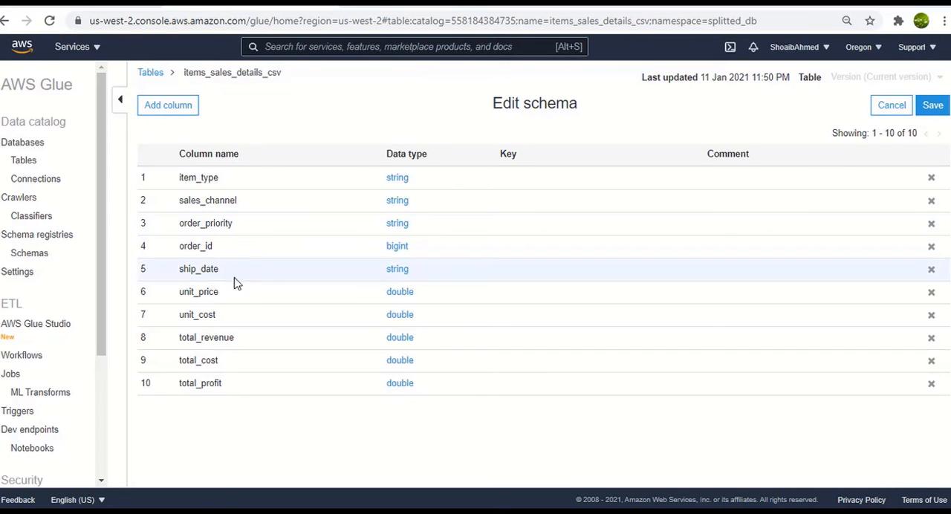
mouse_move(270, 315)
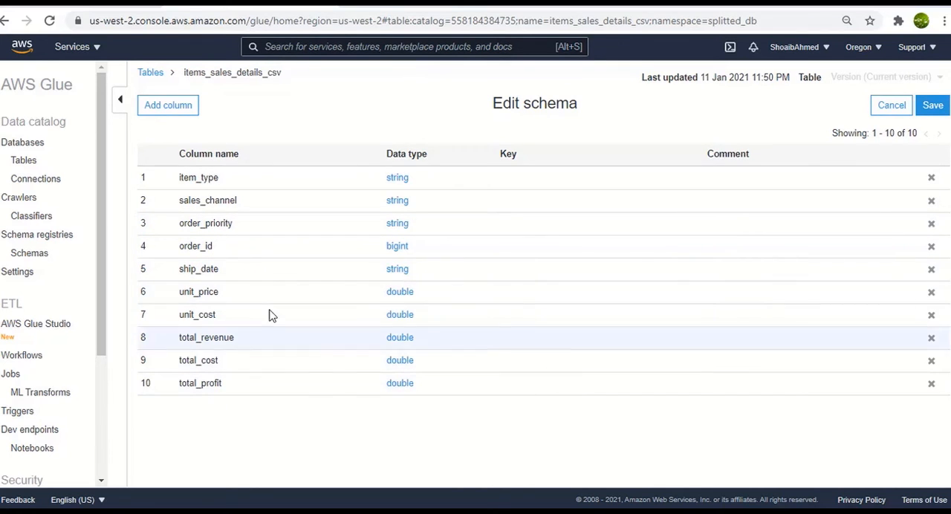
mouse_move(247, 356)
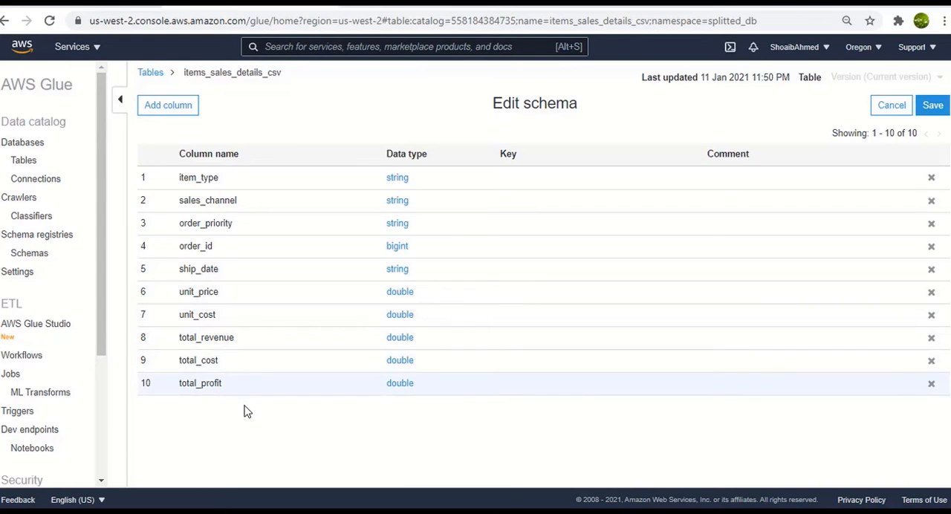
mouse_move(311, 226)
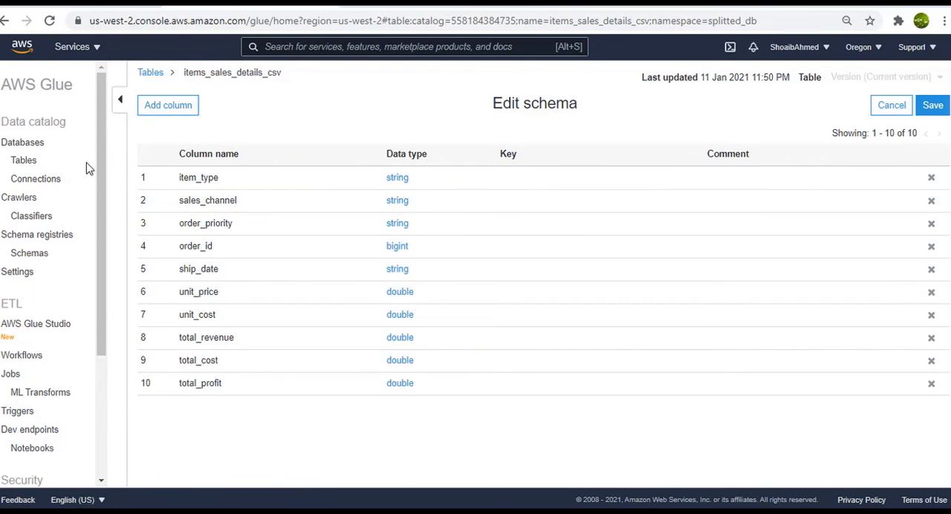
click(15, 375)
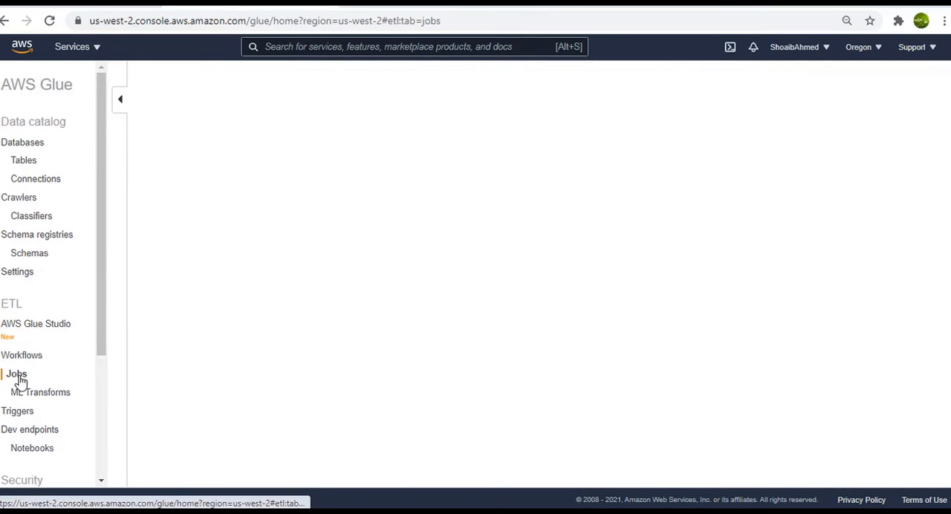
Start a new Glue ETL job named disspatch_db_to_redshift
click(16, 375)
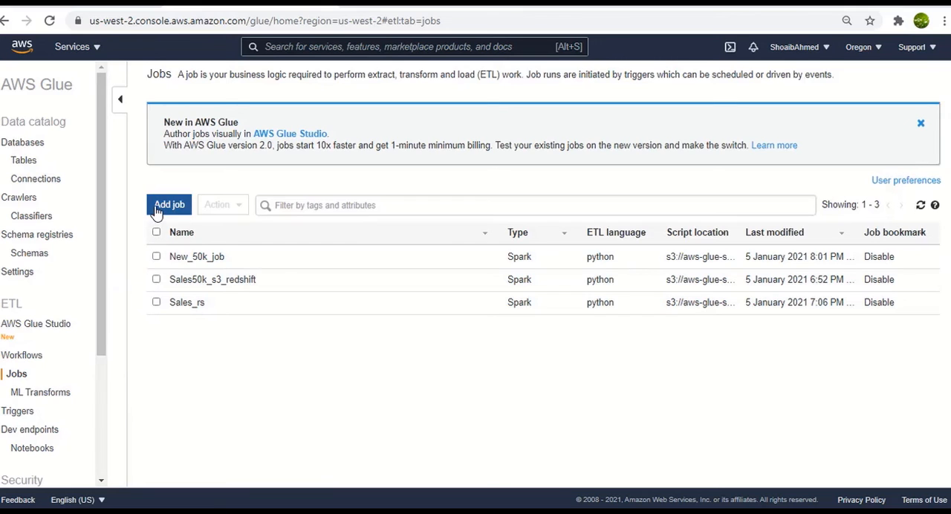
click(170, 205)
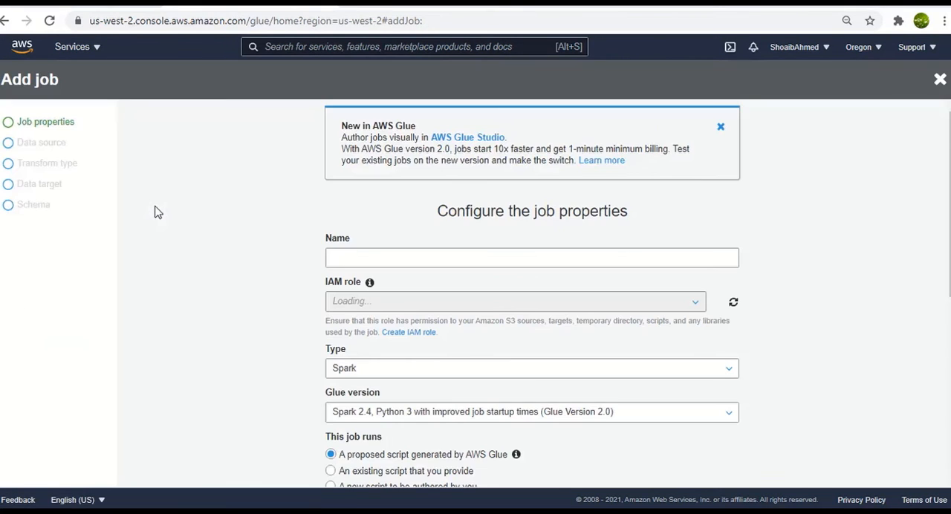
click(532, 257)
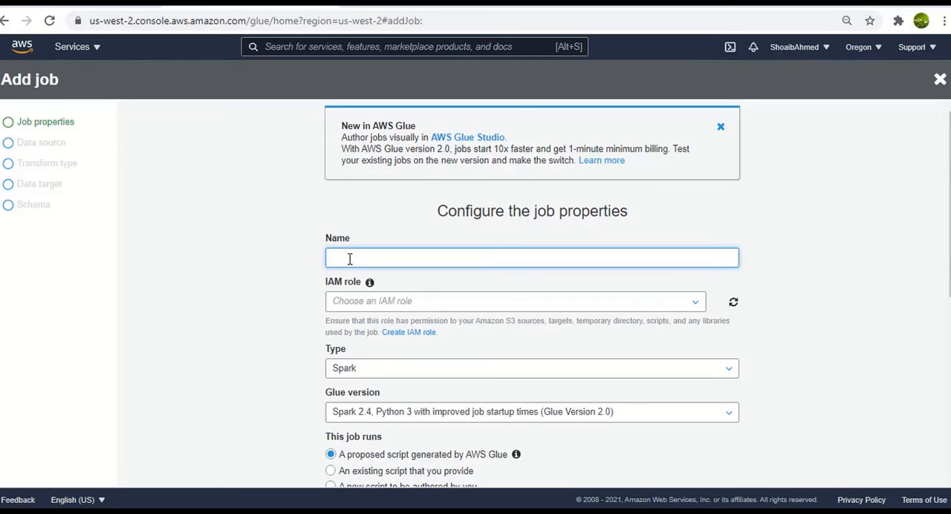
text(disss)
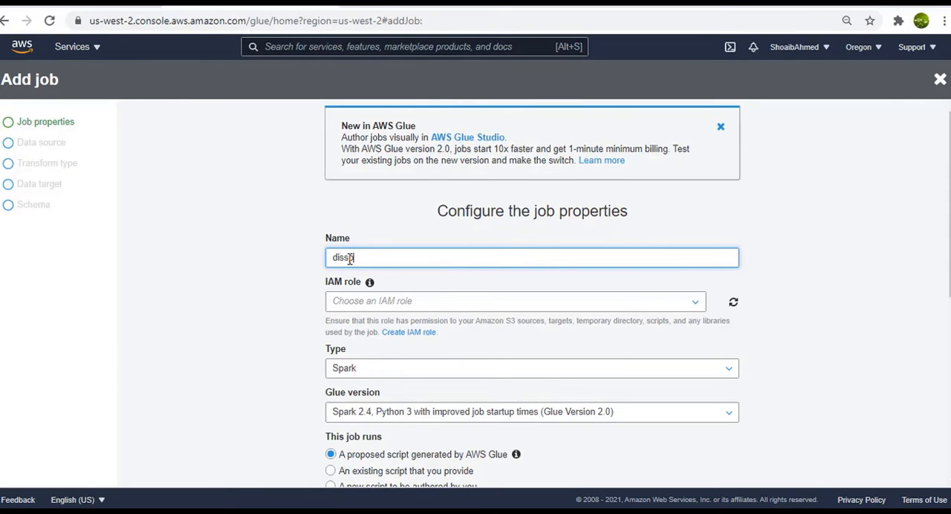
text(batch_)
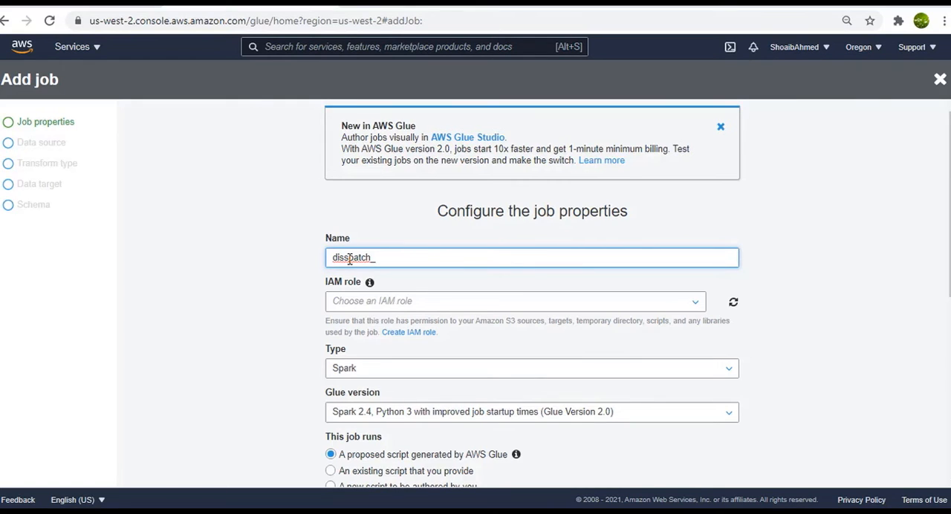
text(s)
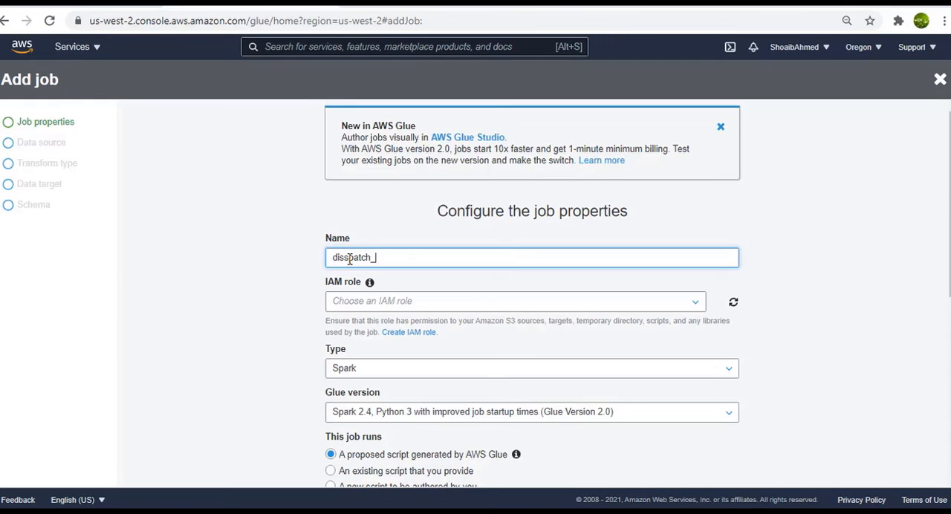
text(db_to_reds)
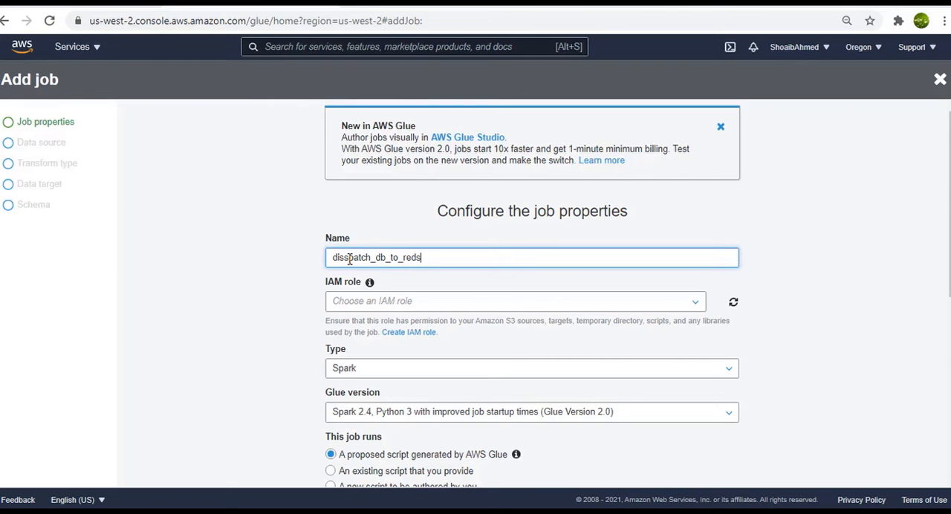
Assign the AWSGlueServiceRole IAM role and continue to the data source step
click(514, 302)
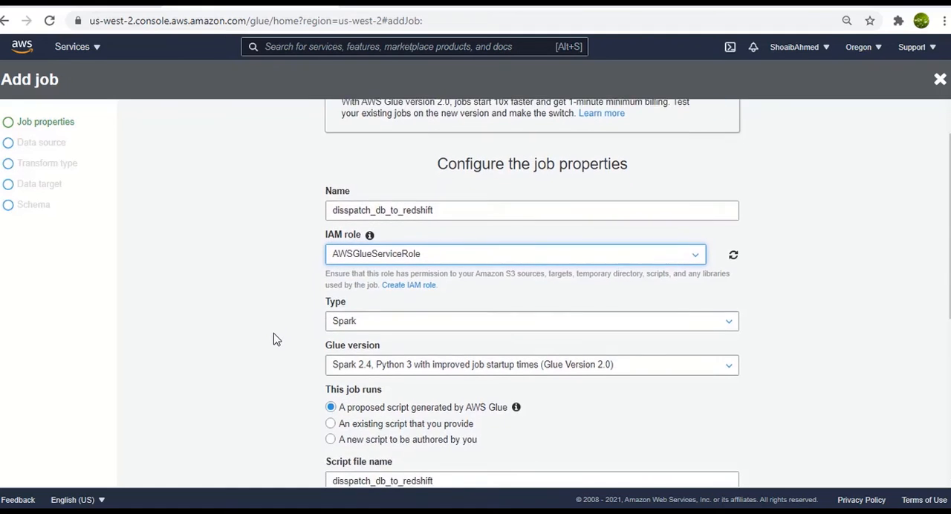
scroll(down, 3)
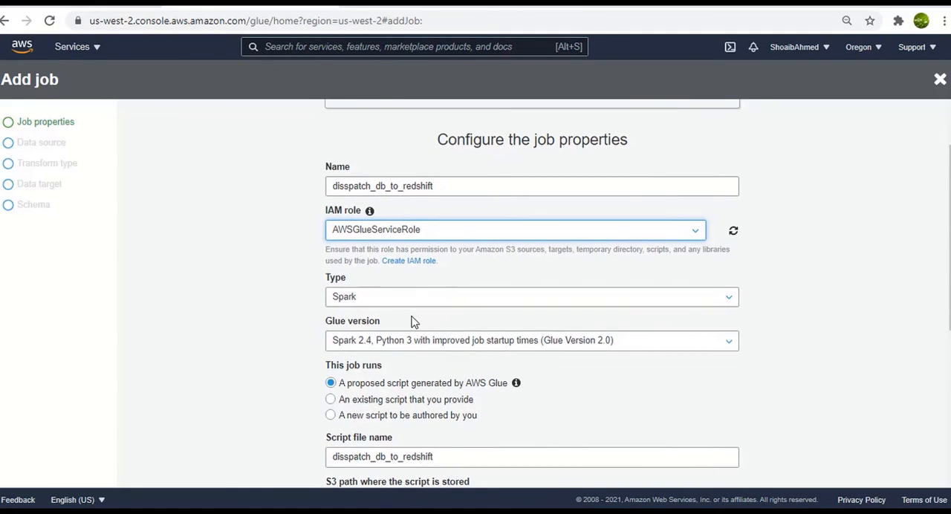
scroll(down, 3)
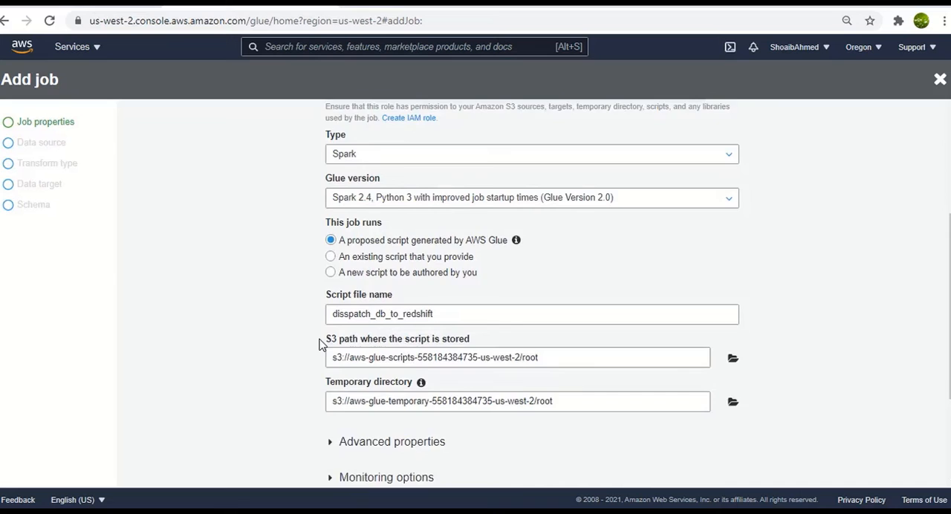
scroll(down, 3)
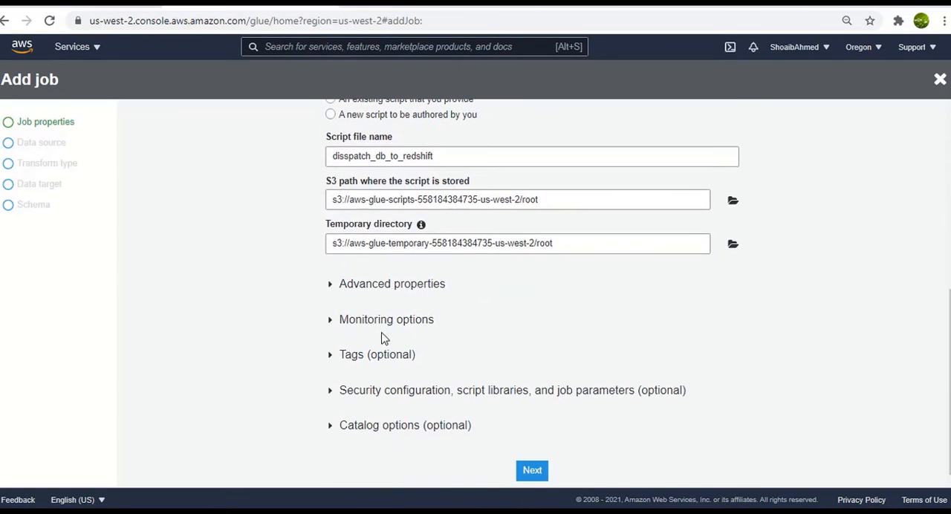
mouse_move(817, 313)
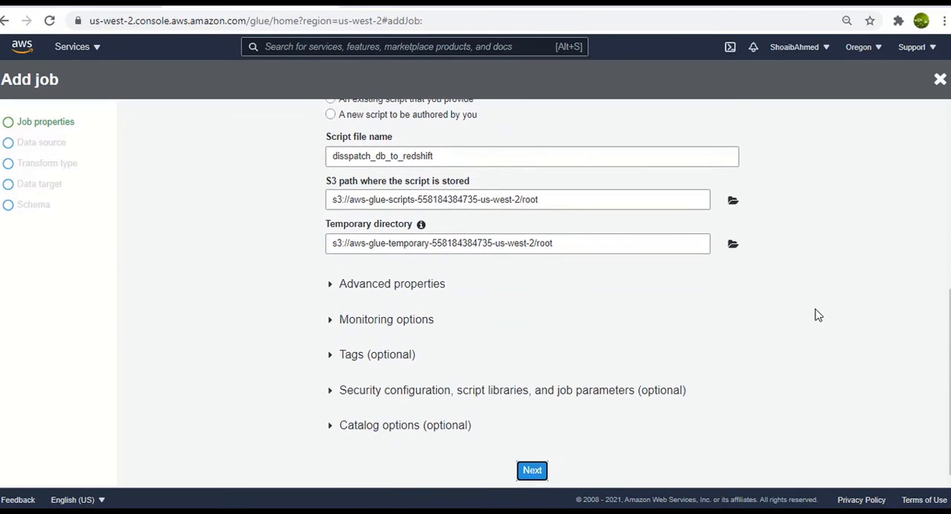
click(532, 470)
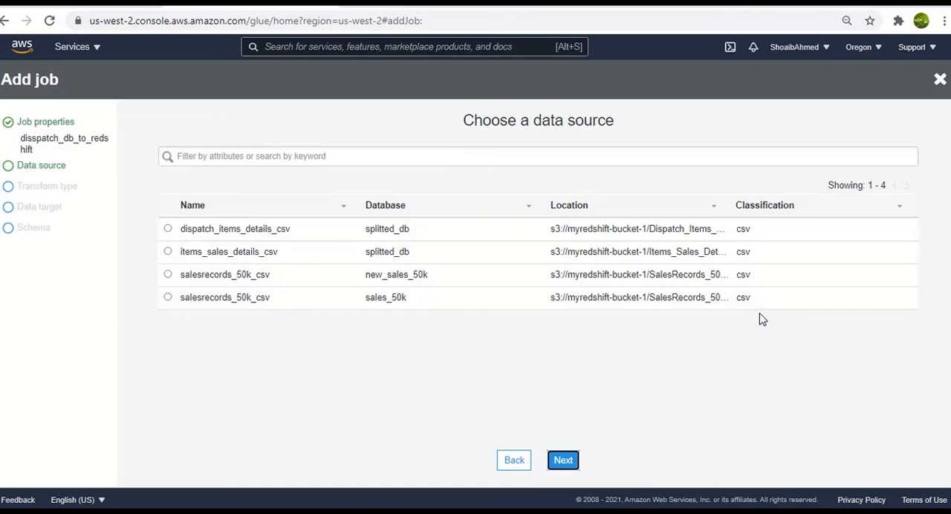
mouse_move(491, 135)
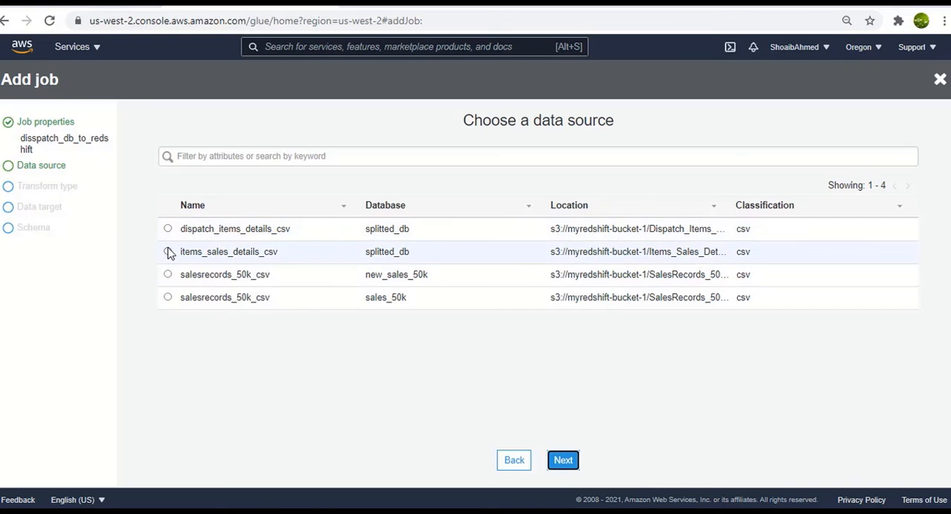
Use dispatch_items_details_csv as the source with the Change schema transform, continuing to the target
click(168, 229)
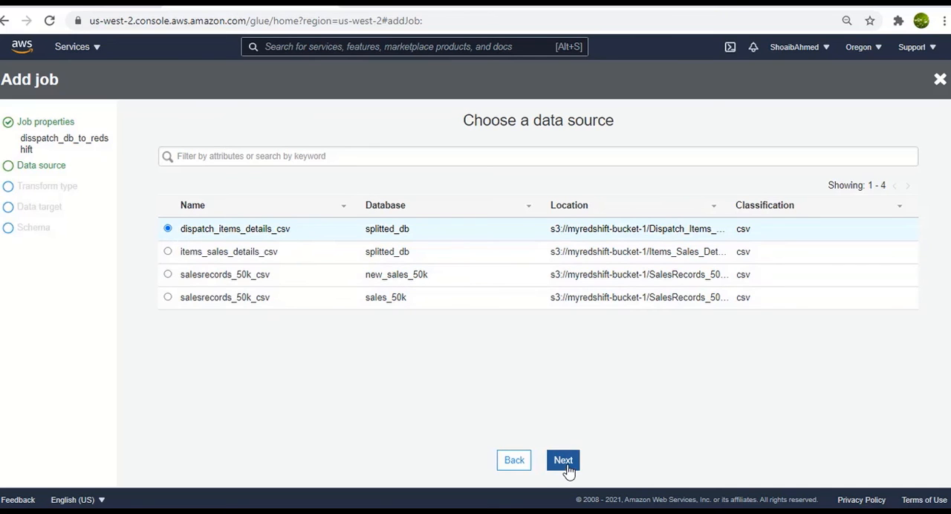
click(562, 460)
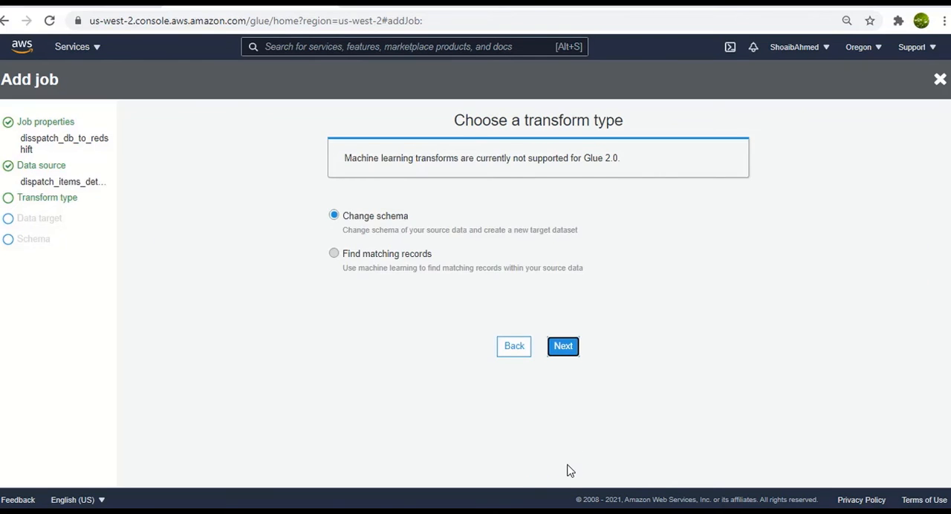
mouse_move(402, 255)
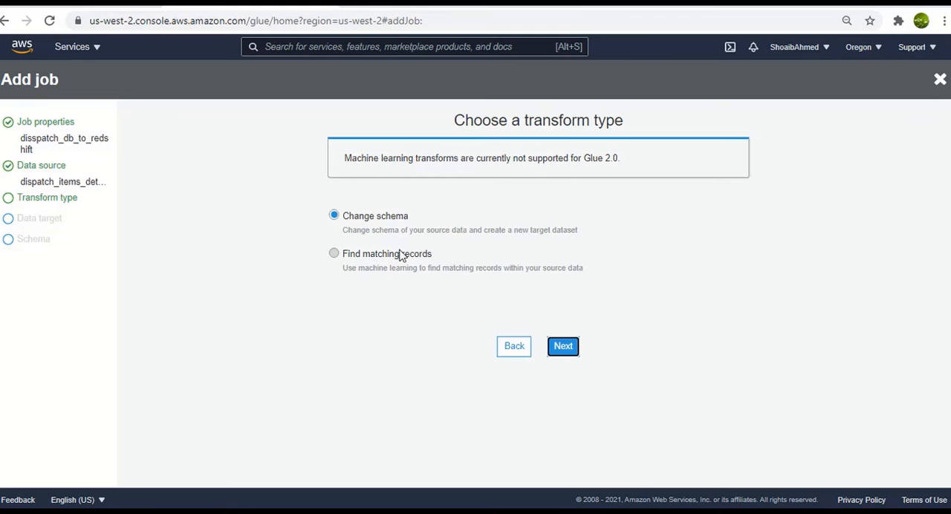
click(561, 345)
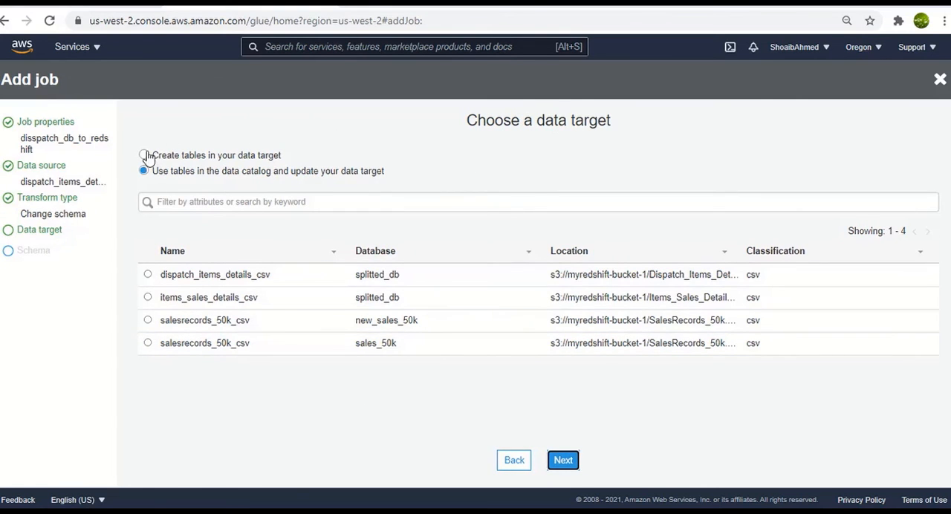
Create tables in Redshift_Sales_Connector's dev database, keep default mappings, and save the job to its script
click(142, 155)
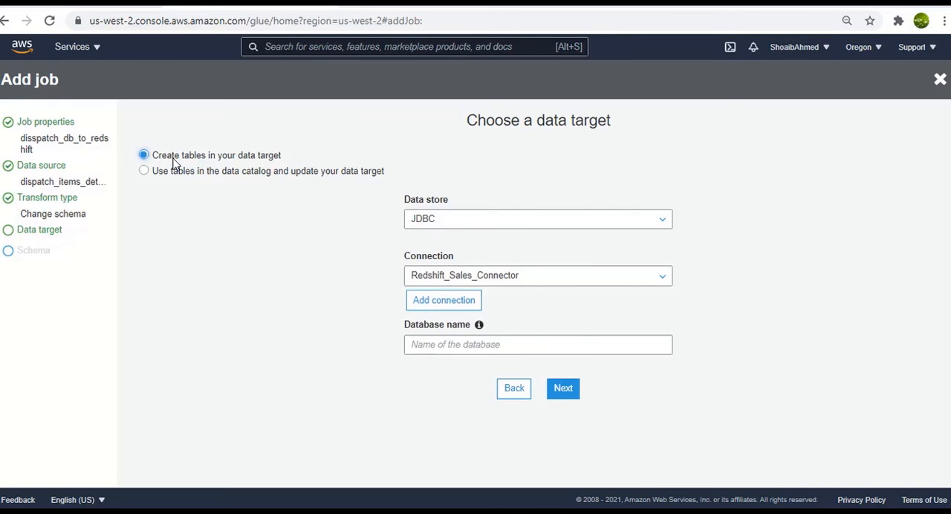
mouse_move(267, 181)
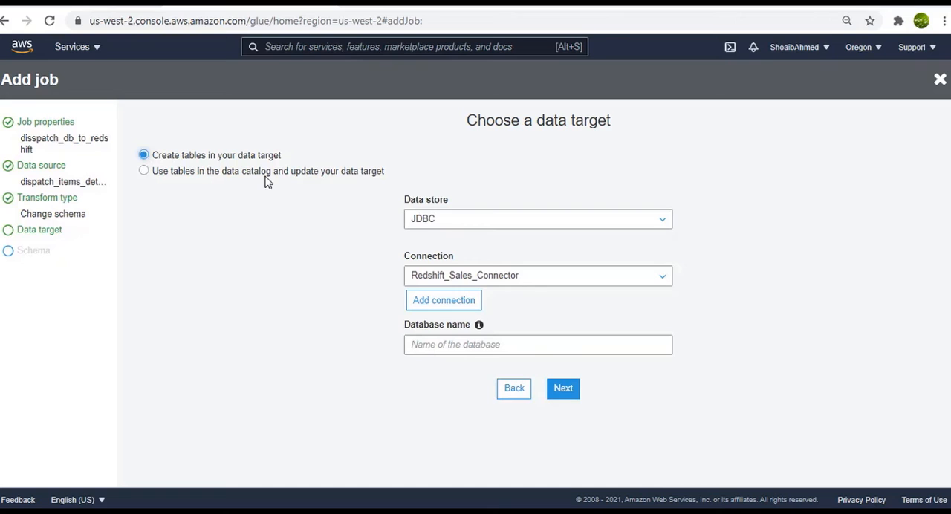
mouse_move(483, 231)
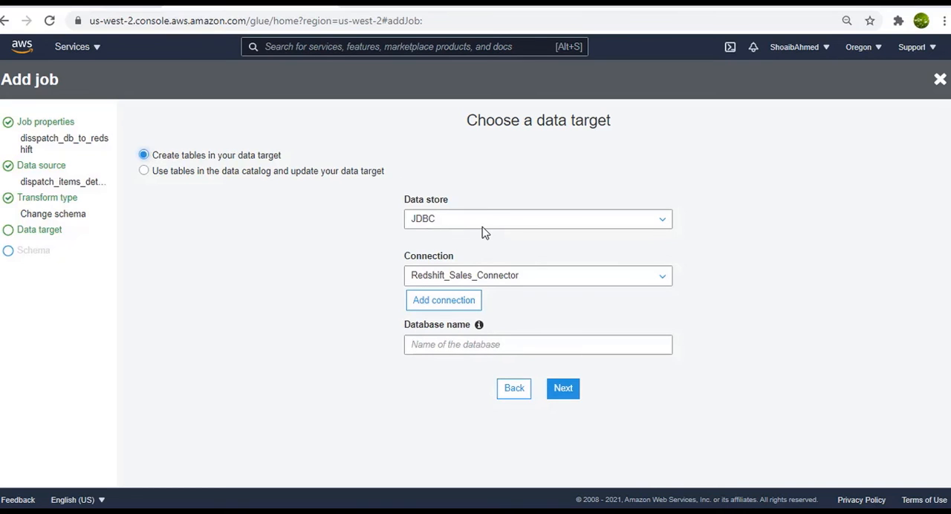
mouse_move(505, 279)
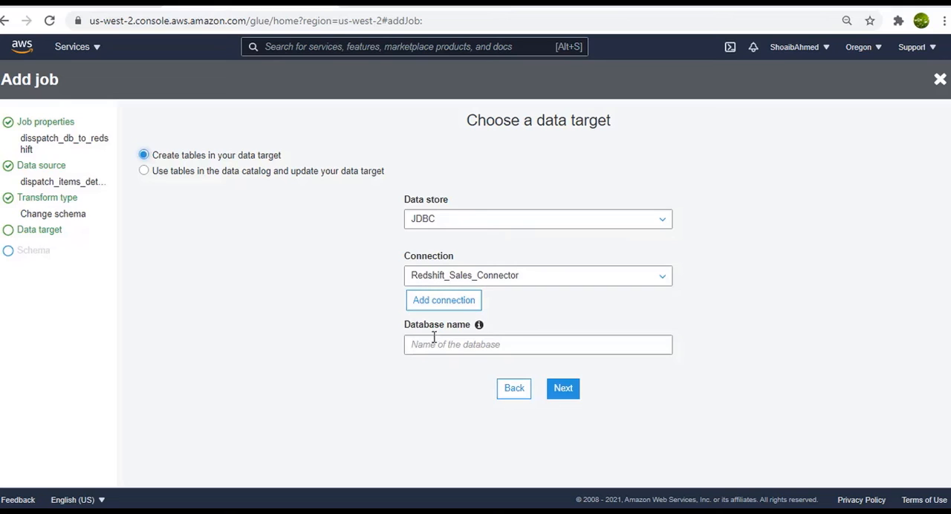
click(538, 344)
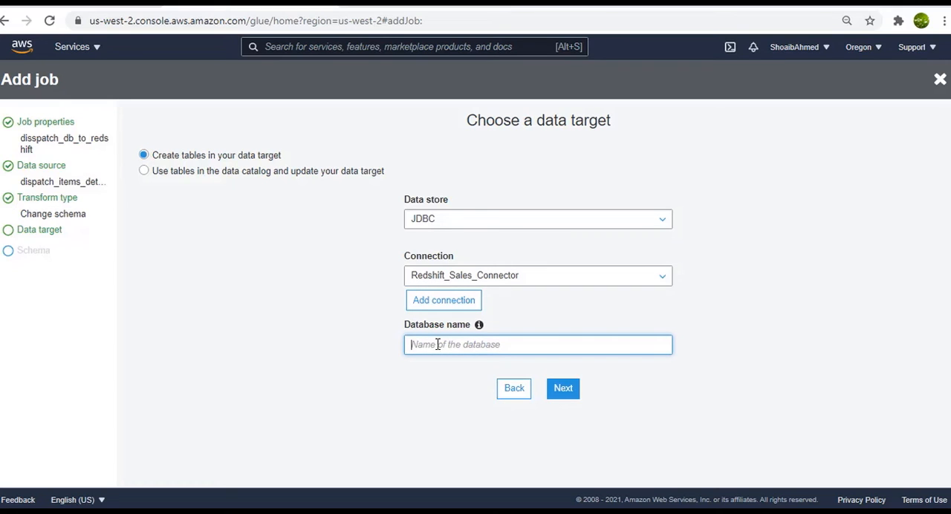
text(dev)
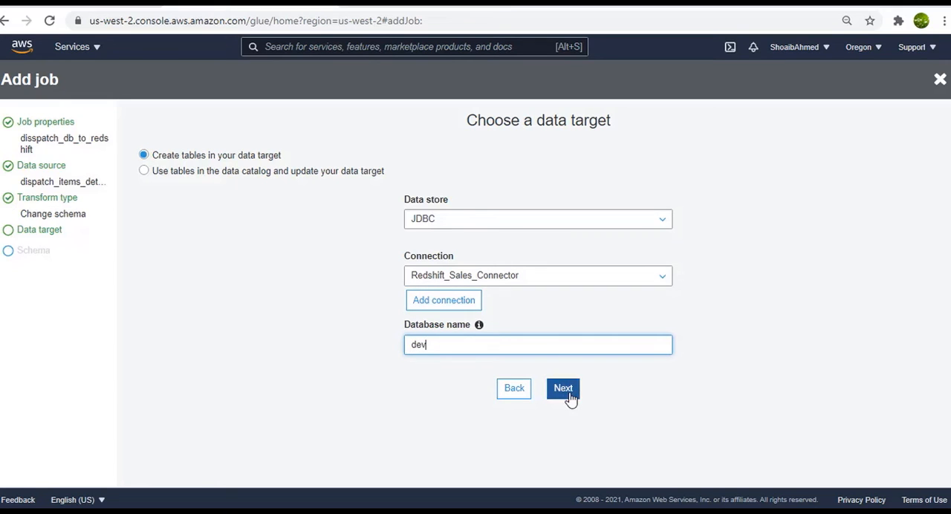
click(562, 388)
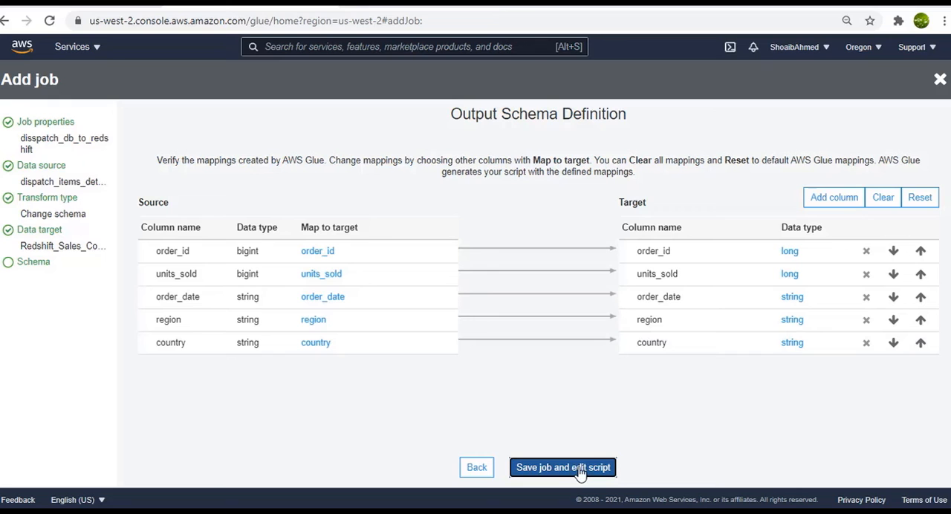
mouse_move(568, 473)
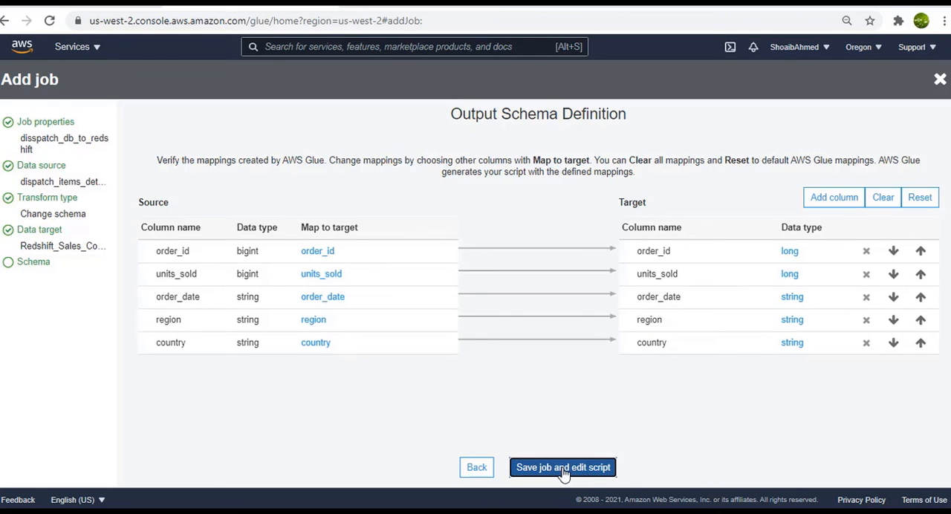
click(561, 466)
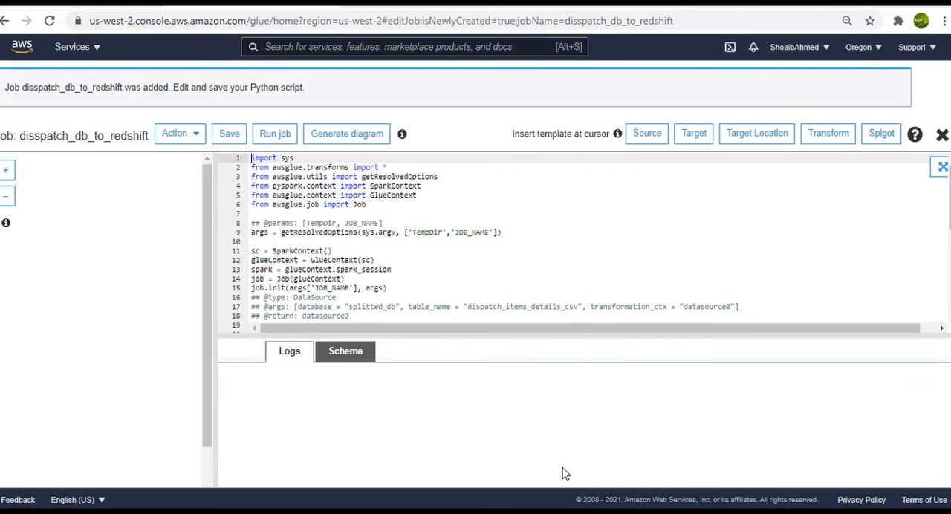
Edit the script's dbtable to dispatch_items_details, save it, and start a job run
click(346, 134)
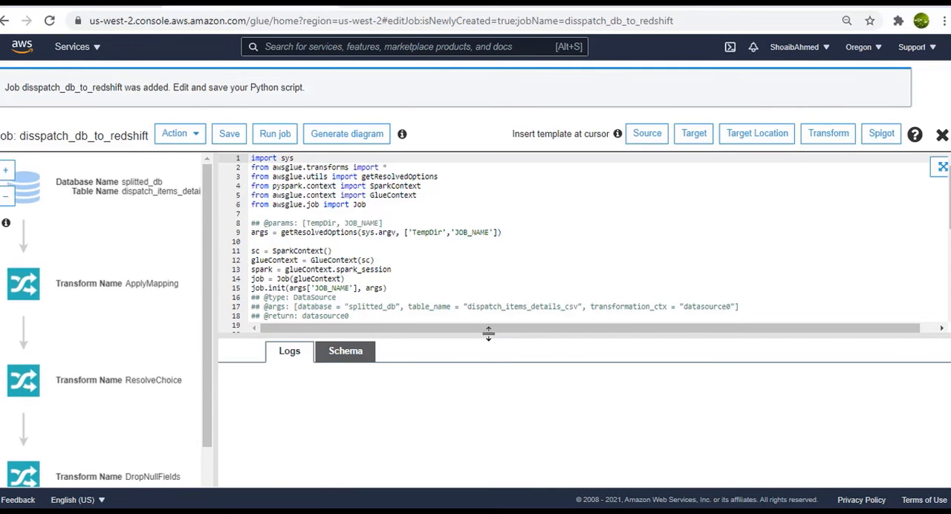
scroll(down, 3)
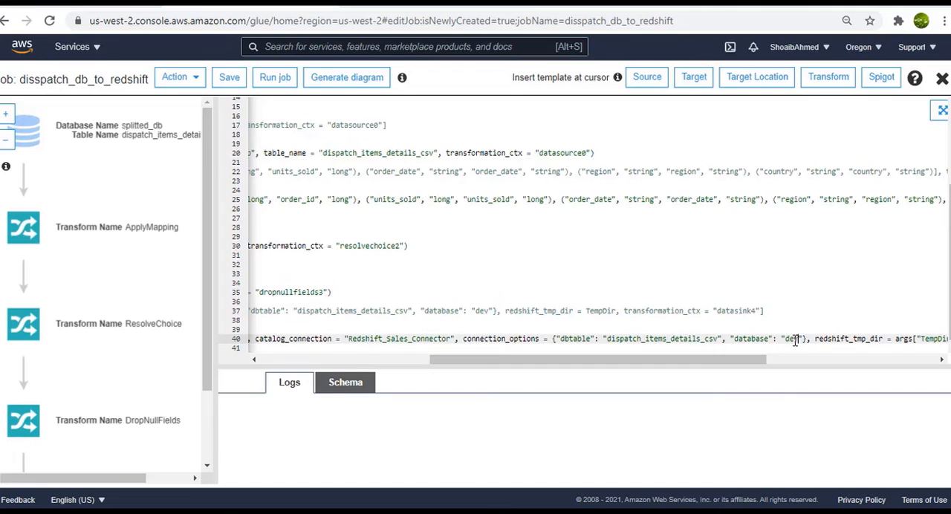
double_click(791, 338)
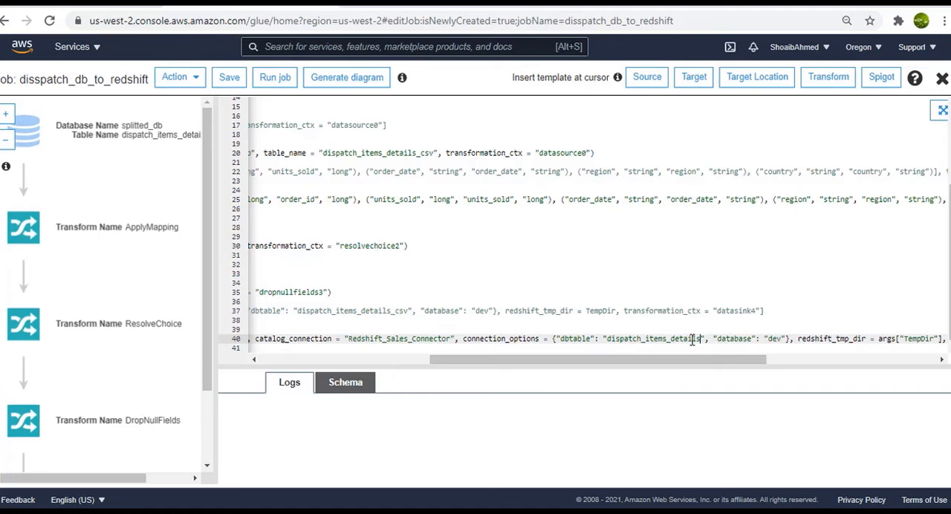
click(229, 77)
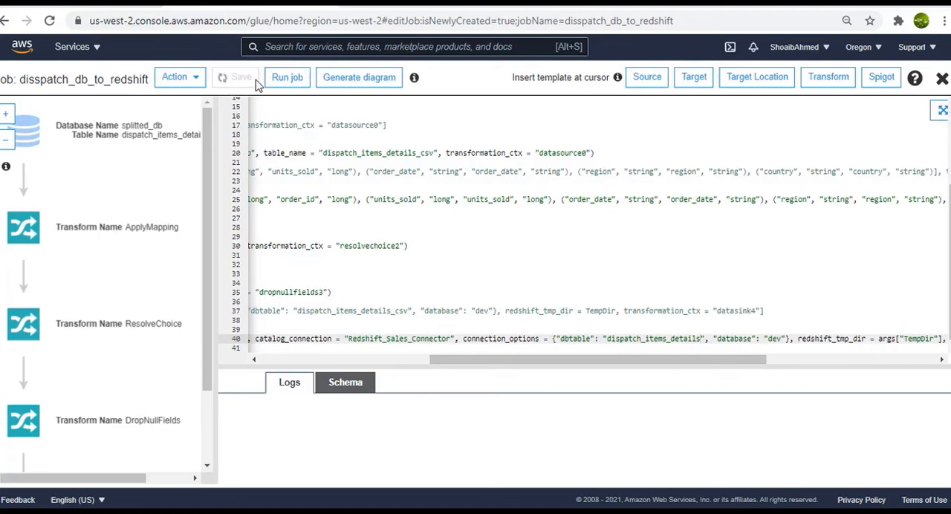
click(287, 77)
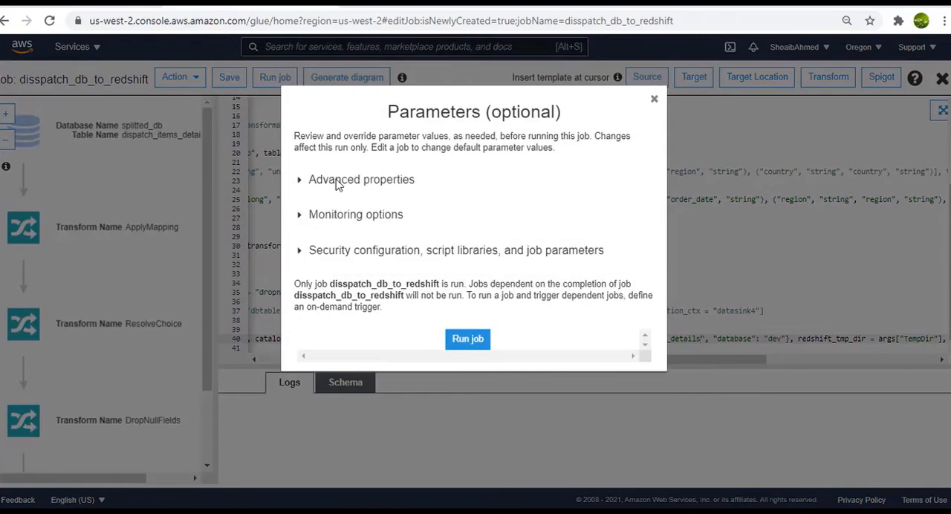
Launch the disspatch_db_to_redshift run with default parameters
click(466, 339)
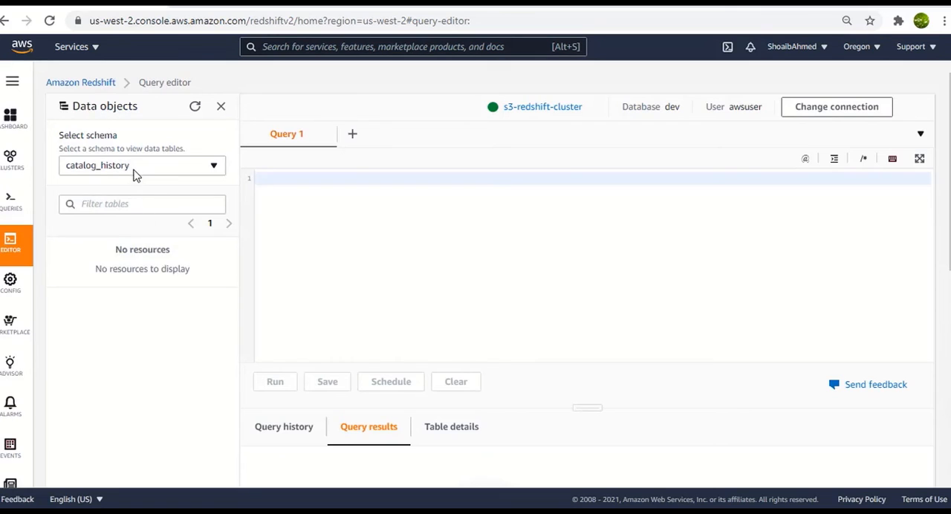
Switch to the public schema and expand dispatch_items_details to check its five columns
click(142, 165)
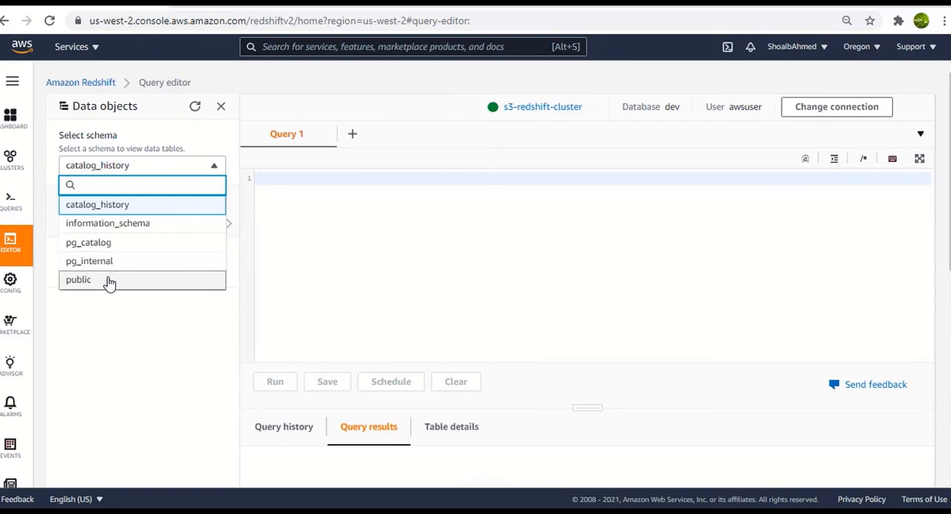
click(77, 280)
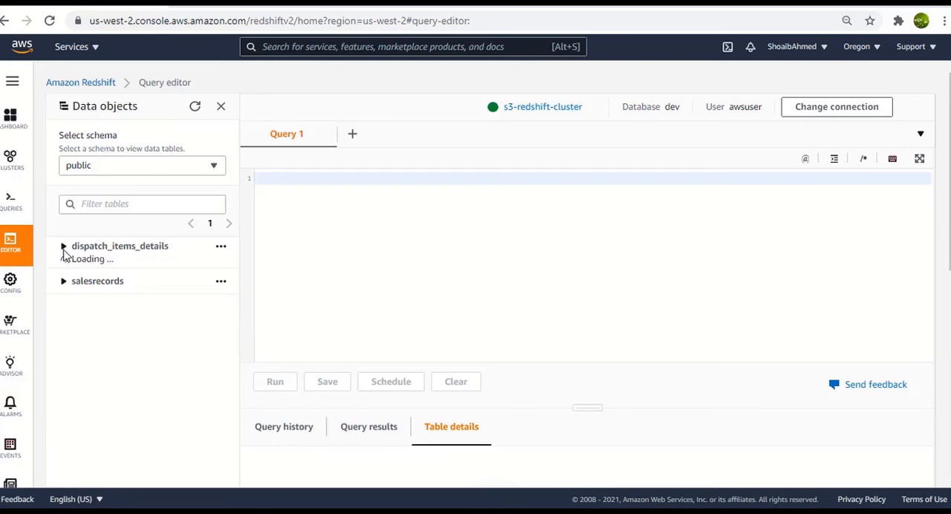
click(62, 246)
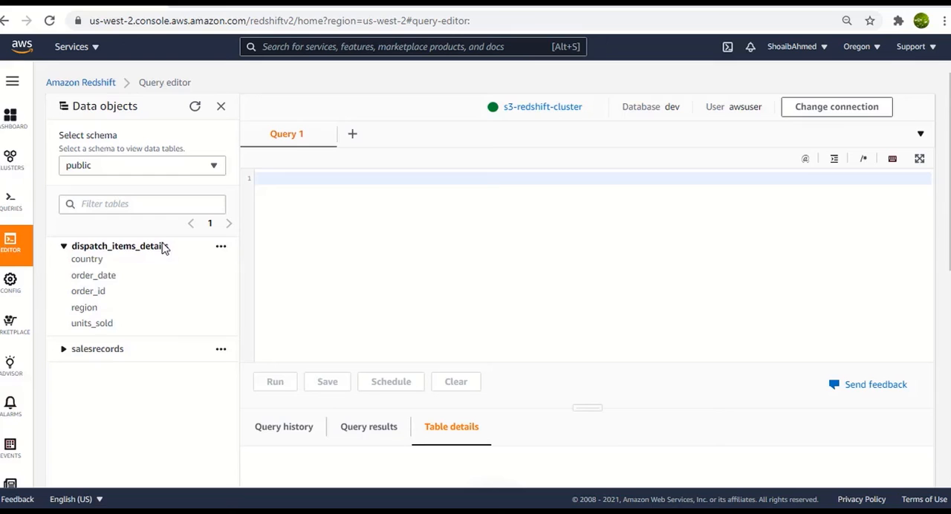
mouse_move(81, 261)
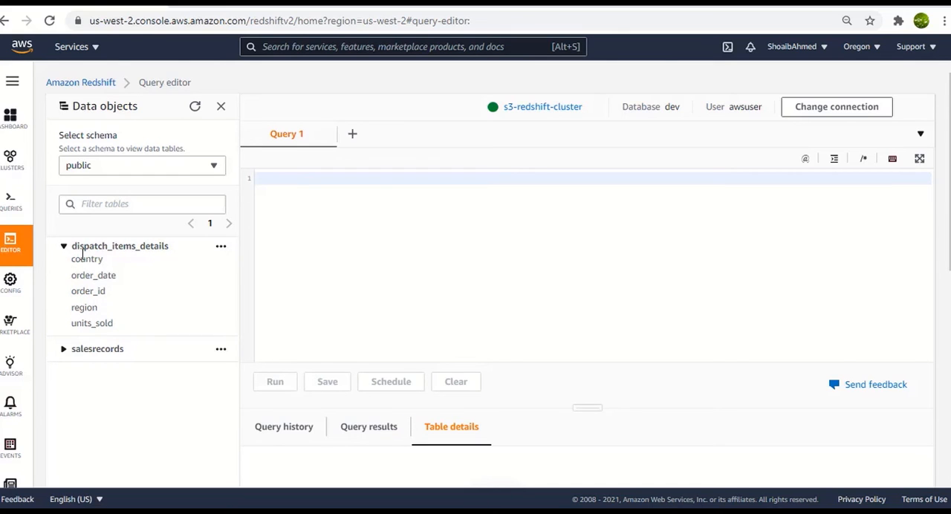
click(62, 247)
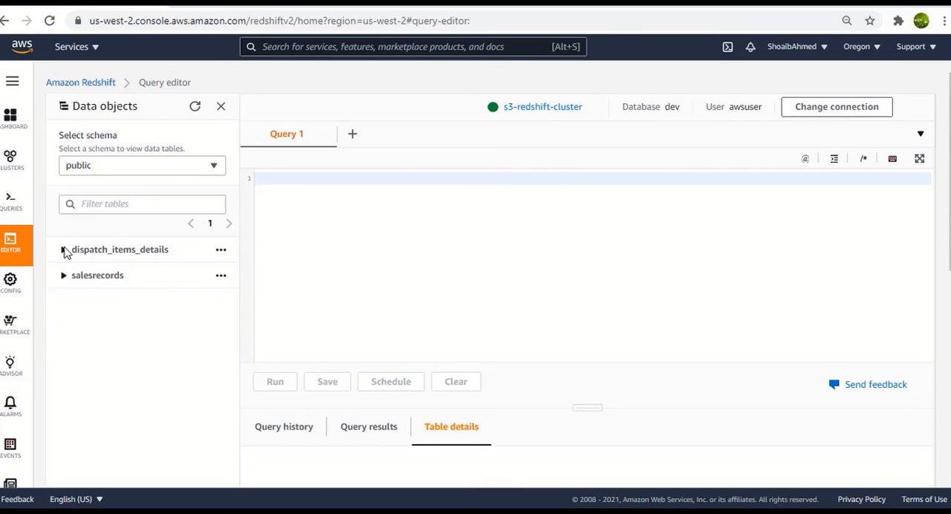
mouse_move(101, 253)
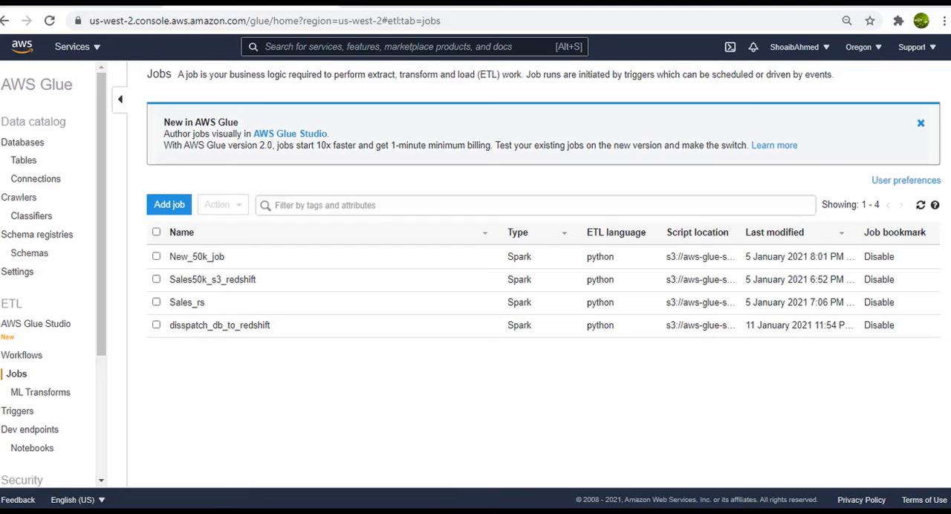
mouse_move(185, 226)
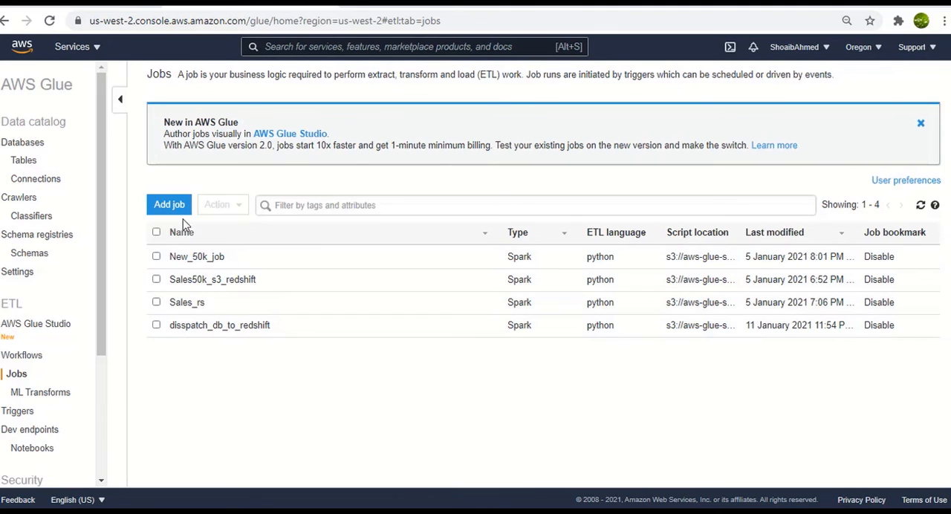
Start a new job itemSales_db_redshift with AWSGlueServiceRole and continue to the data source
click(170, 205)
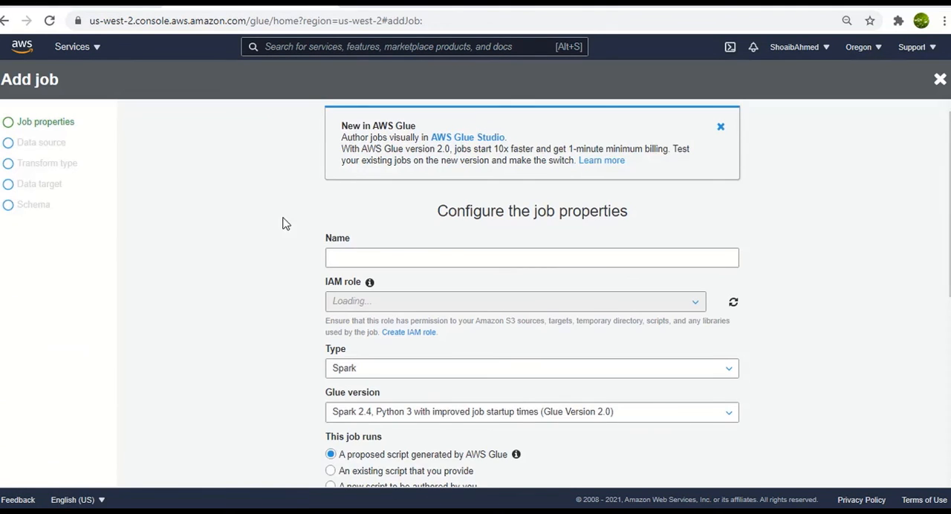
text(itemSalesDdb_redshit)
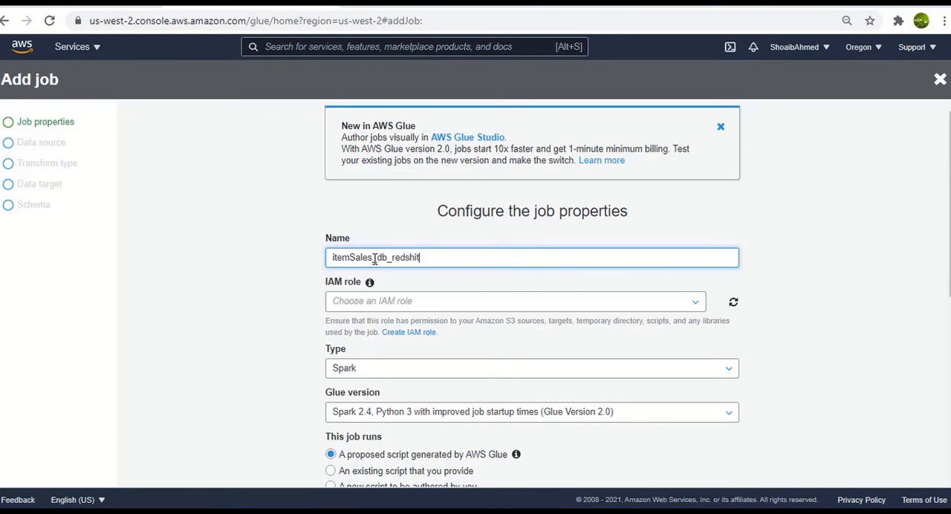
click(514, 302)
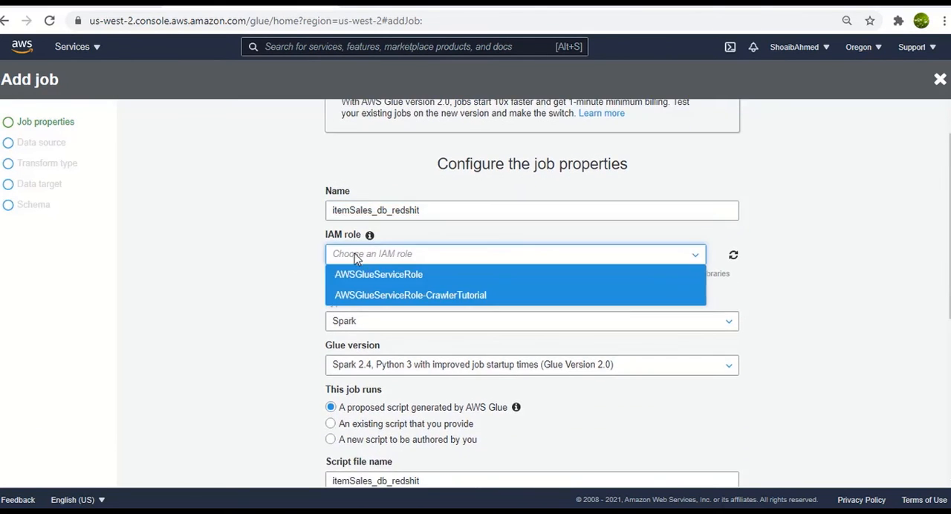
click(377, 273)
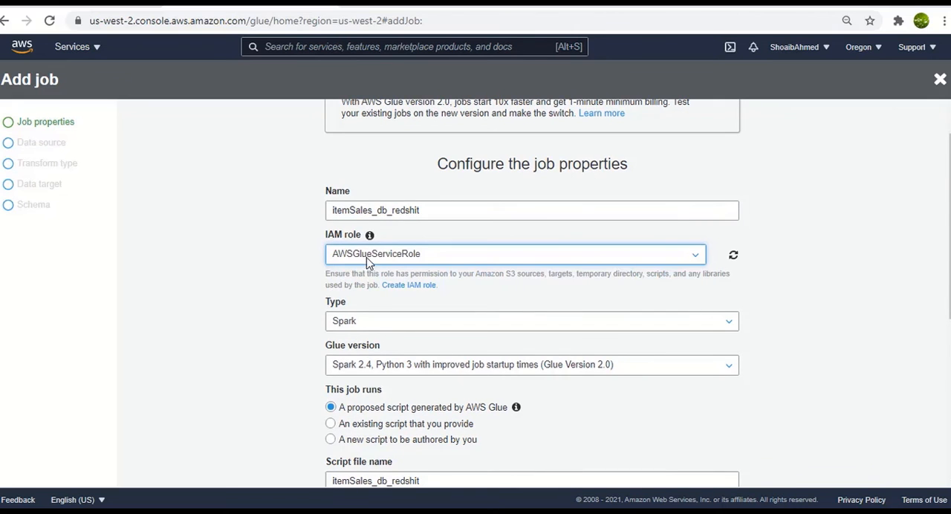
scroll(down, 3)
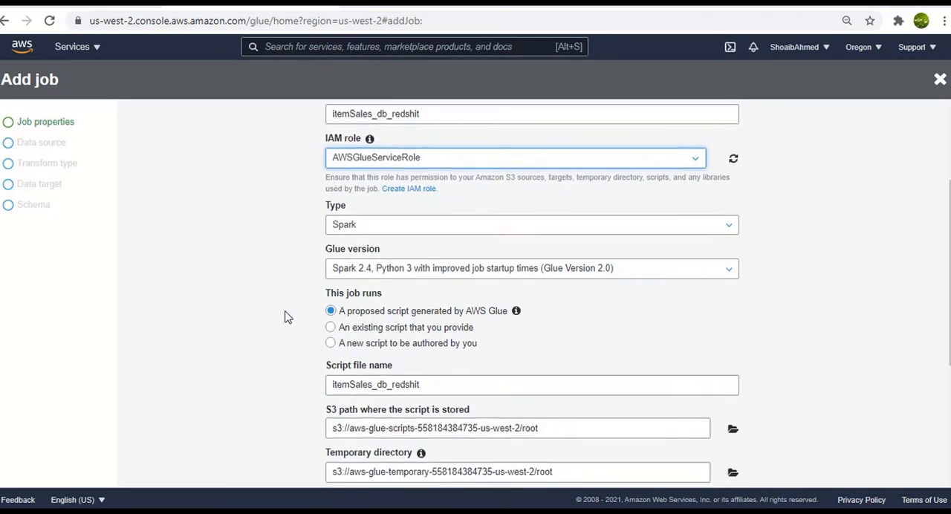
scroll(down, 3)
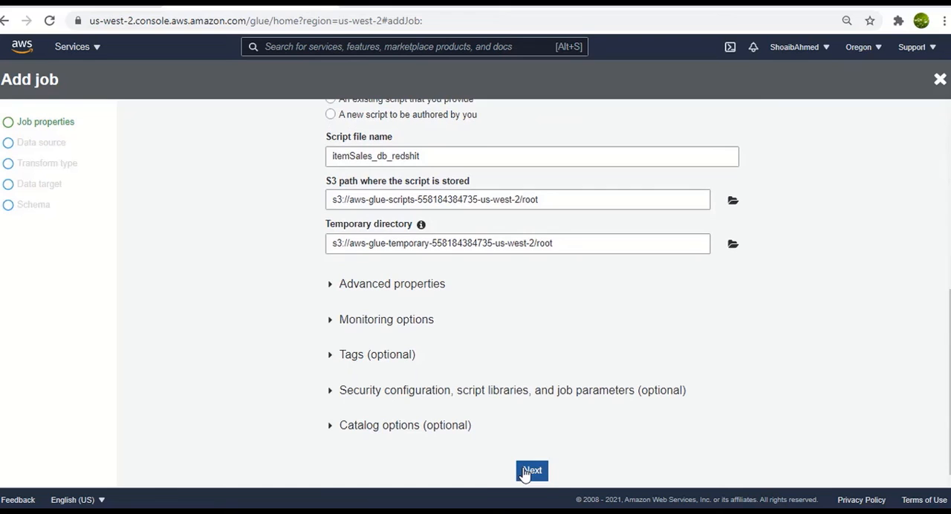
click(532, 470)
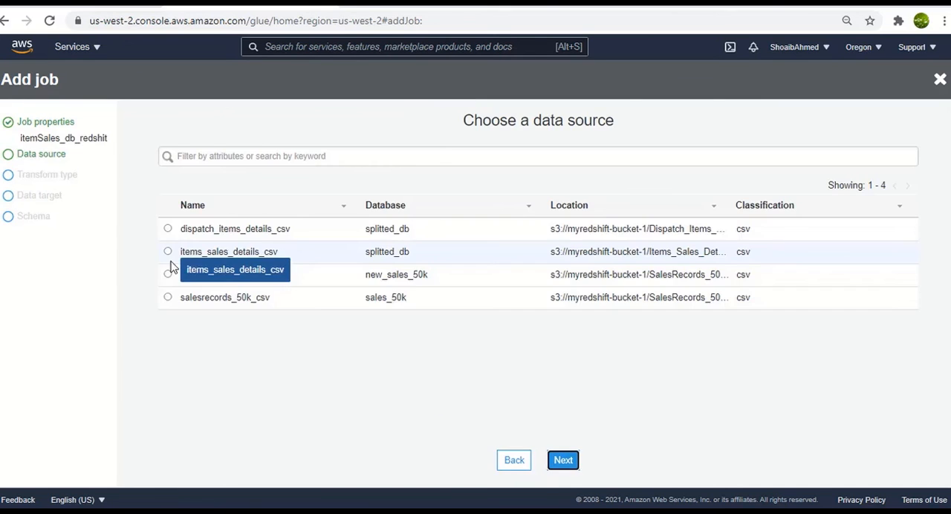
mouse_move(223, 330)
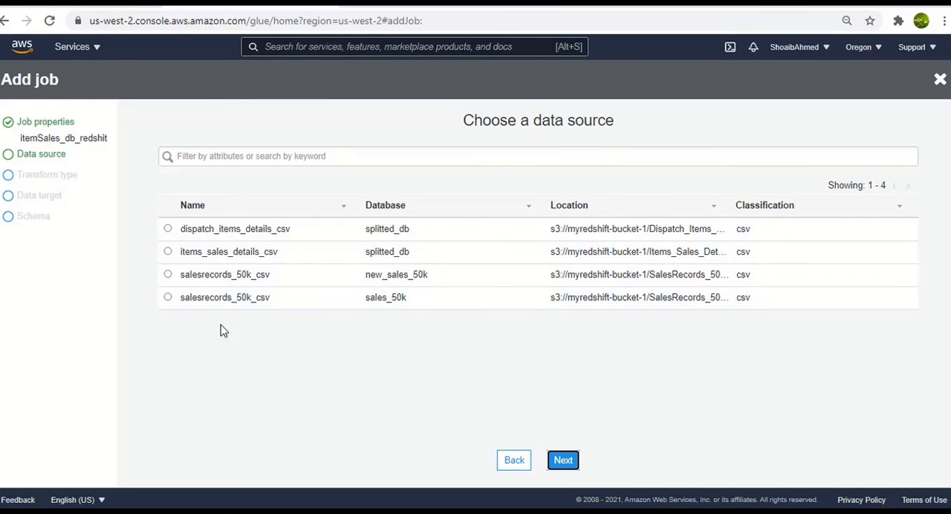
mouse_move(168, 253)
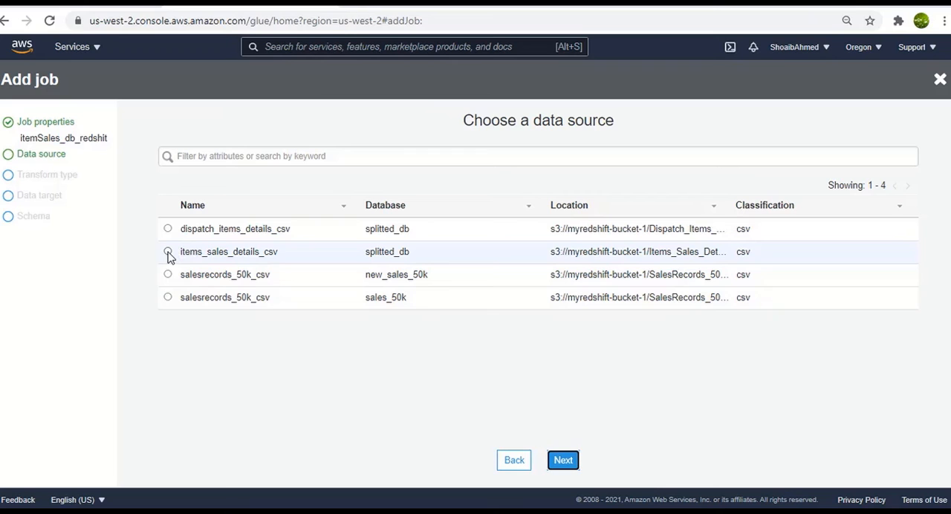
Use items_sales_details_csv as the source with the Change schema transform
click(168, 251)
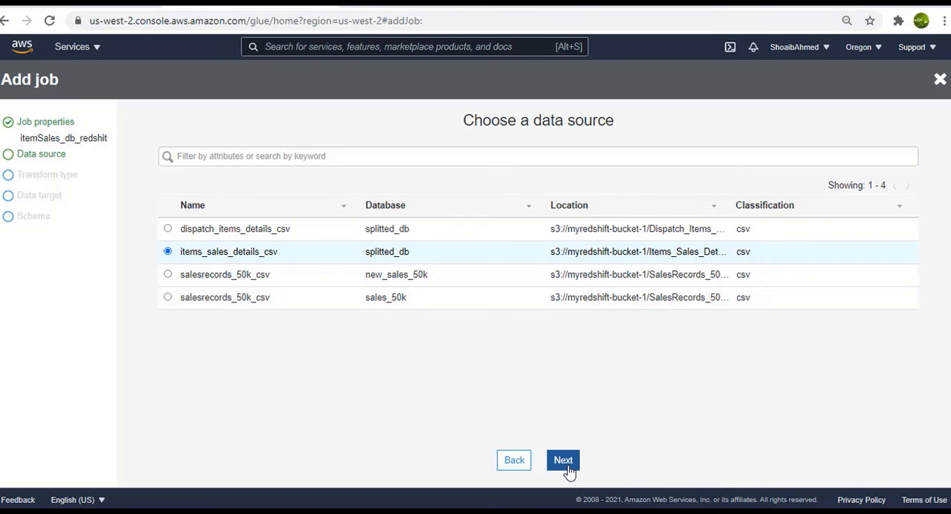
click(561, 461)
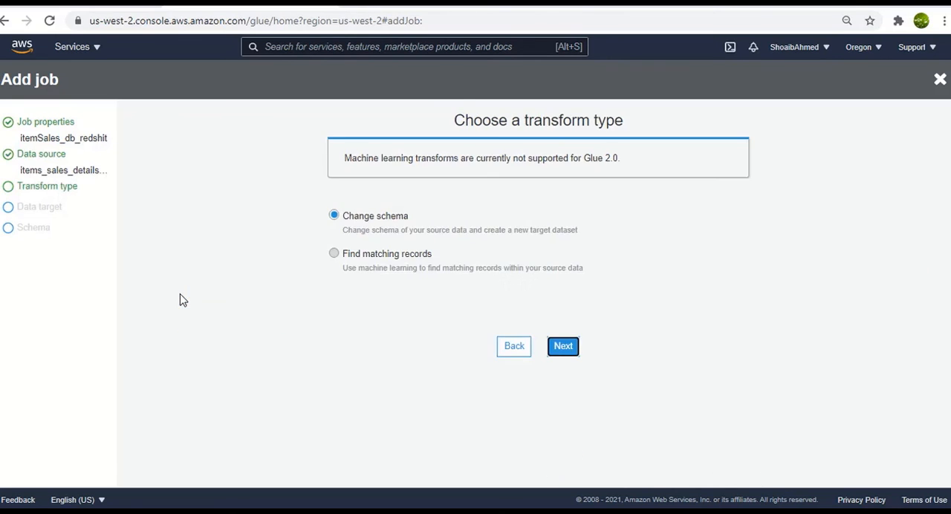
mouse_move(422, 283)
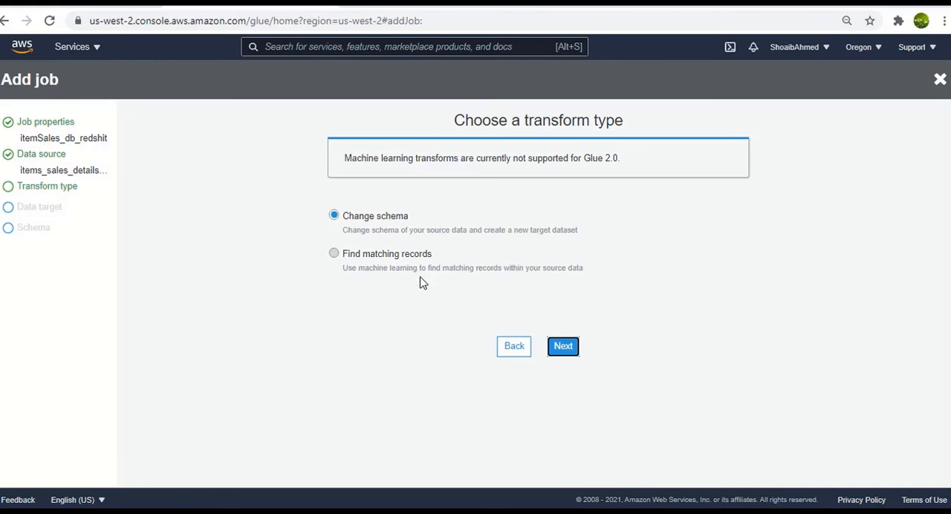
click(562, 346)
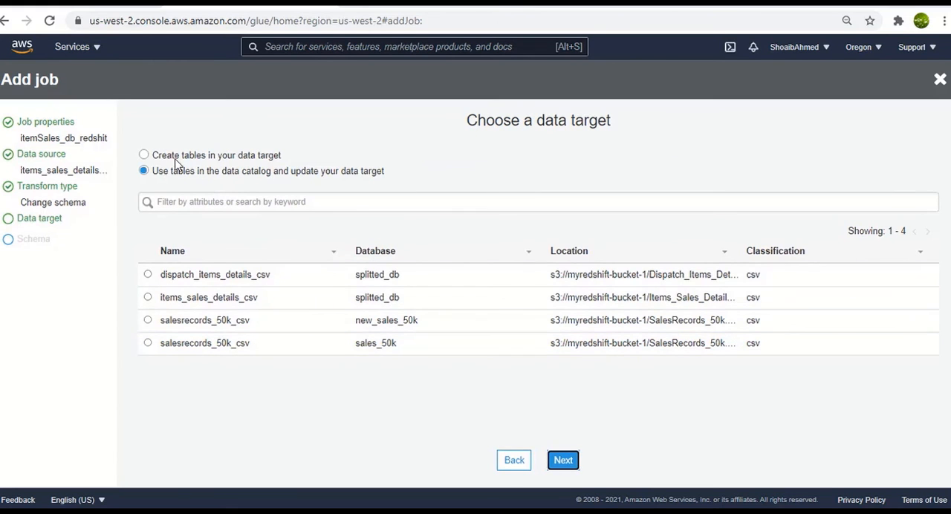
Create tables via JDBC Redshift_Sales_Connector in database dev and continue to column mapping
click(143, 154)
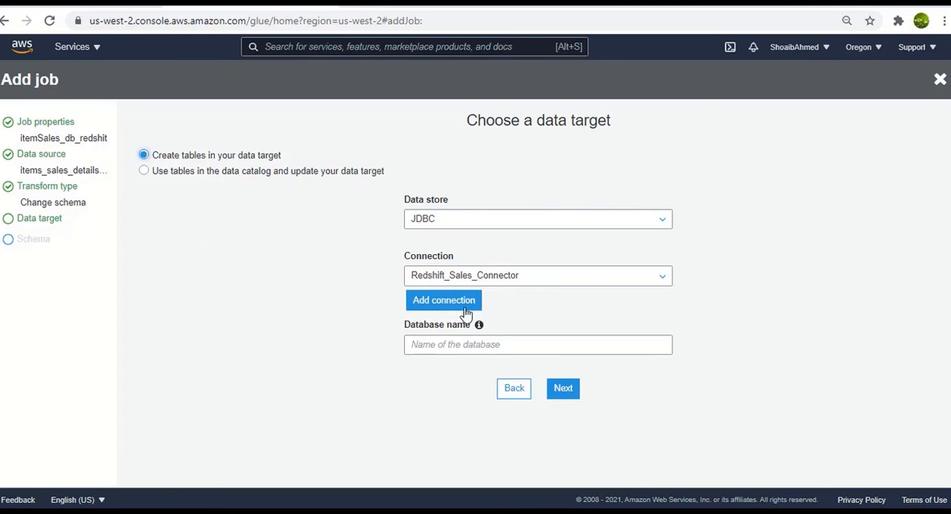
click(538, 275)
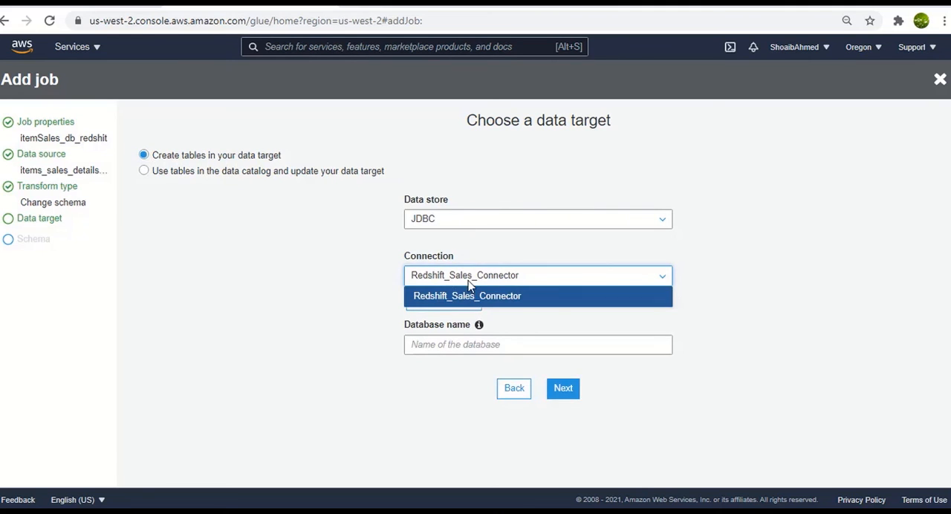
click(466, 296)
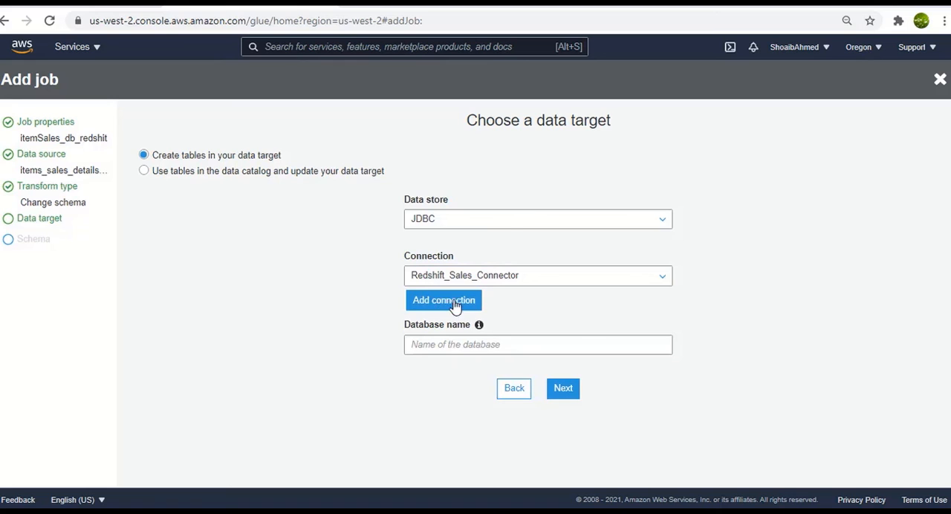
click(538, 345)
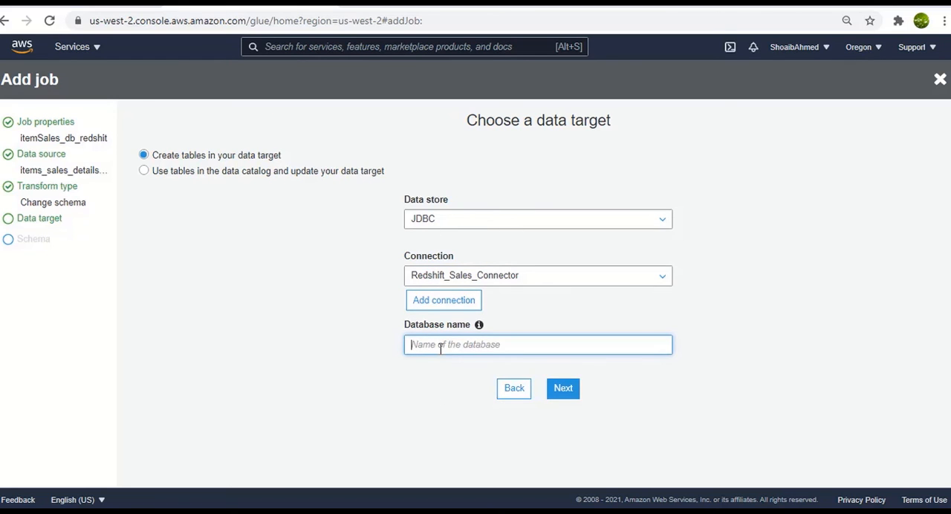
text(dev)
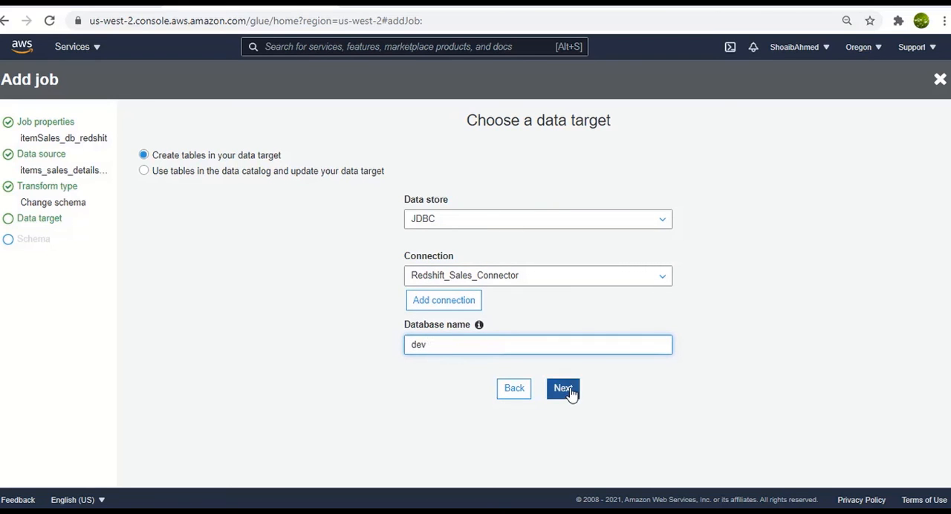
mouse_move(553, 394)
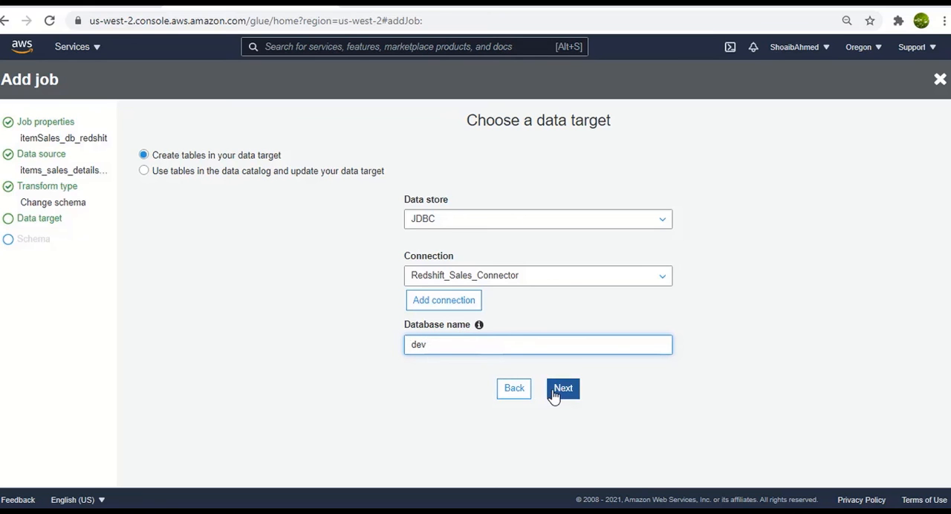
click(561, 390)
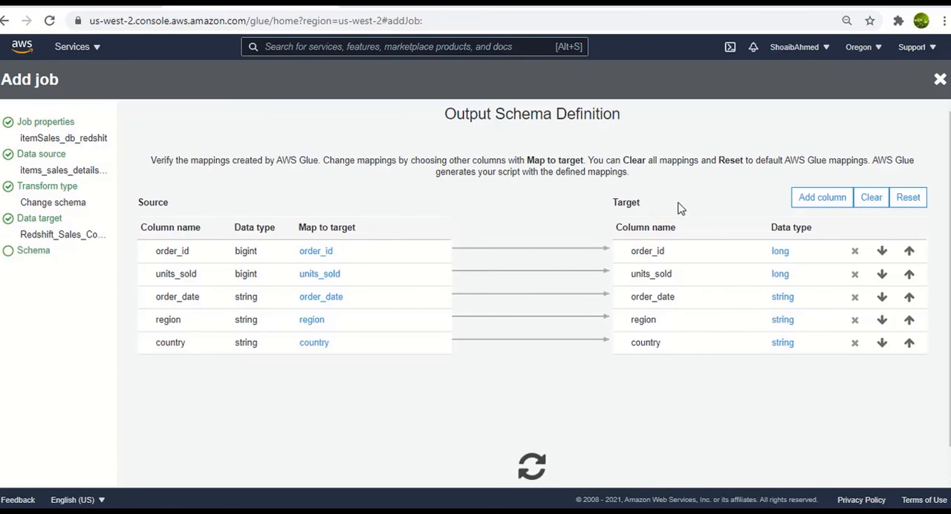
Keep the default output schema mappings and save the job to open its script
scroll(down, 3)
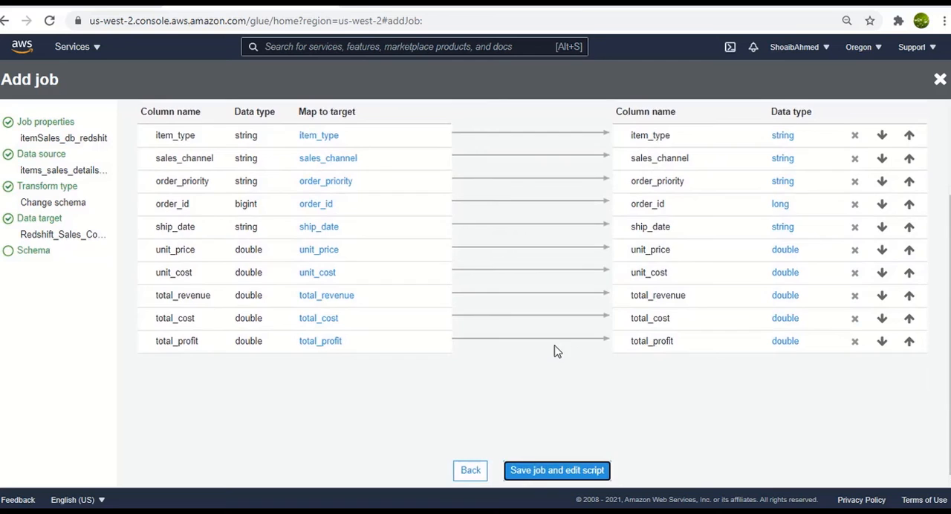
mouse_move(602, 427)
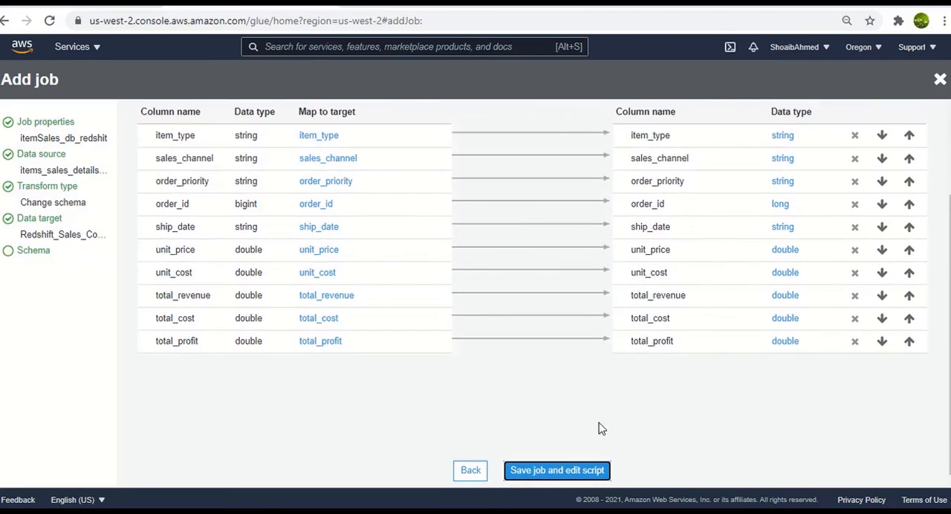
mouse_move(633, 460)
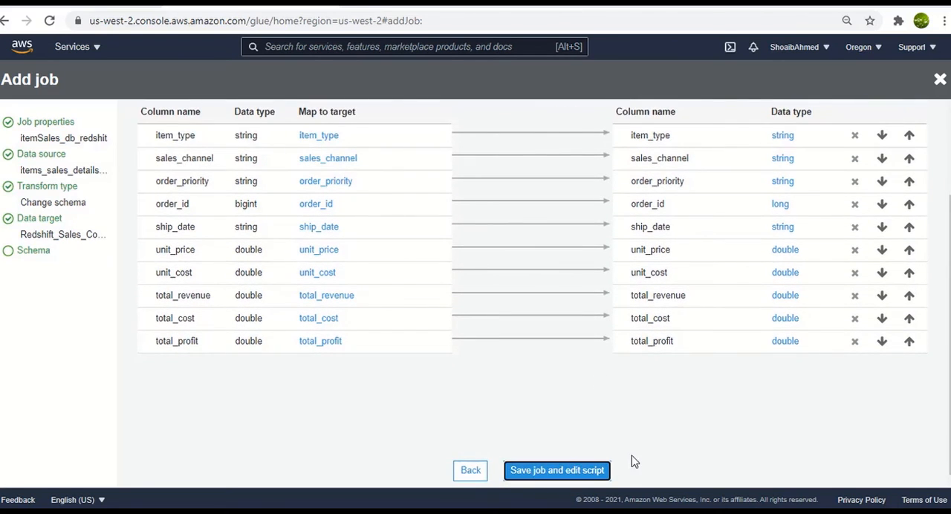
click(556, 469)
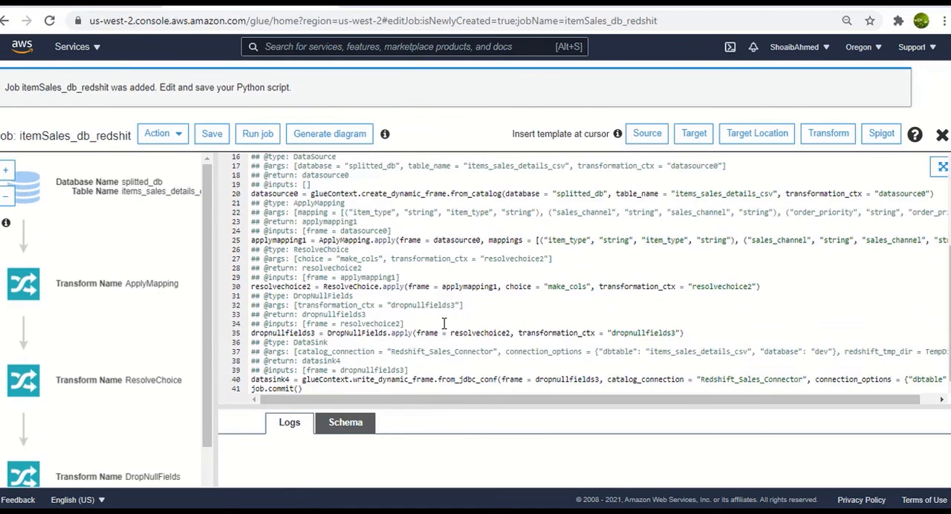
Run the itemSales_db_redshift job, confirm it, and return to the Glue jobs list
scroll(right, 3)
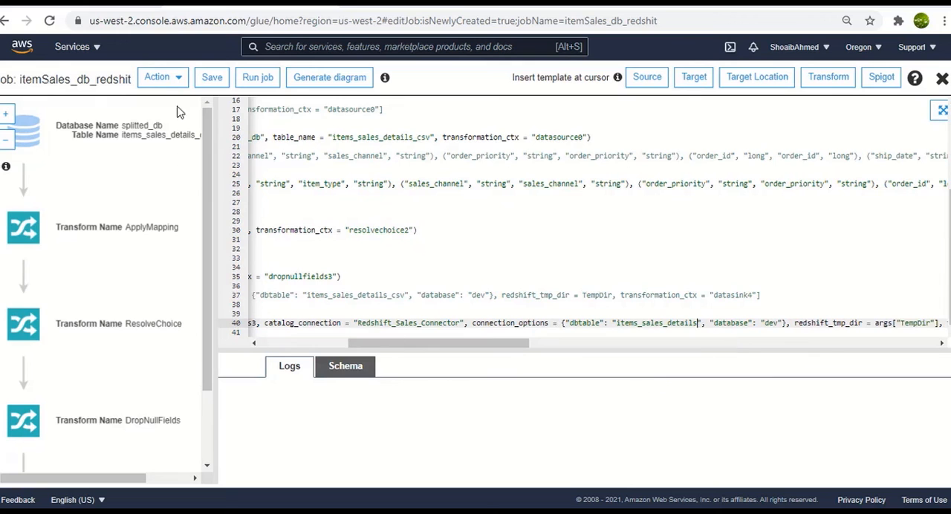
click(257, 78)
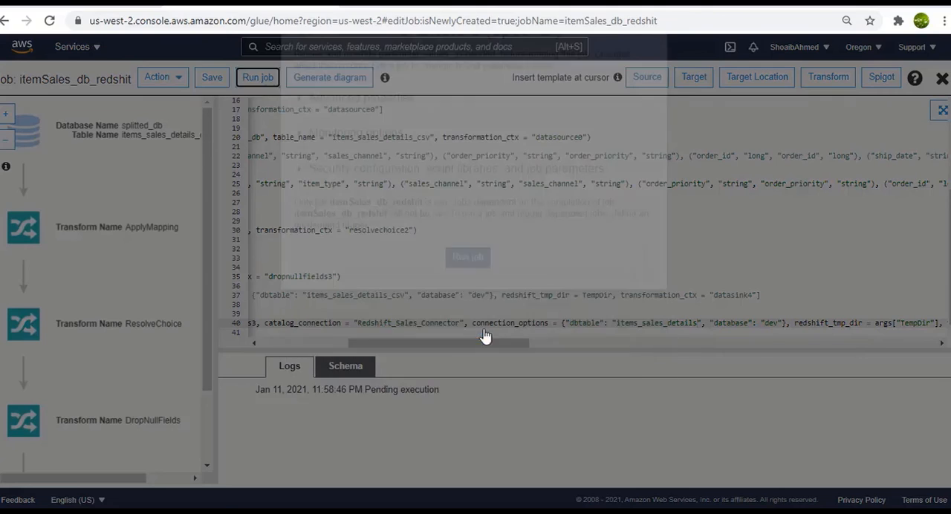
click(257, 77)
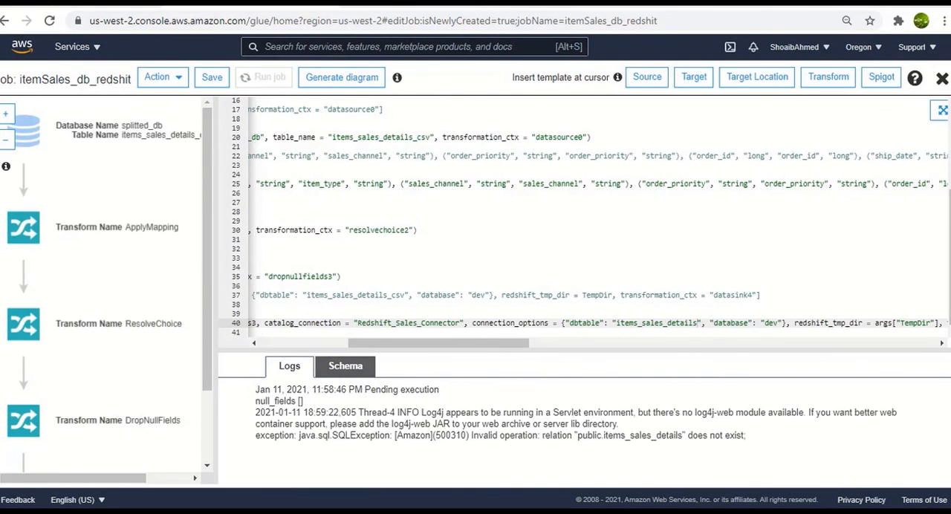
click(6, 20)
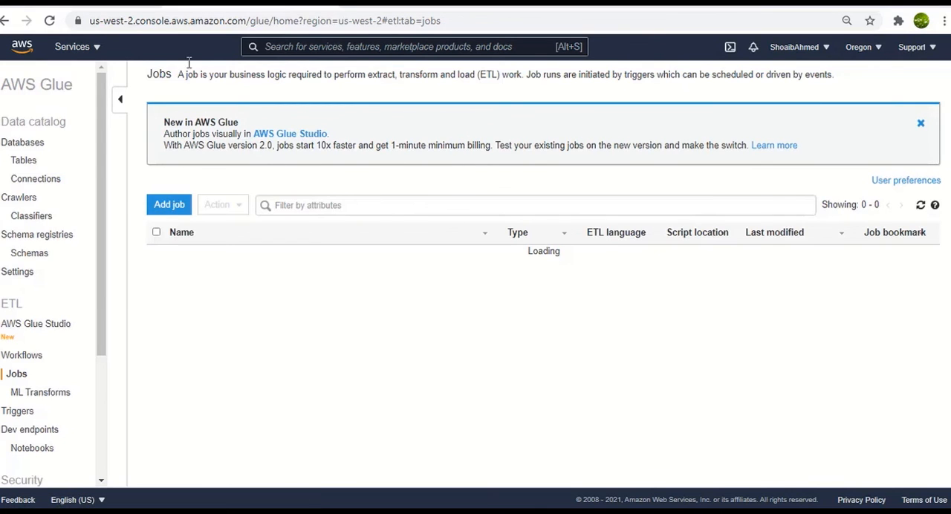
Refresh the public schema via catalog_history so items_sales_details appears beside dispatch_items_details and salesrecords
click(49, 20)
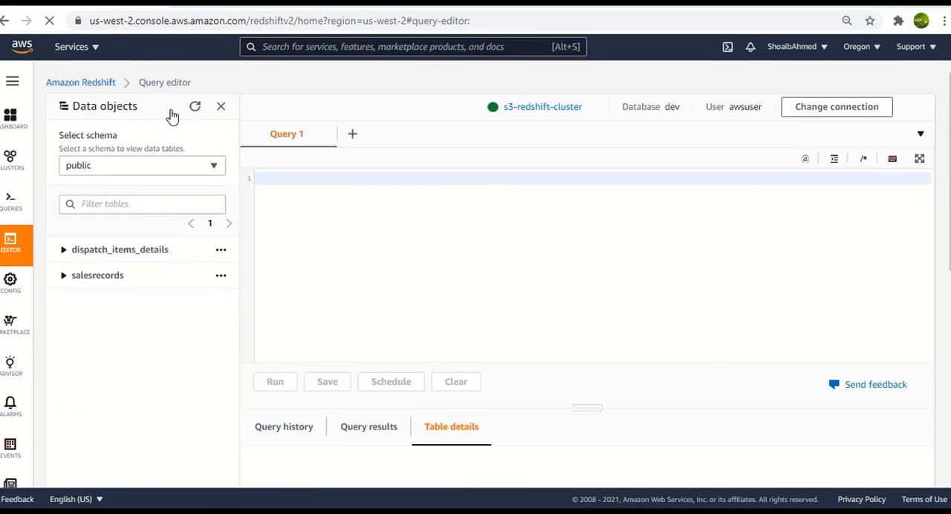
click(141, 165)
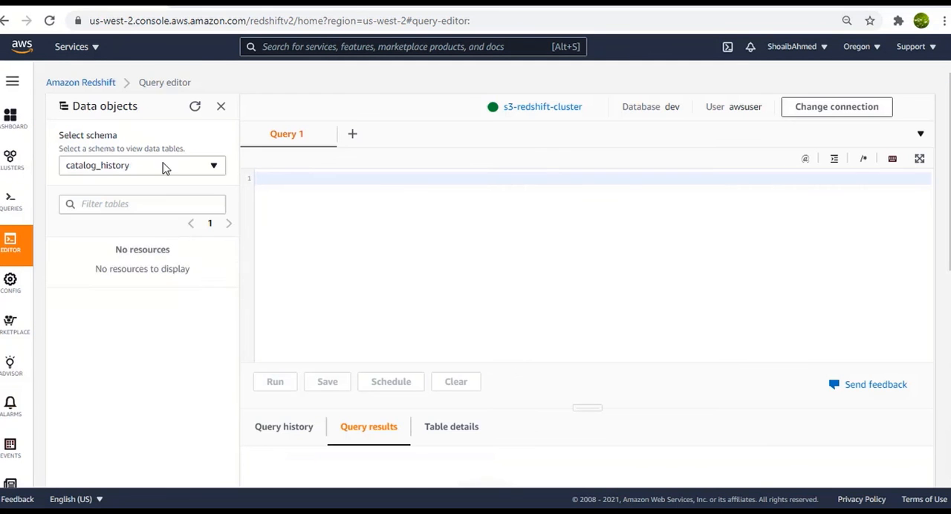
click(141, 165)
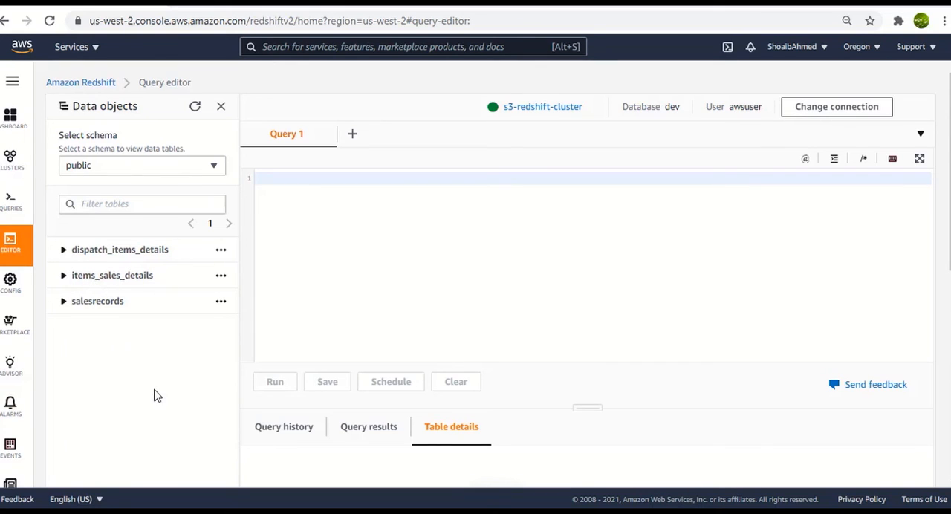
mouse_move(178, 372)
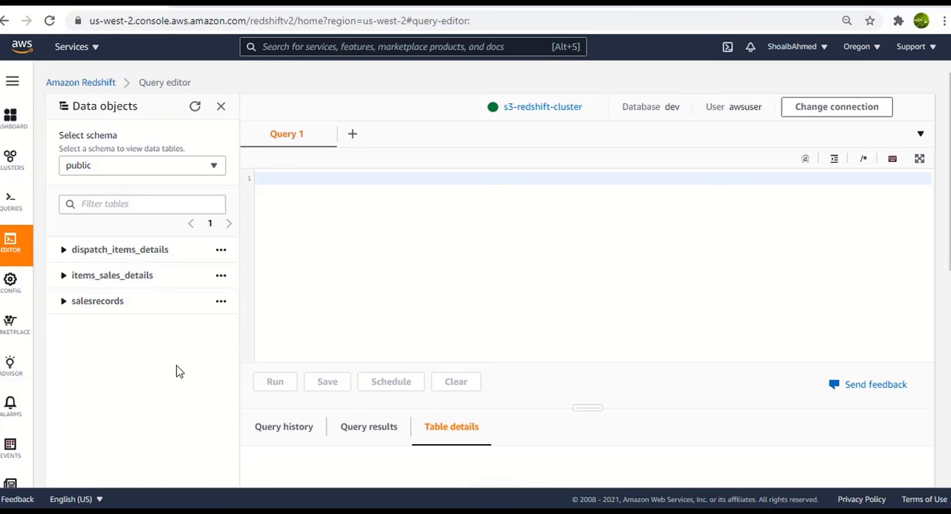
mouse_move(101, 250)
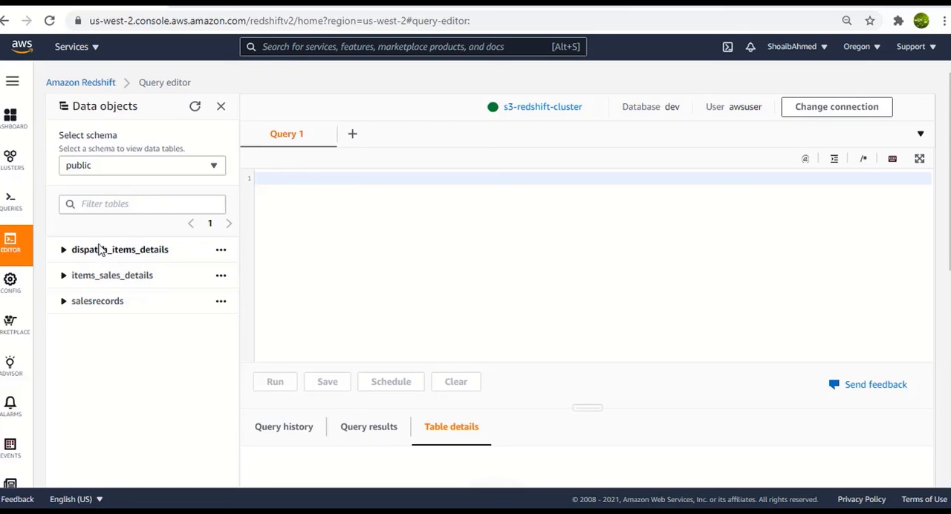
mouse_move(72, 277)
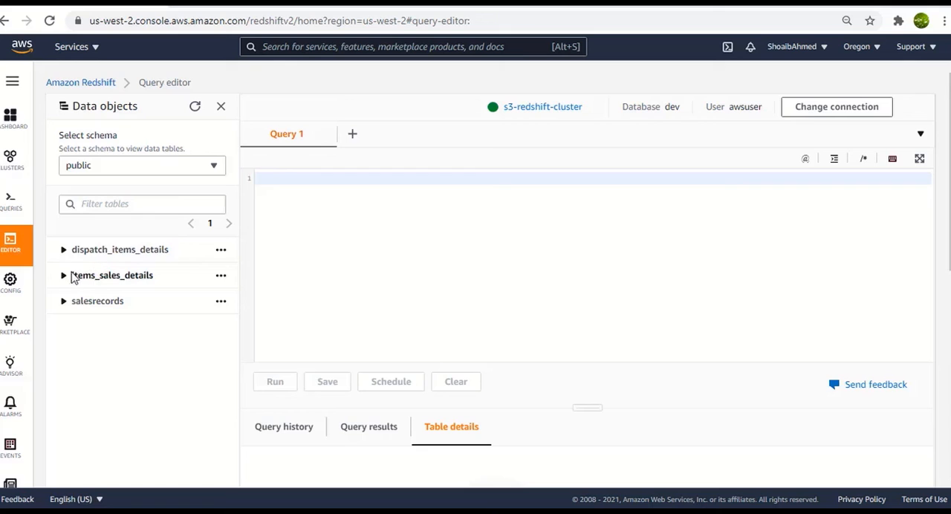
mouse_move(216, 377)
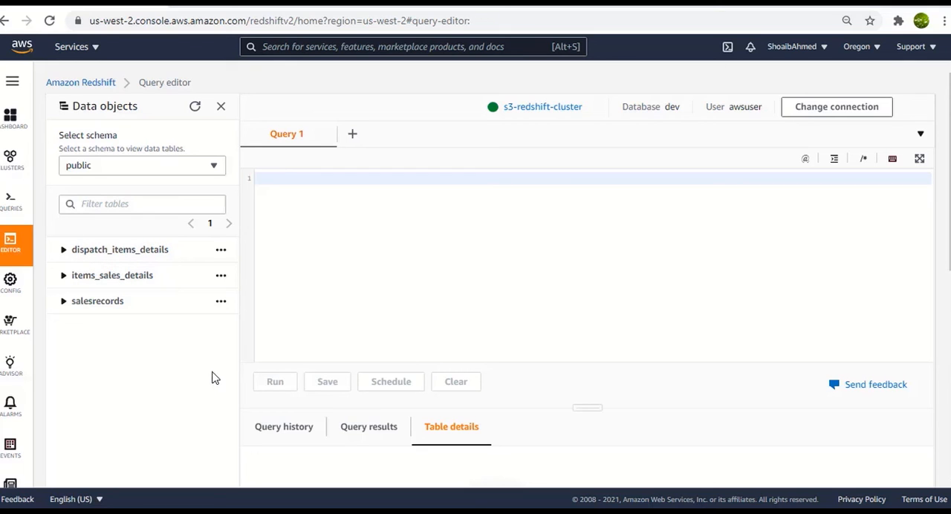